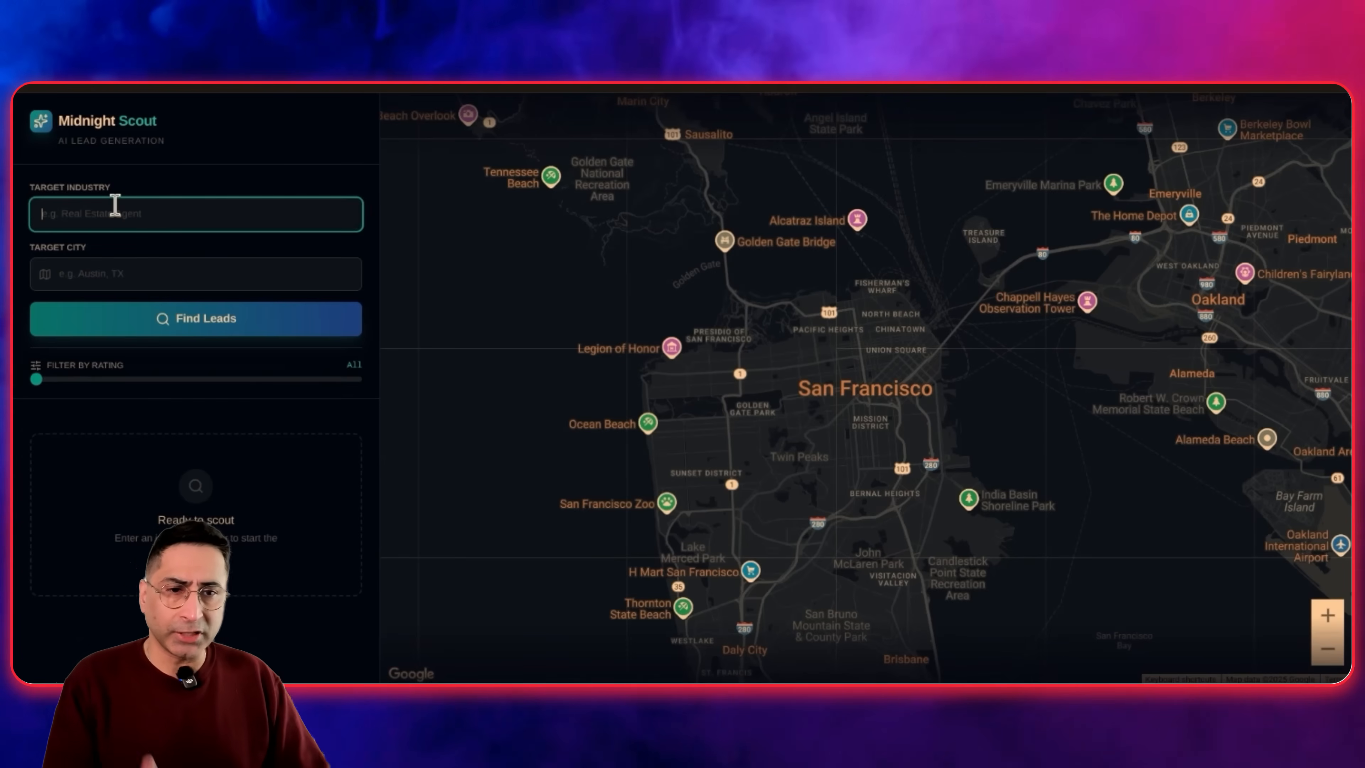
- Search for SPA leads in Austin so five results appear with pins on the map
{"action": "type", "text": "SPA"}
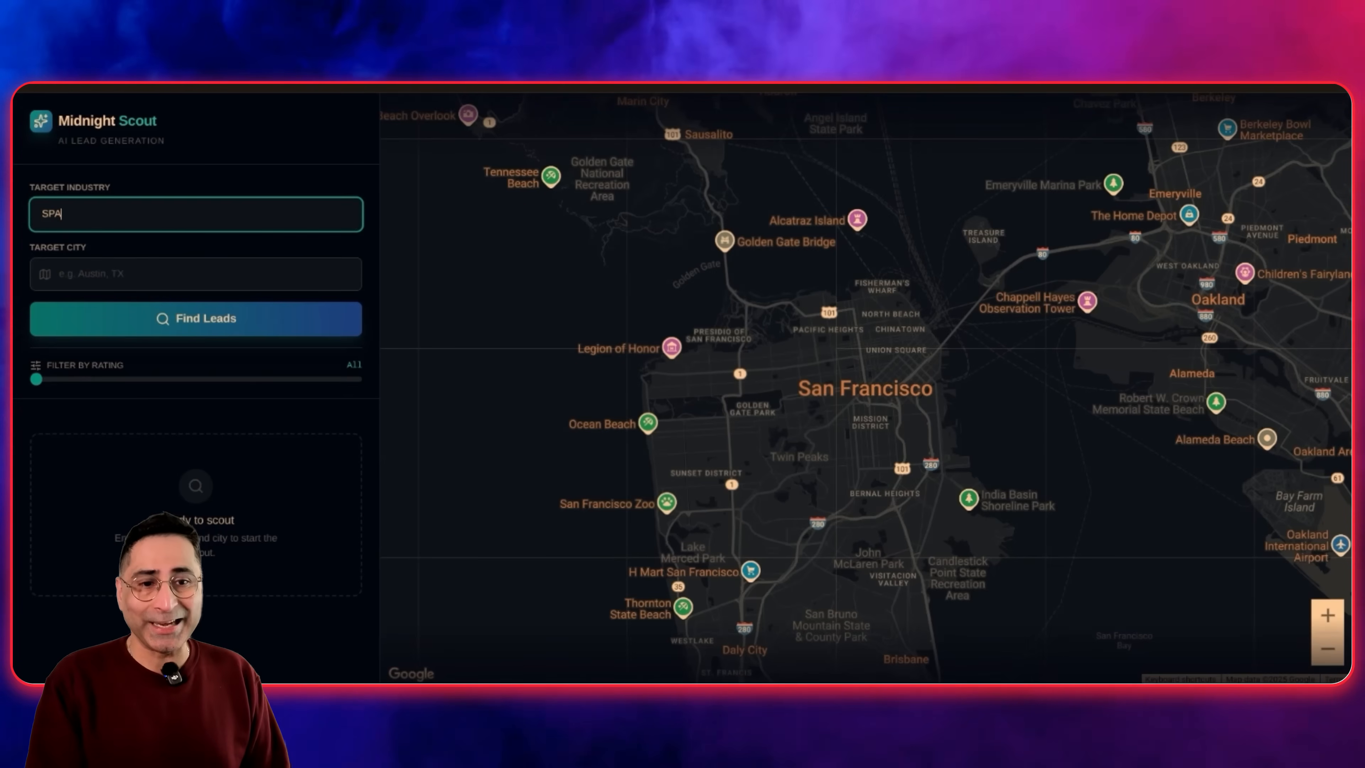
{"action": "type", "text": "Austin"}
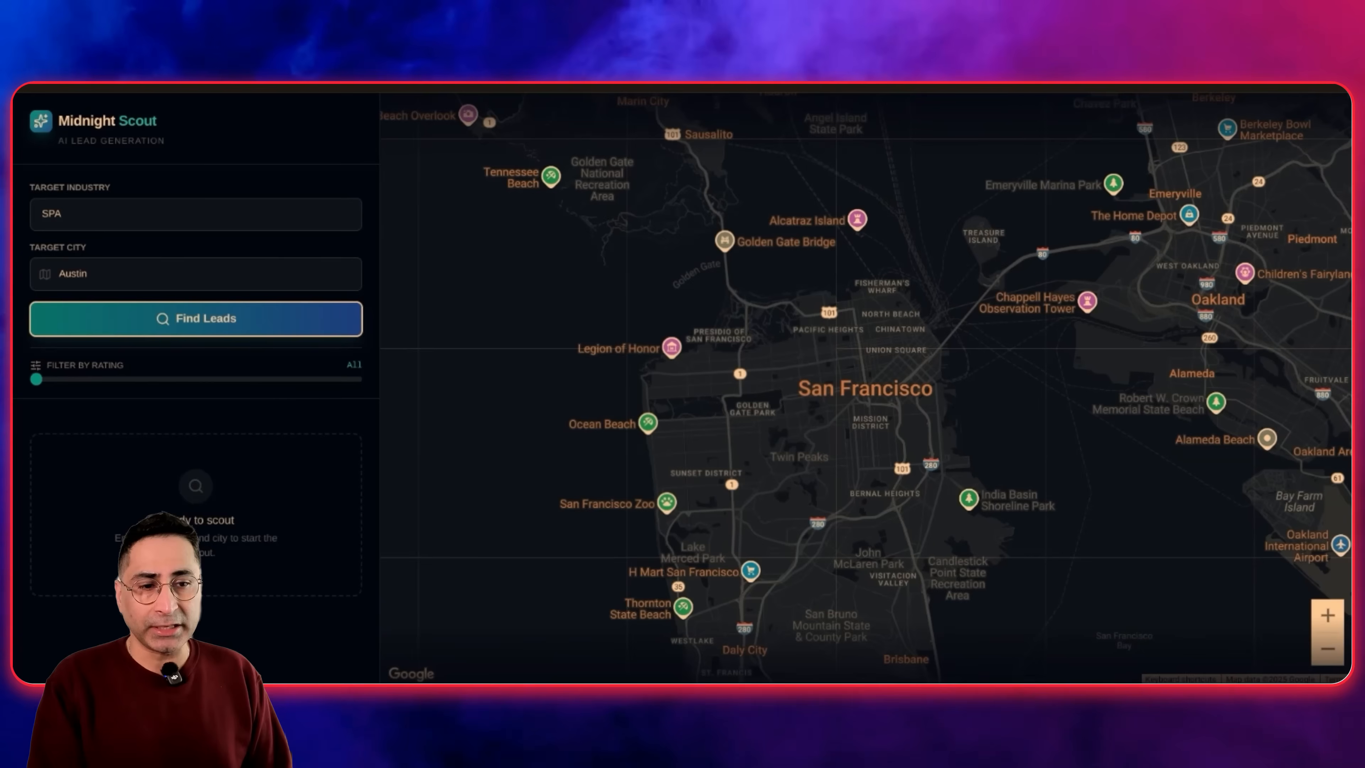
{"action": "left_click", "coordinate": [195, 318]}
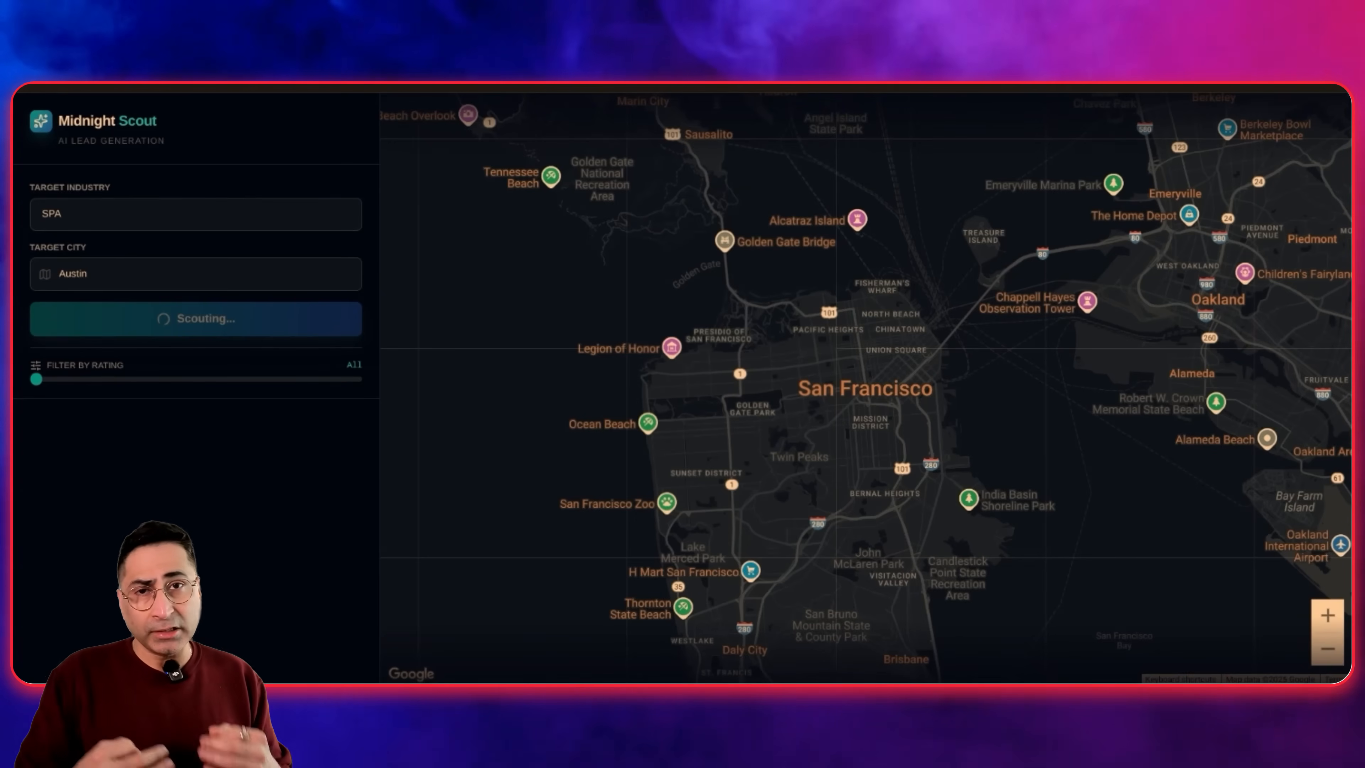
{"action": "left_click", "coordinate": [195, 318]}
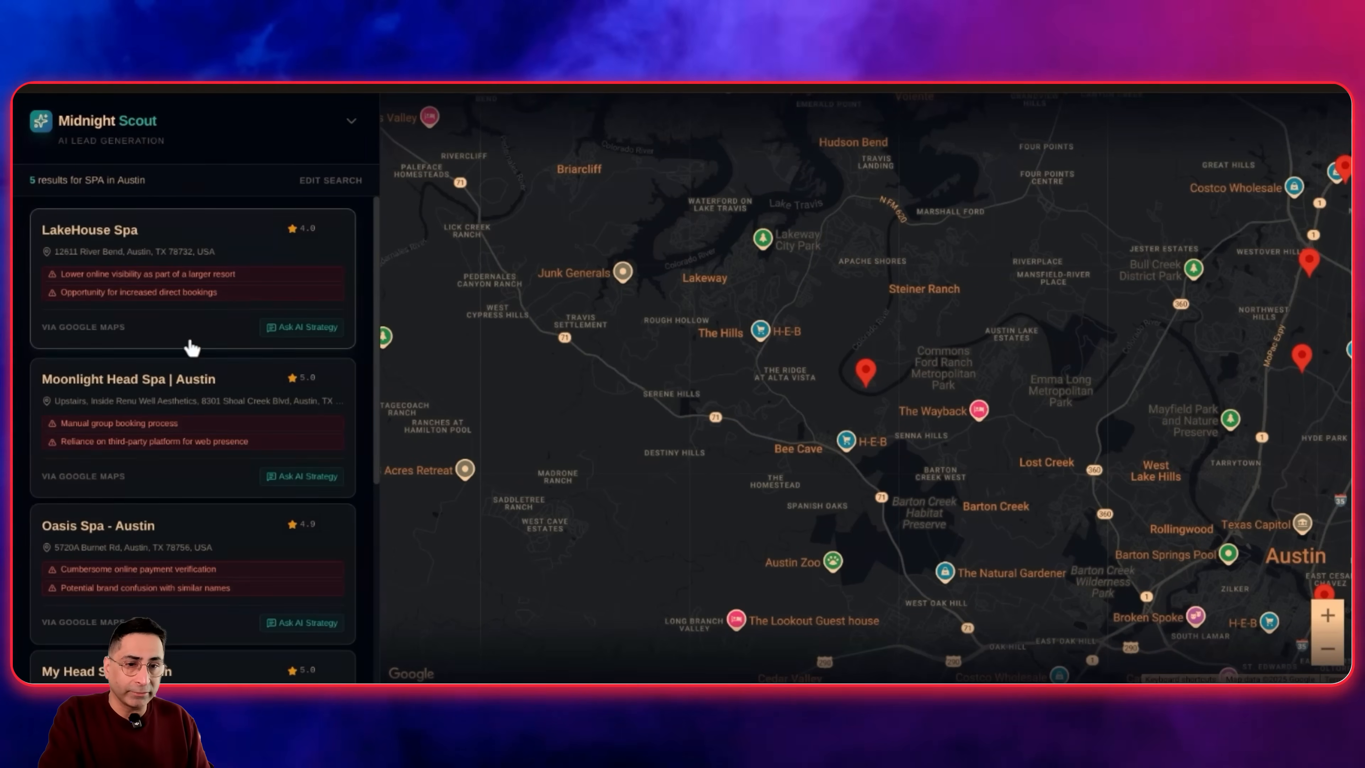
- Check LakeHouse Spa's storefront in street view and return to the map
{"action": "scroll", "scroll_direction": "down", "scroll_amount": 3}
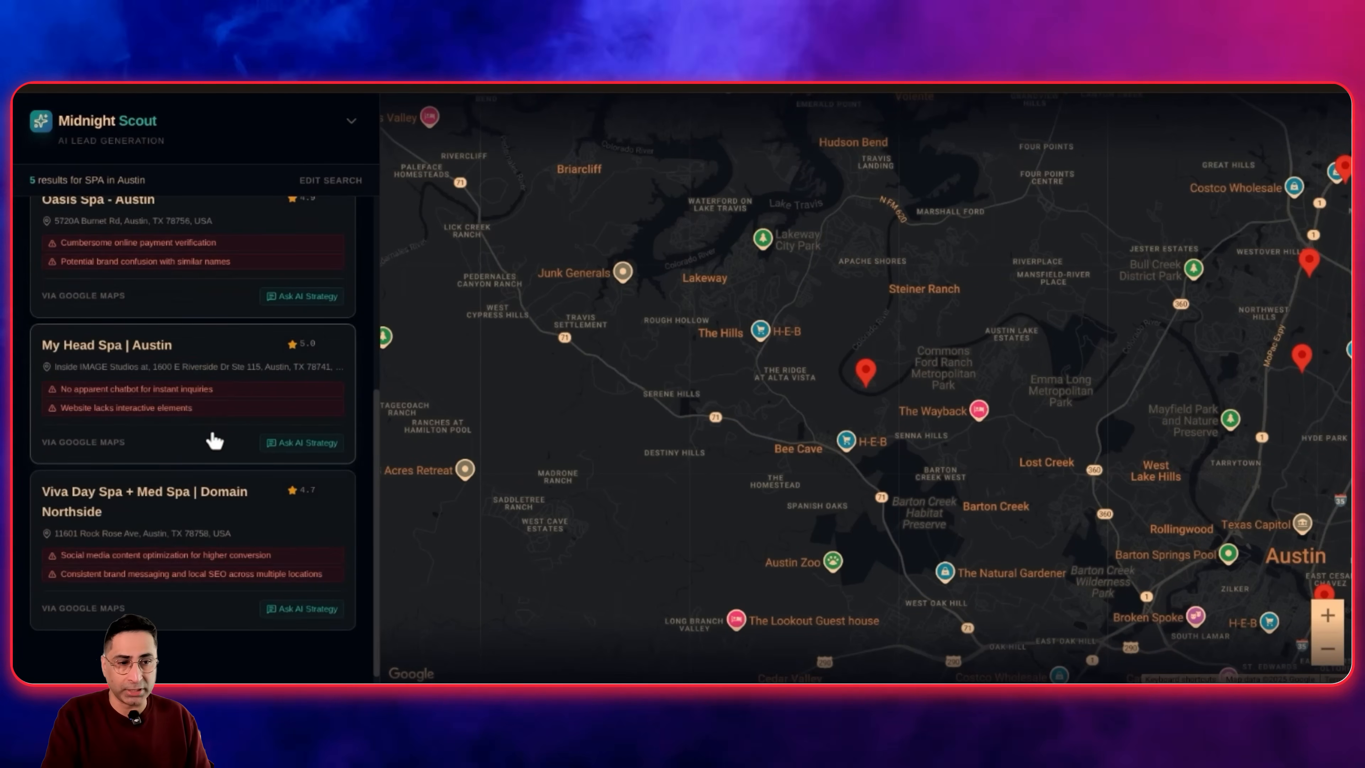
{"action": "scroll", "scroll_direction": "up", "scroll_amount": 3}
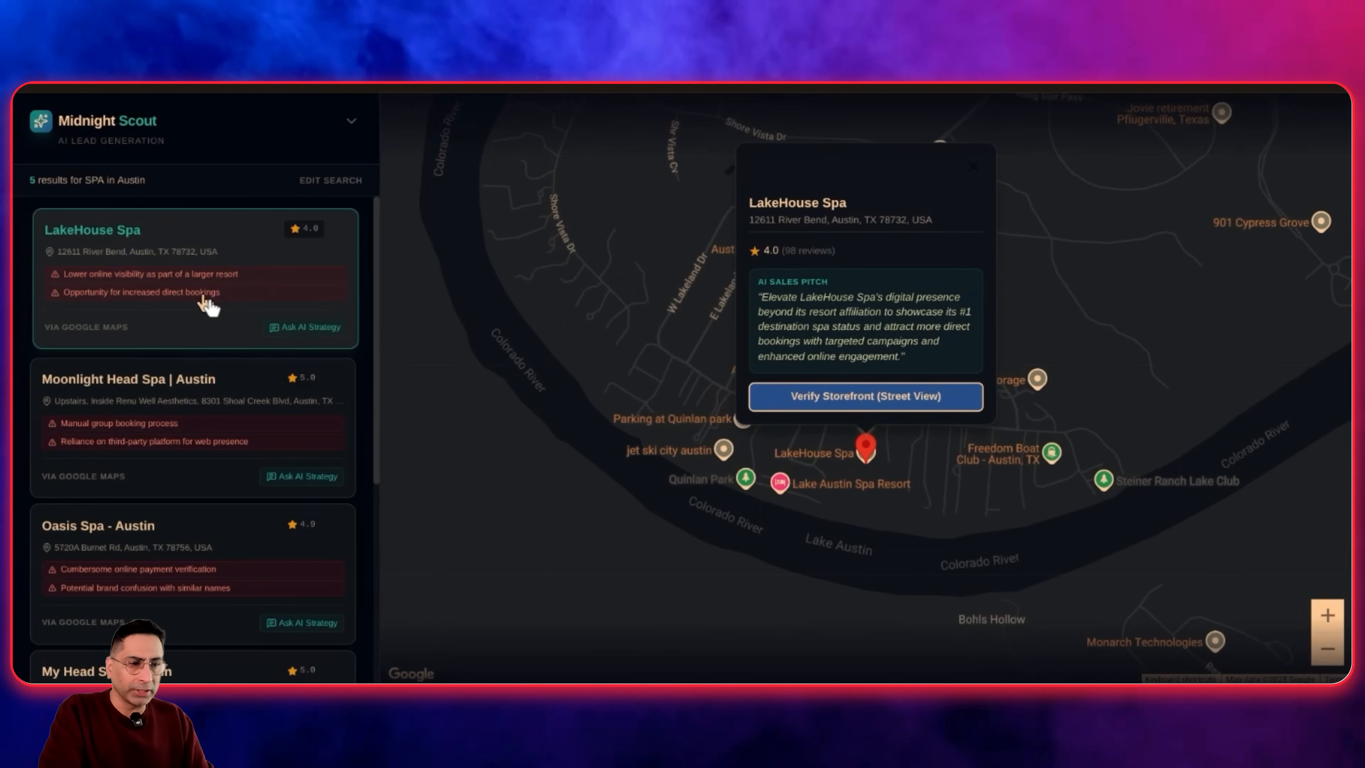
{"action": "left_click", "coordinate": [864, 395]}
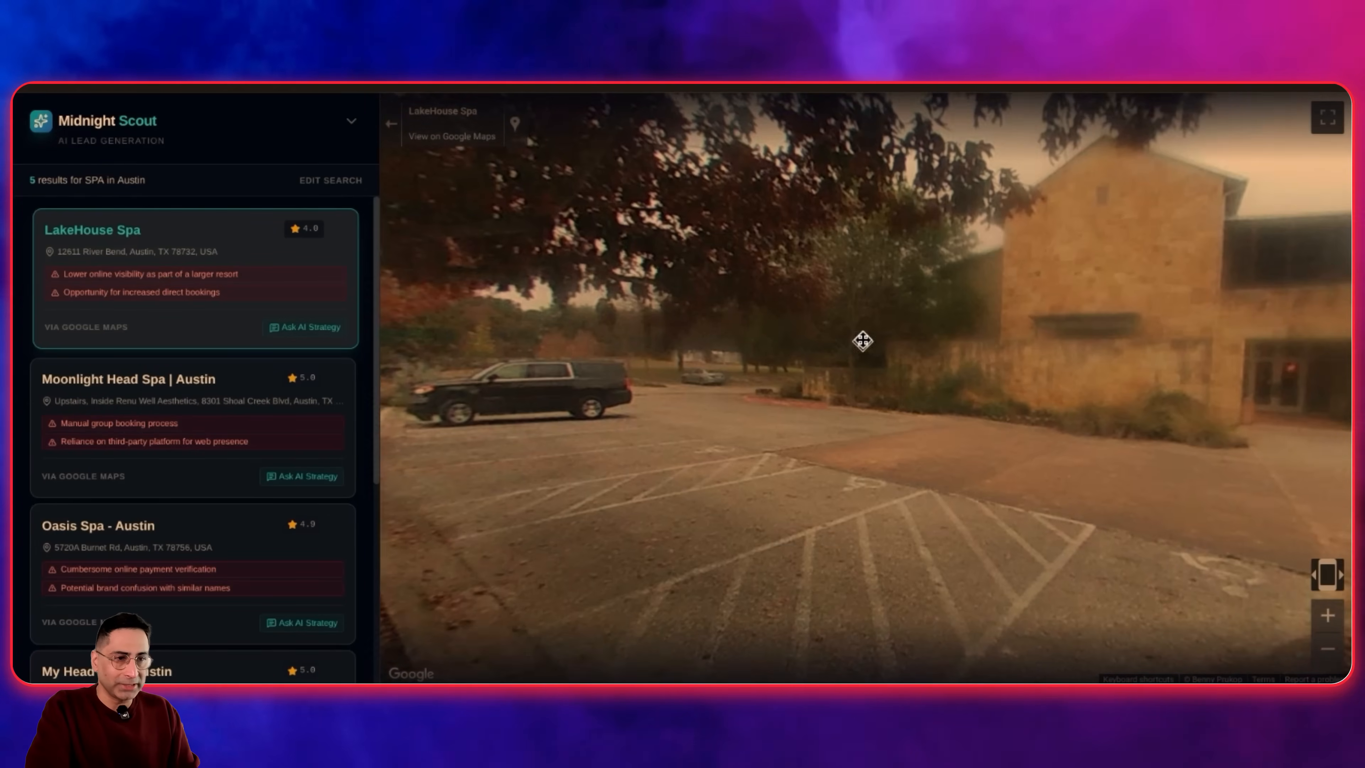
{"action": "left_click", "coordinate": [391, 124]}
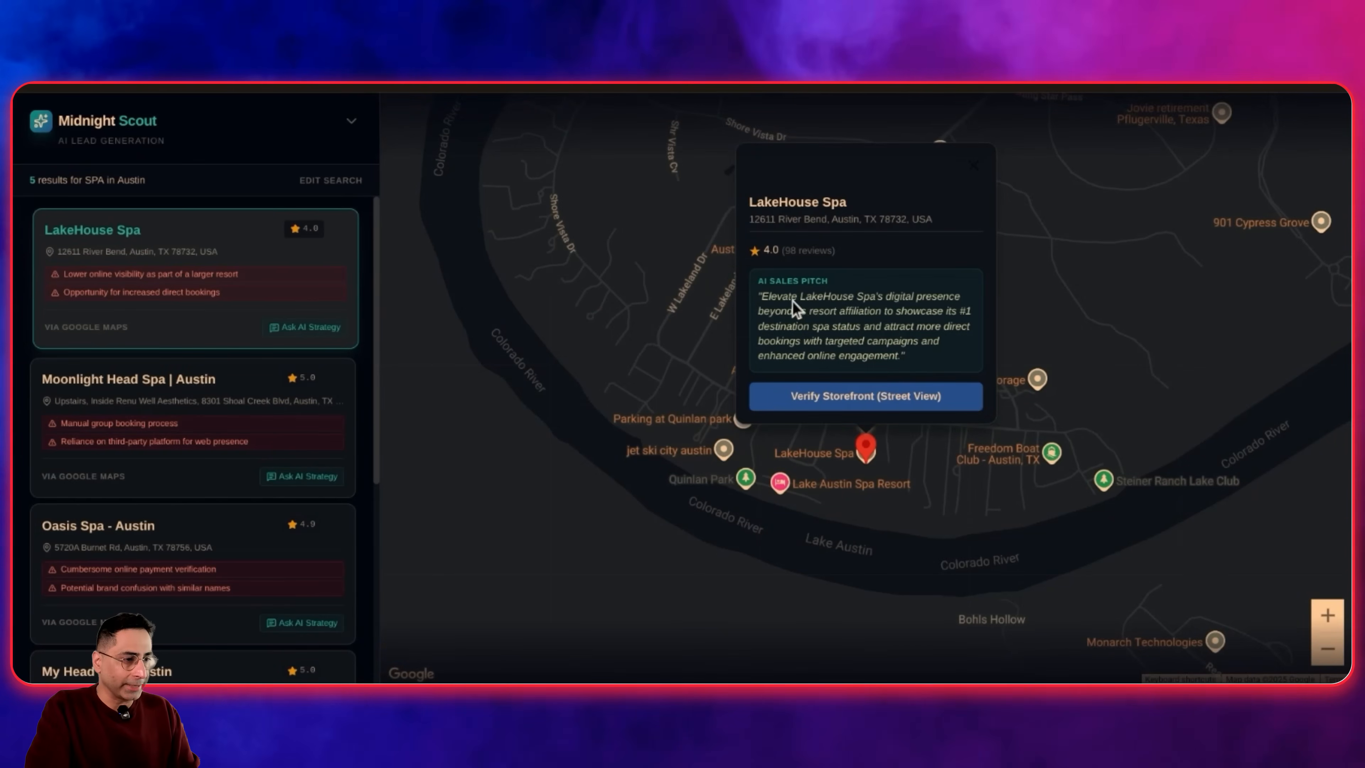
{"action": "mouse_move", "coordinate": [816, 313]}
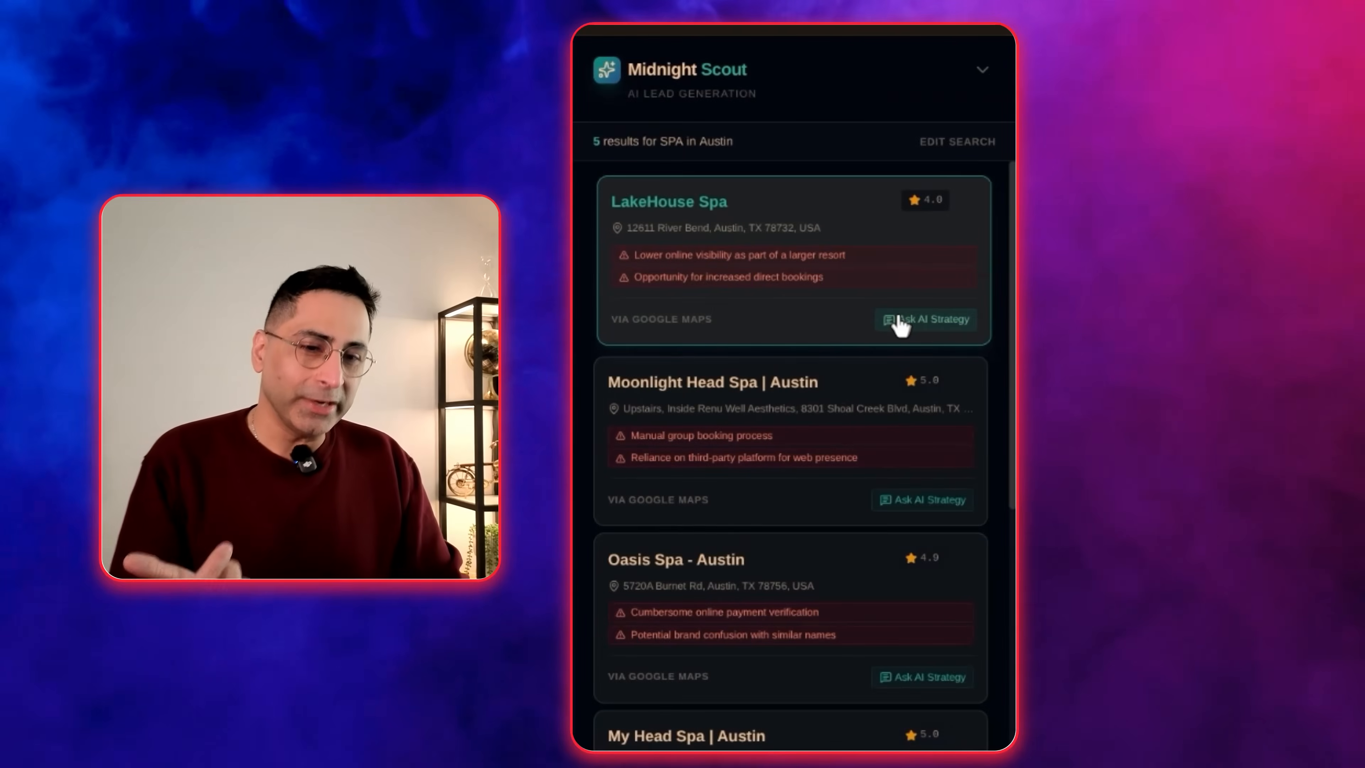
- Ask the AI strategy chat for LakeHouse Spa what the pitch for a Marketing AI Audit should be
{"action": "left_click", "coordinate": [927, 319]}
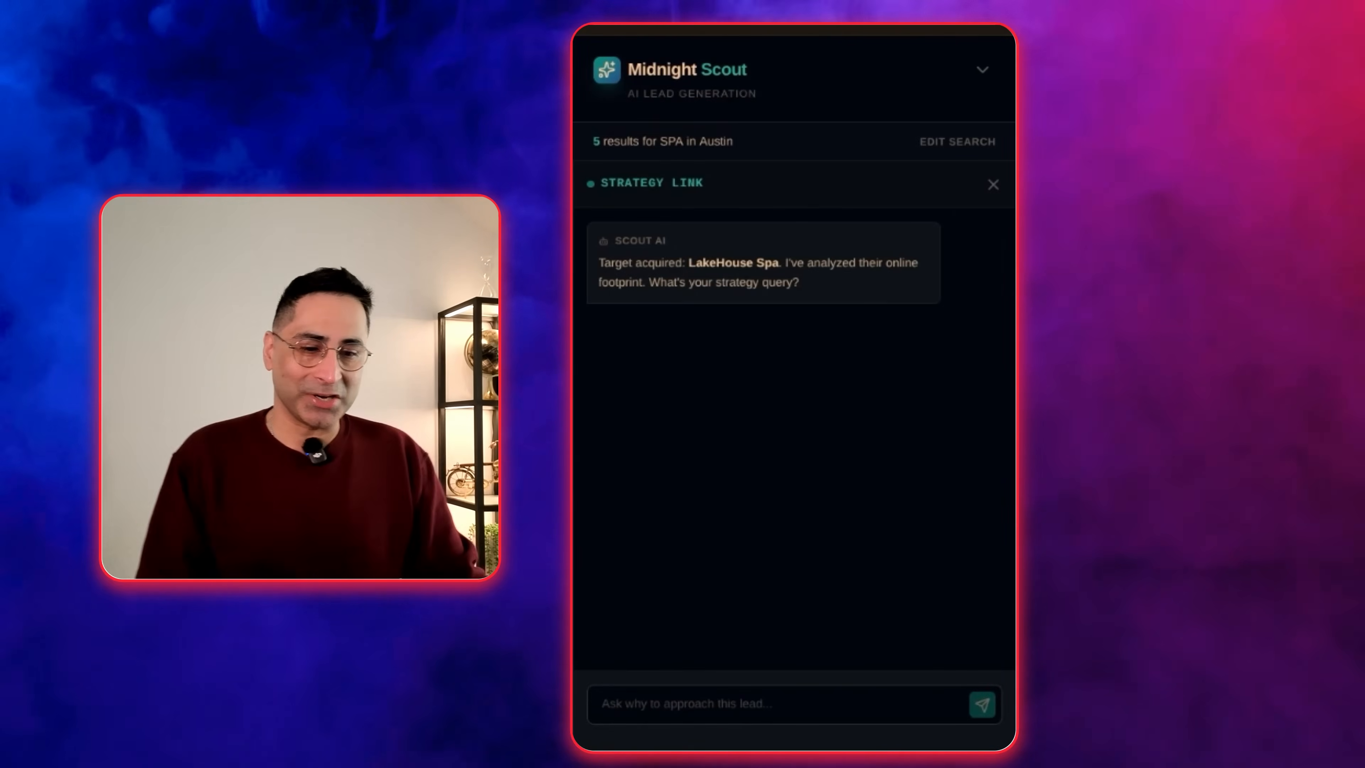
{"action": "type", "text": "What s"}
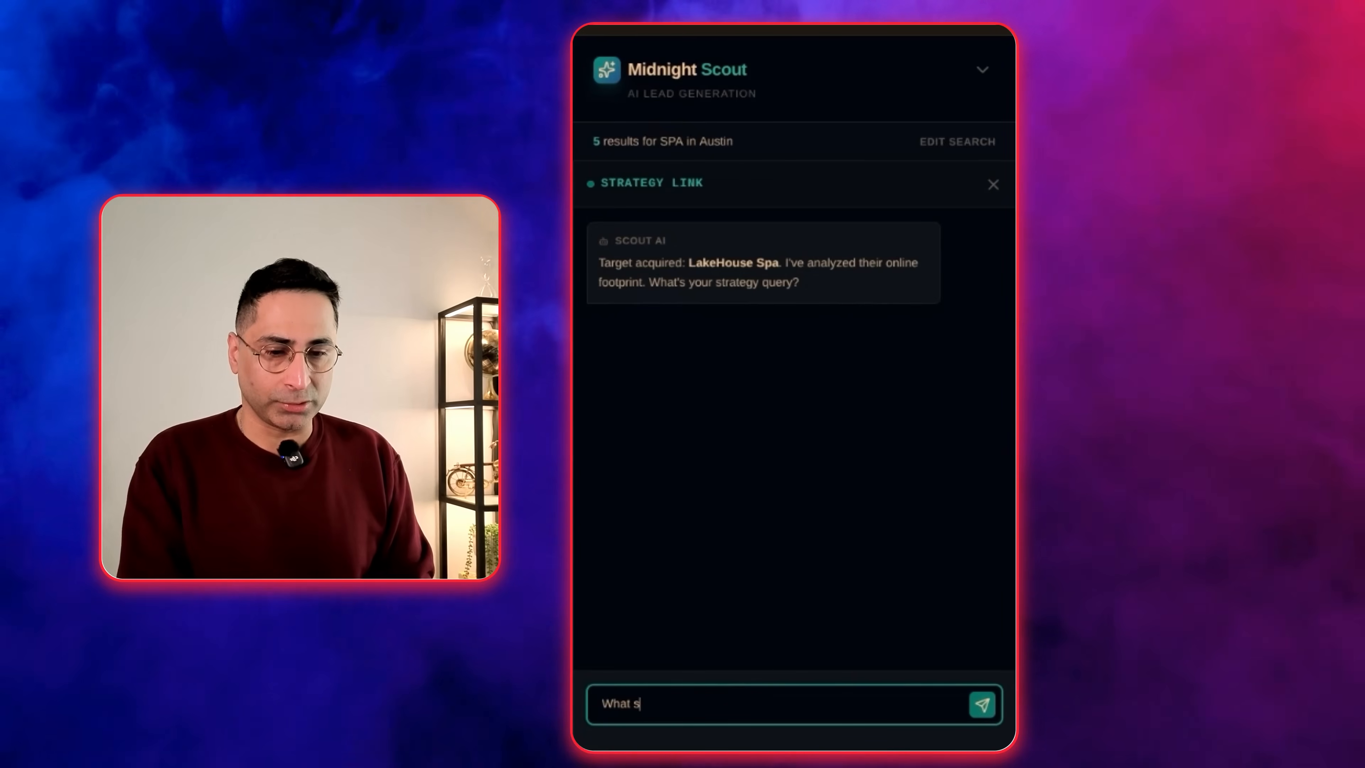
{"action": "type", "text": "hould be my pitch"}
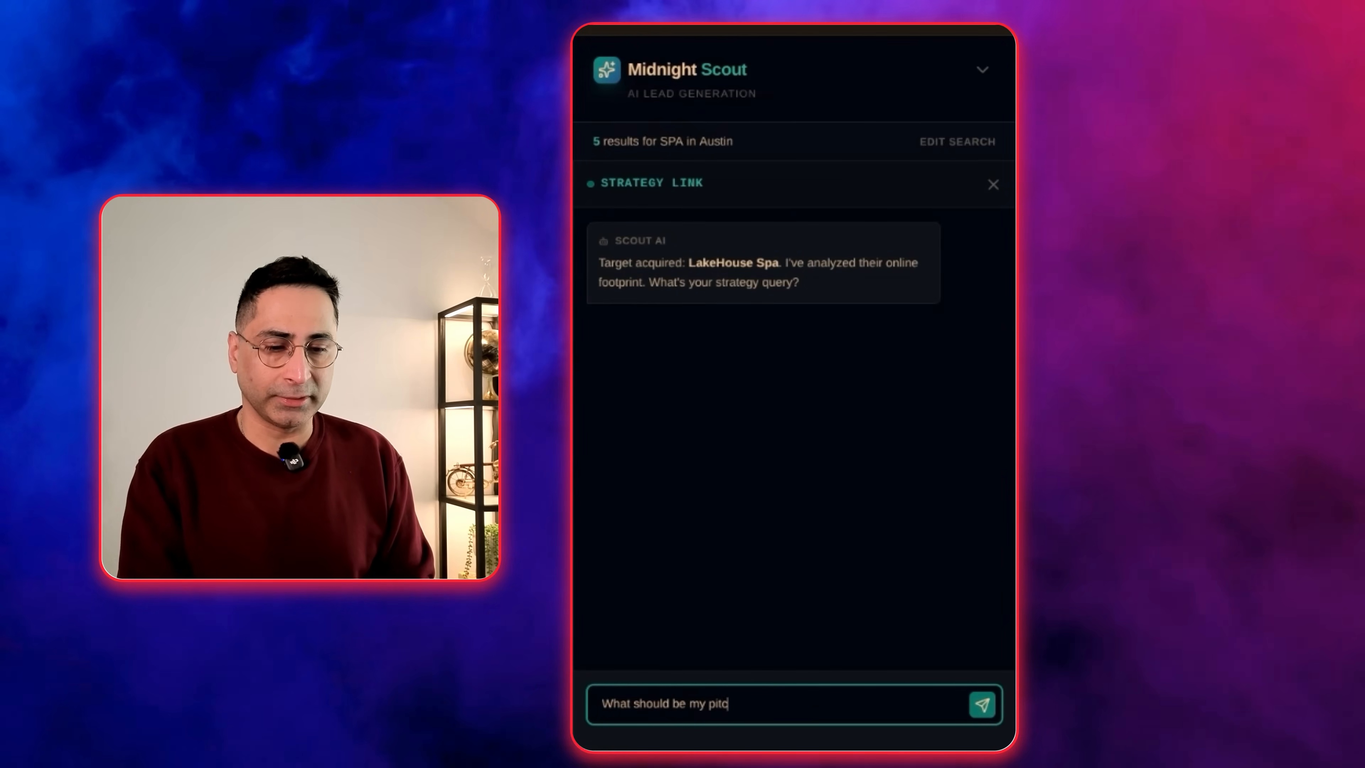
{"action": "type", "text": "h for an Mar"}
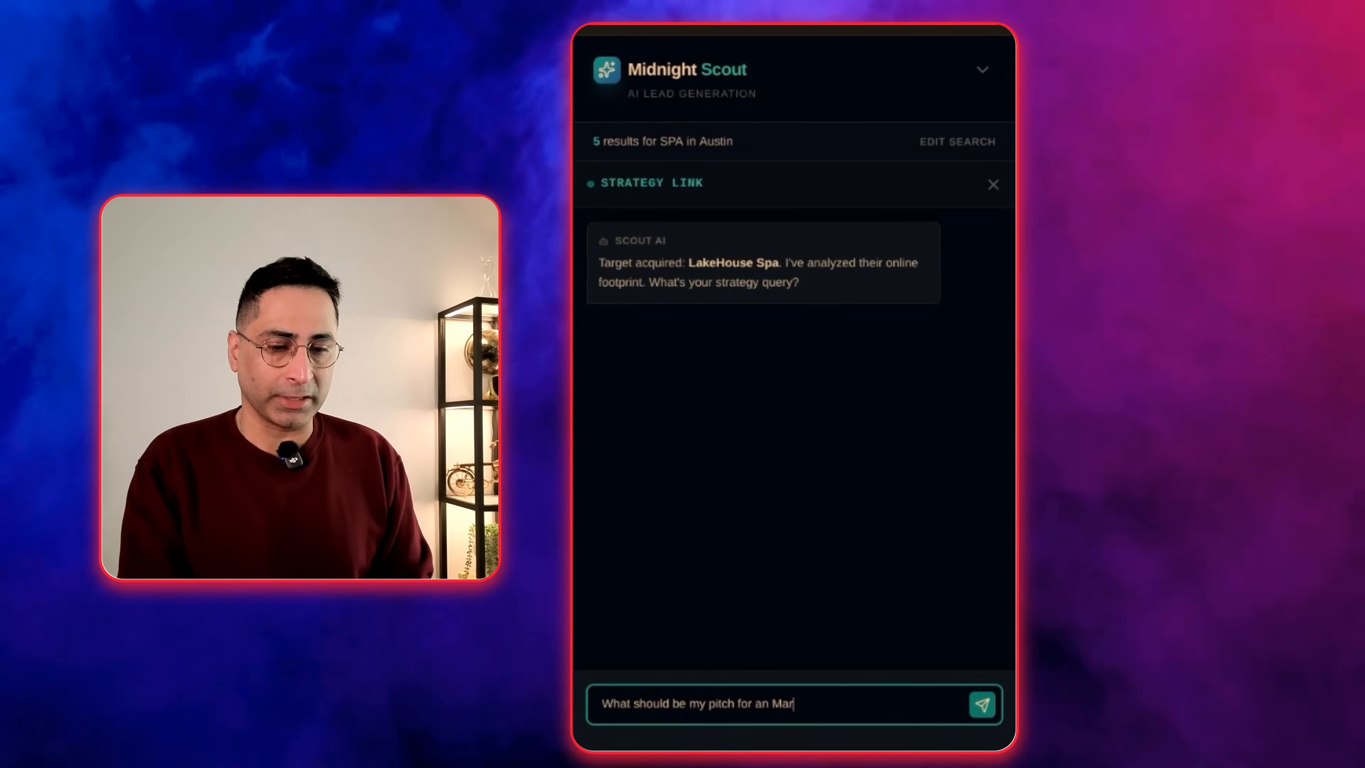
{"action": "type", "text": "keting AI Au"}
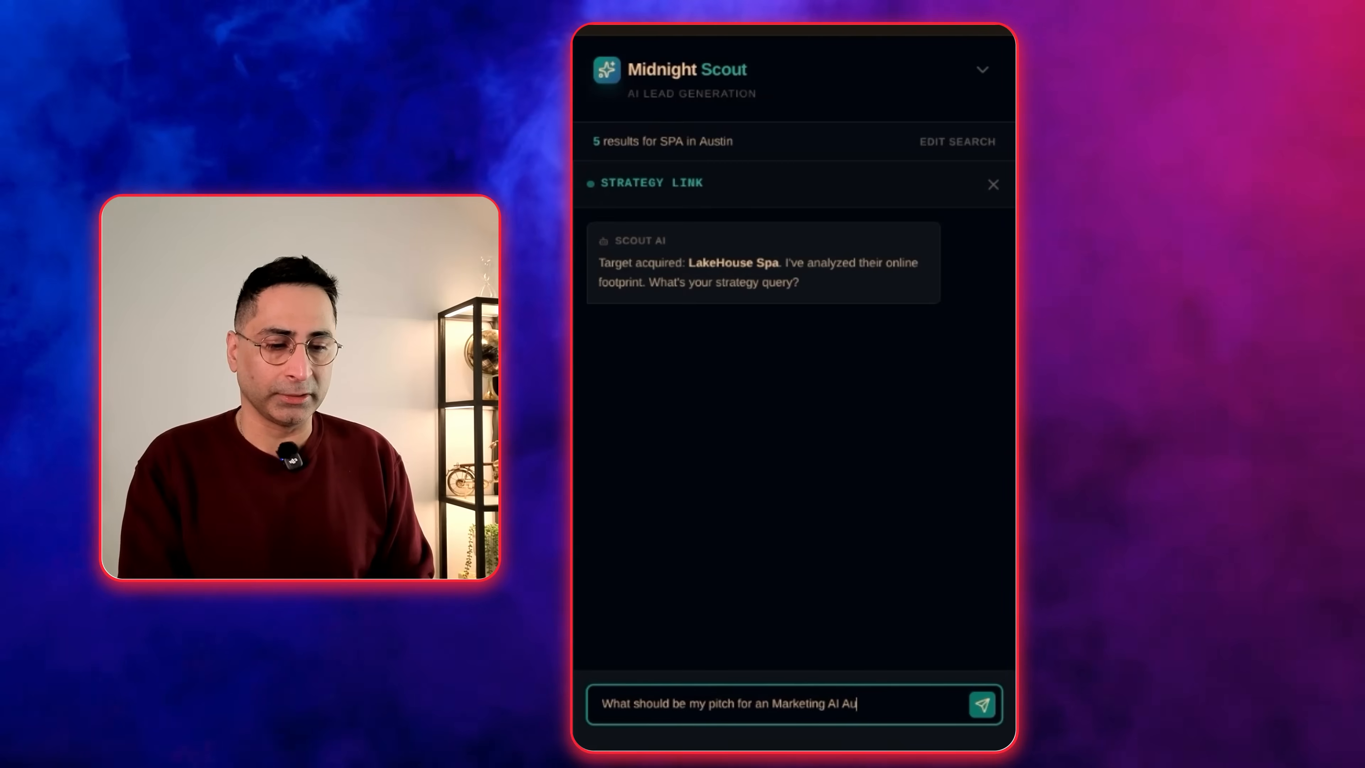
{"action": "left_click", "coordinate": [982, 705]}
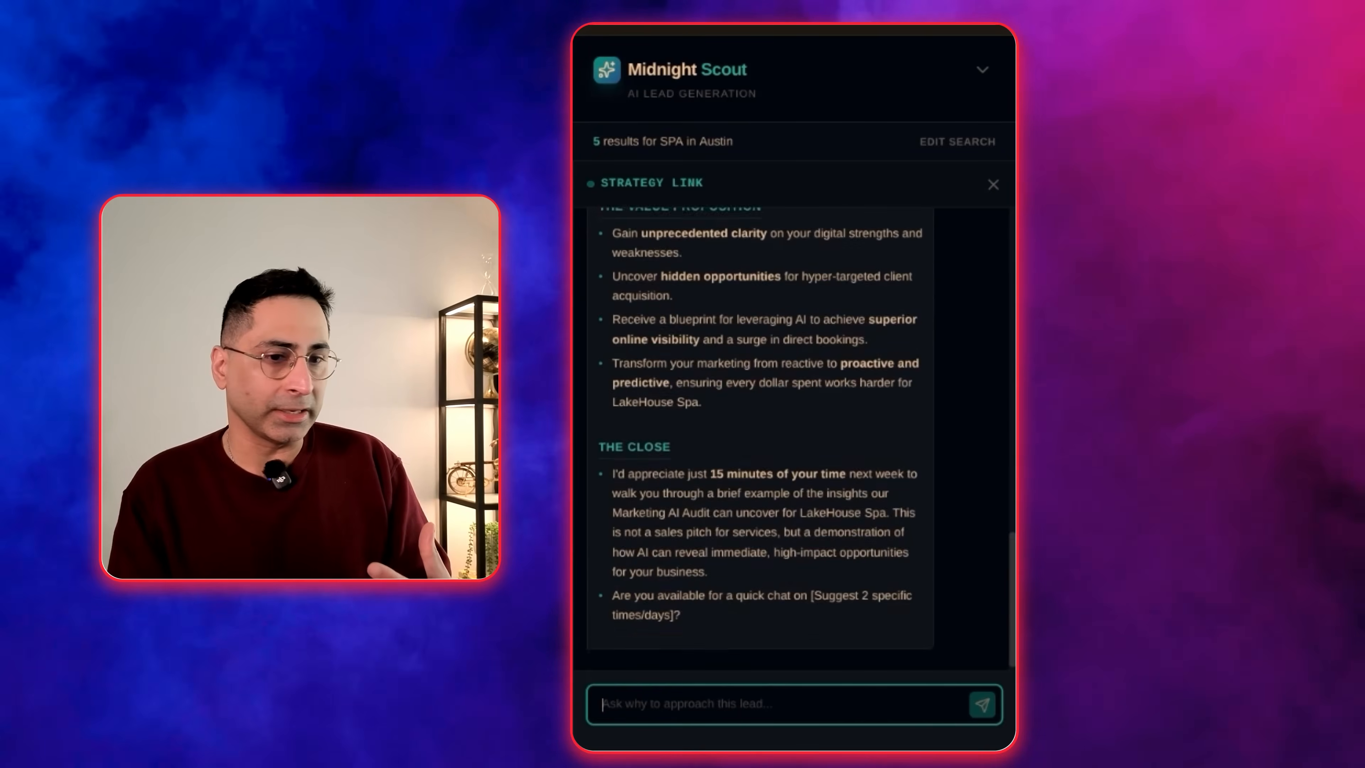
- Read through the AI's full Marketing AI Audit pitch reply for LakeHouse Spa
{"action": "scroll", "scroll_direction": "up", "scroll_amount": 3}
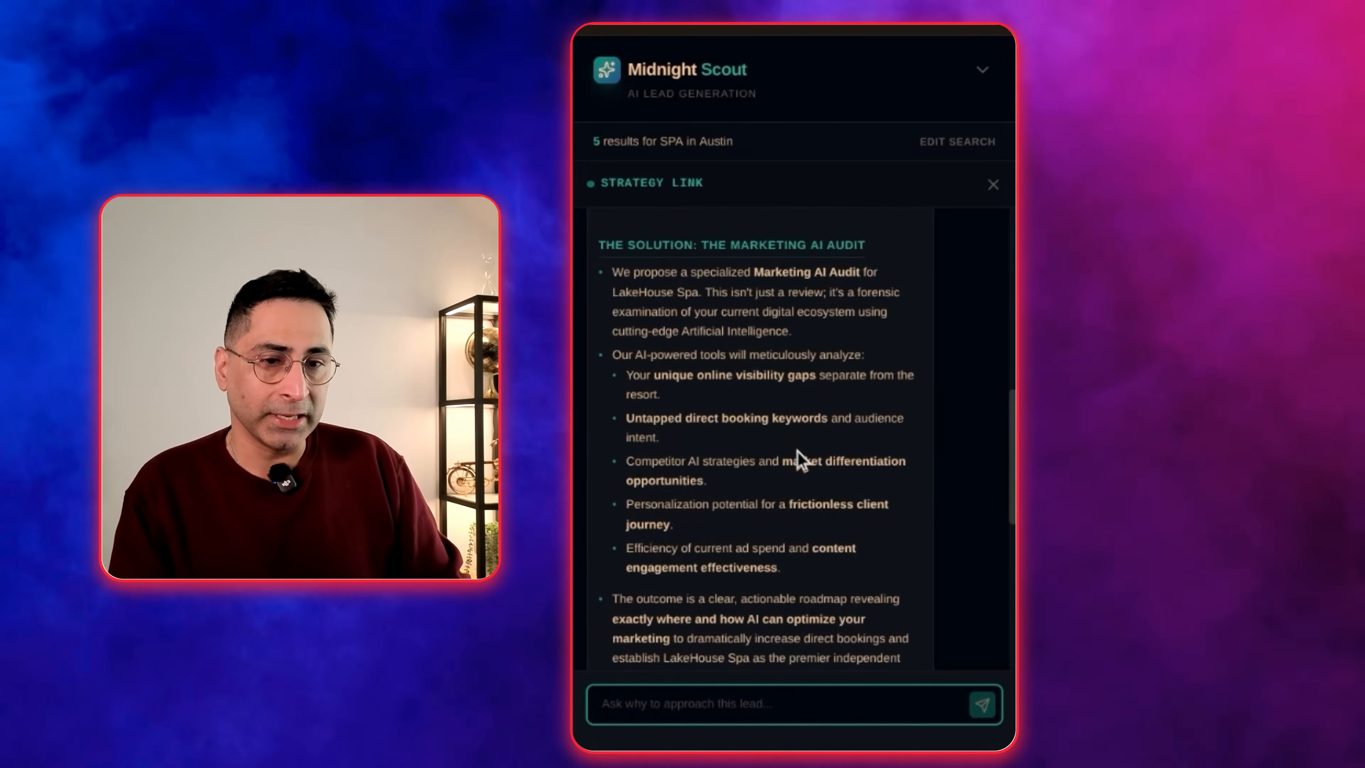
{"action": "scroll", "scroll_direction": "up", "scroll_amount": 3}
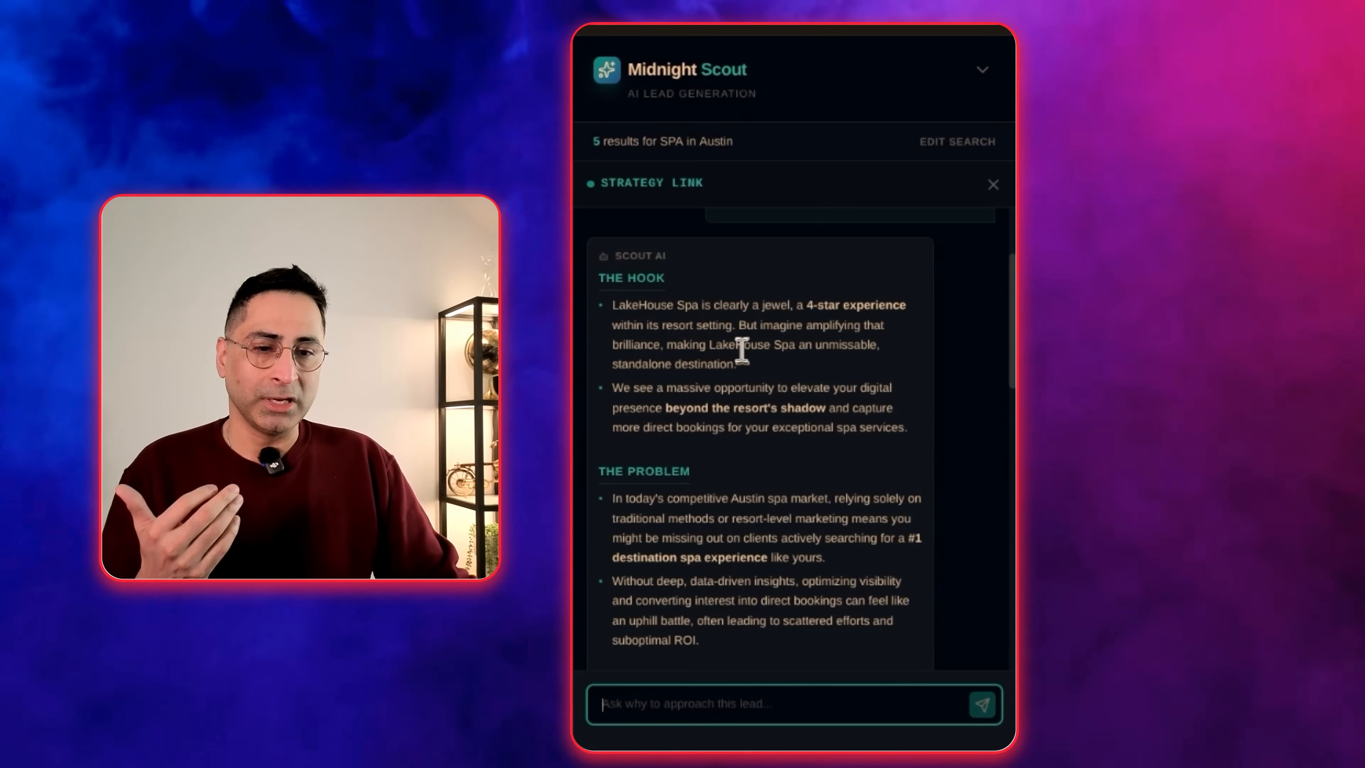
{"action": "scroll", "scroll_direction": "down", "scroll_amount": 3}
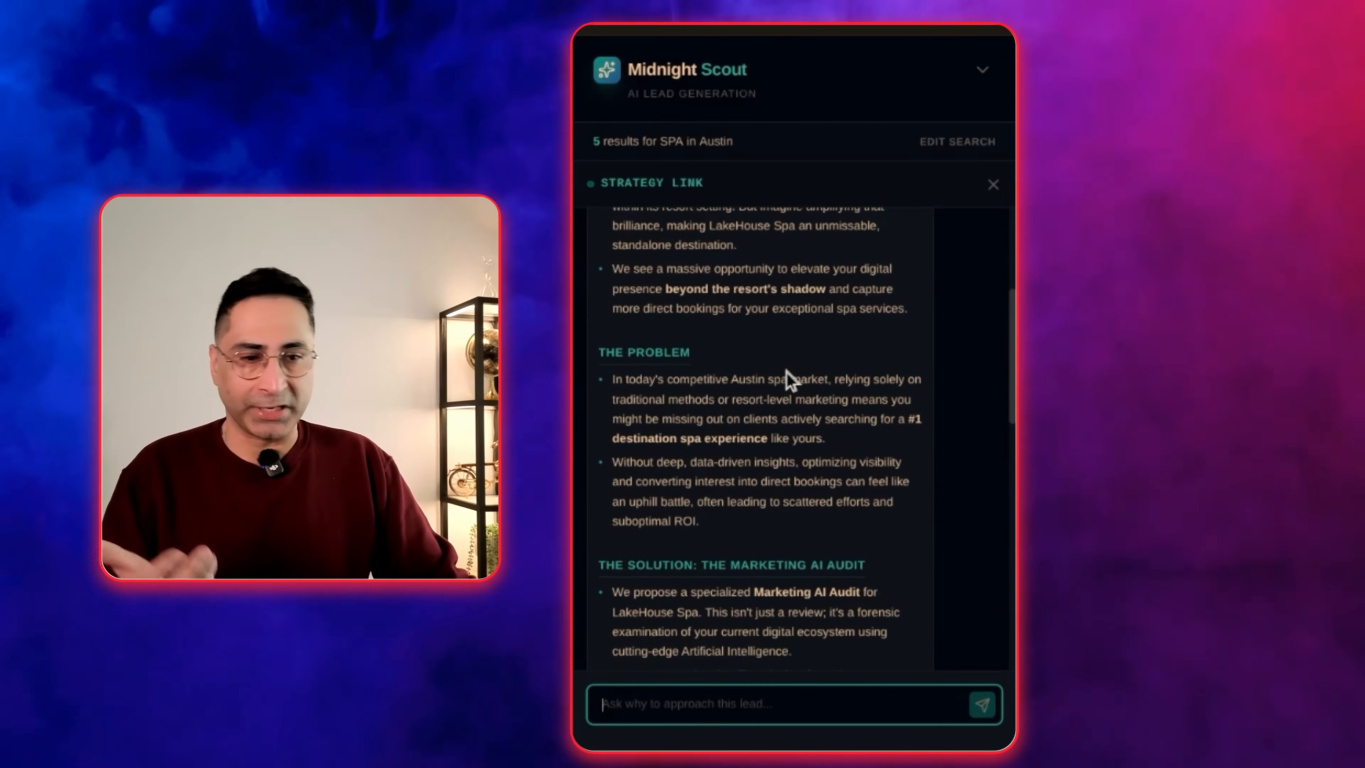
{"action": "scroll", "scroll_direction": "down", "scroll_amount": 3}
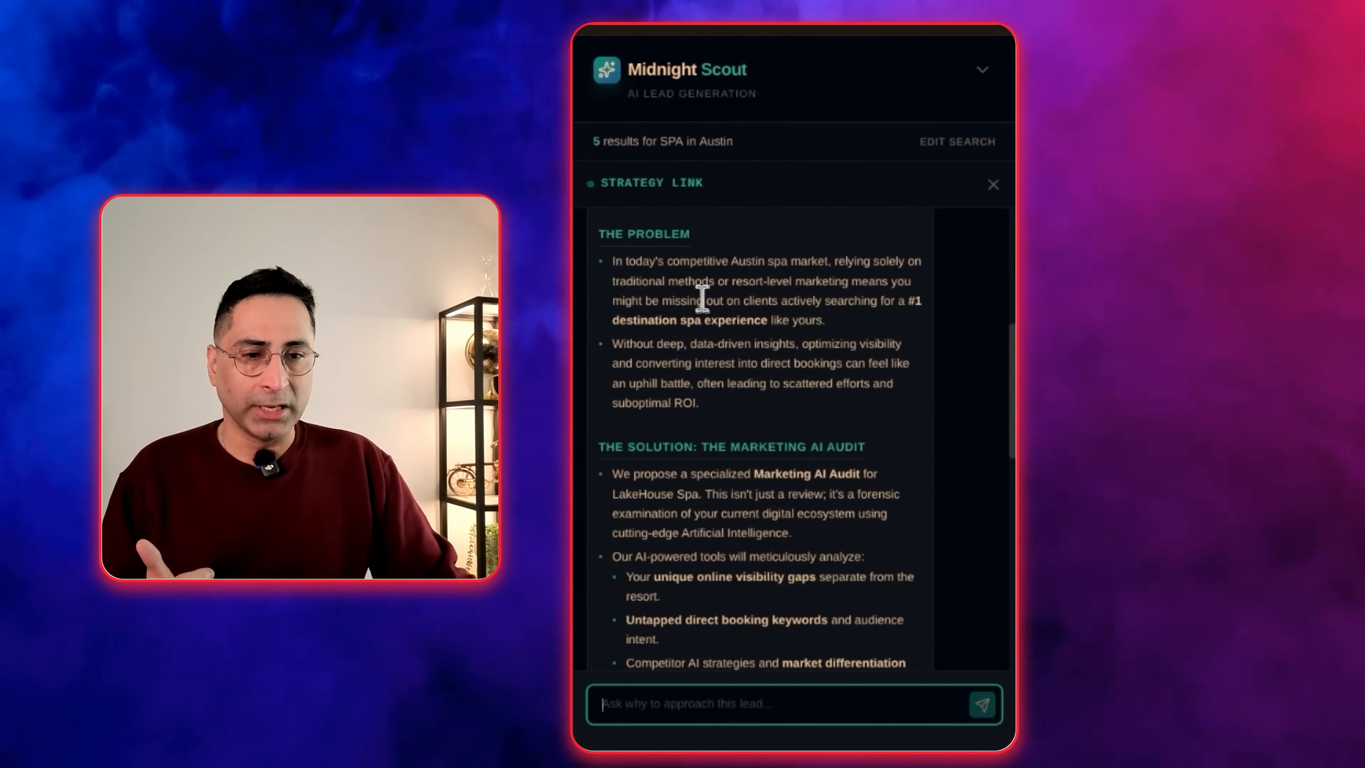
{"action": "scroll", "scroll_direction": "down", "scroll_amount": 3}
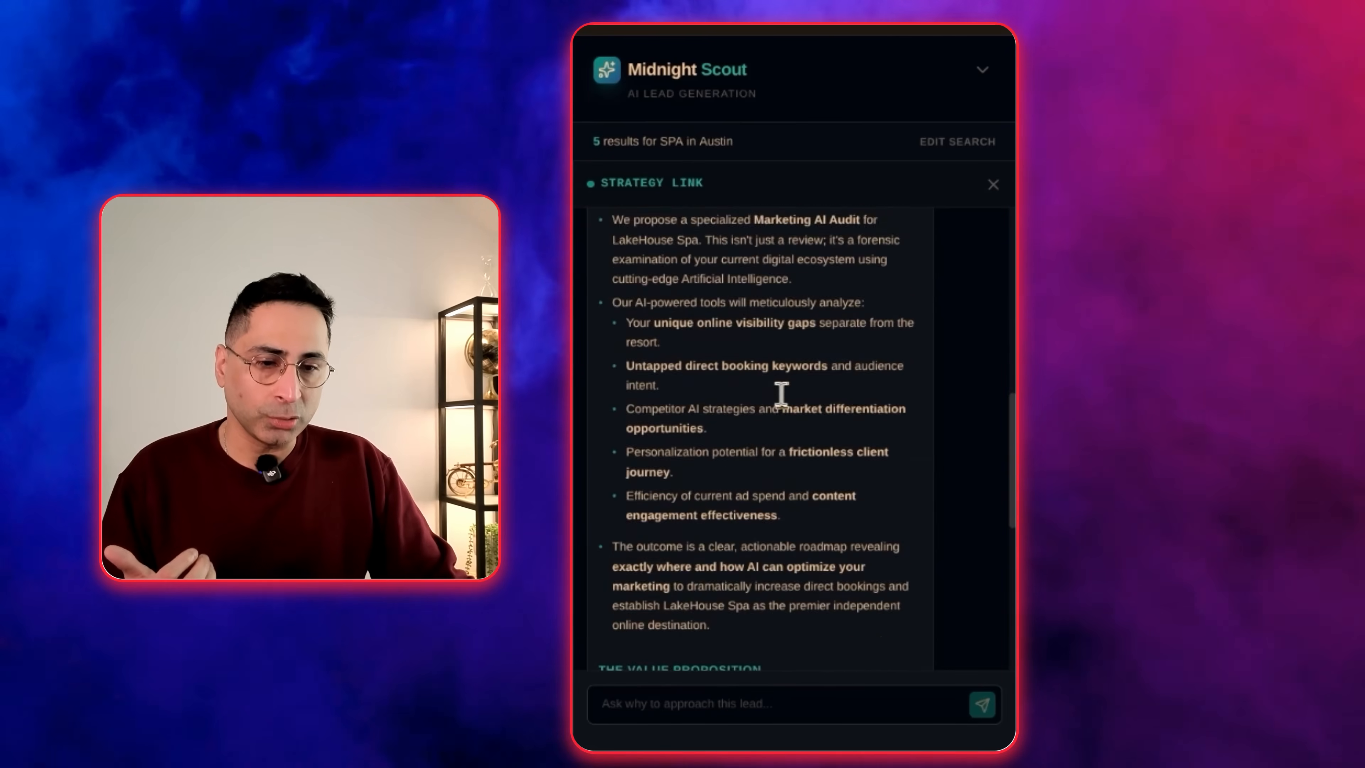
{"action": "scroll", "scroll_direction": "up", "scroll_amount": 3}
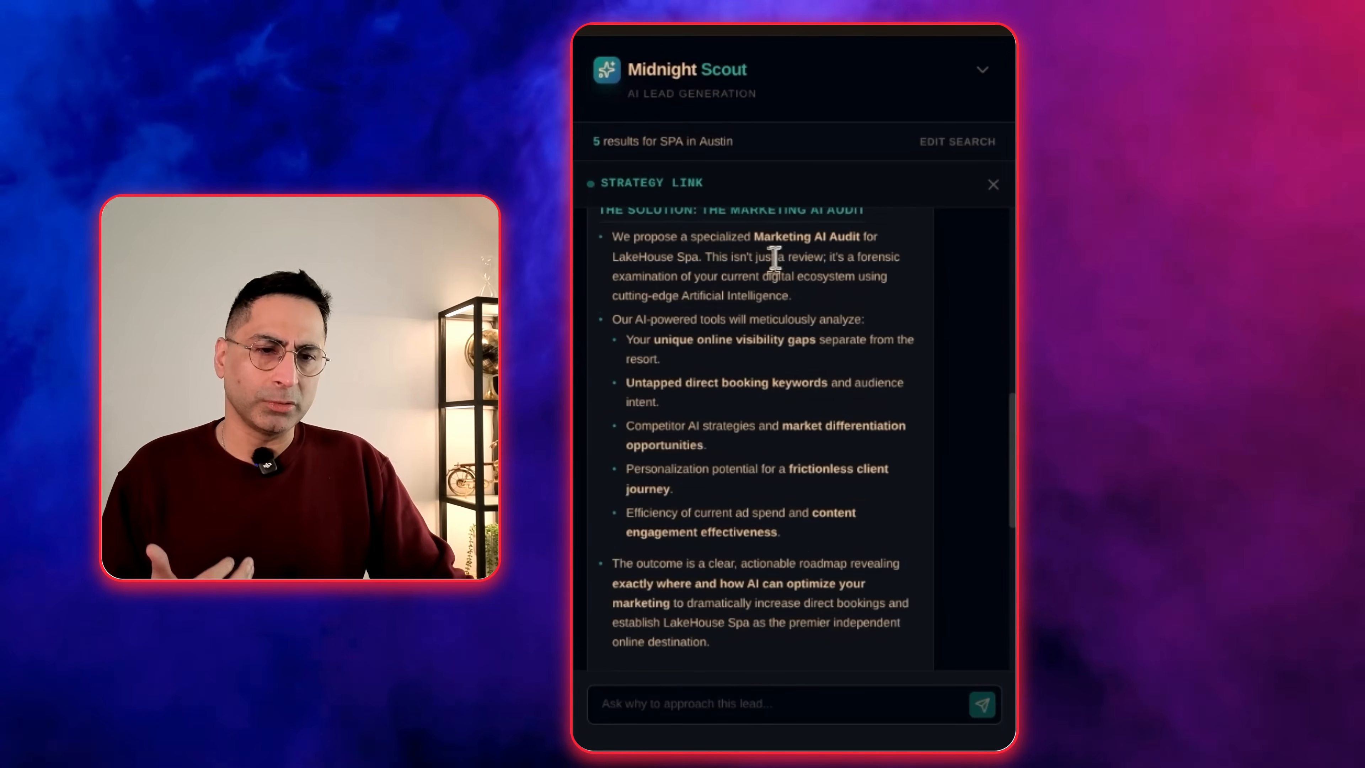
{"action": "scroll", "scroll_direction": "down", "scroll_amount": 3}
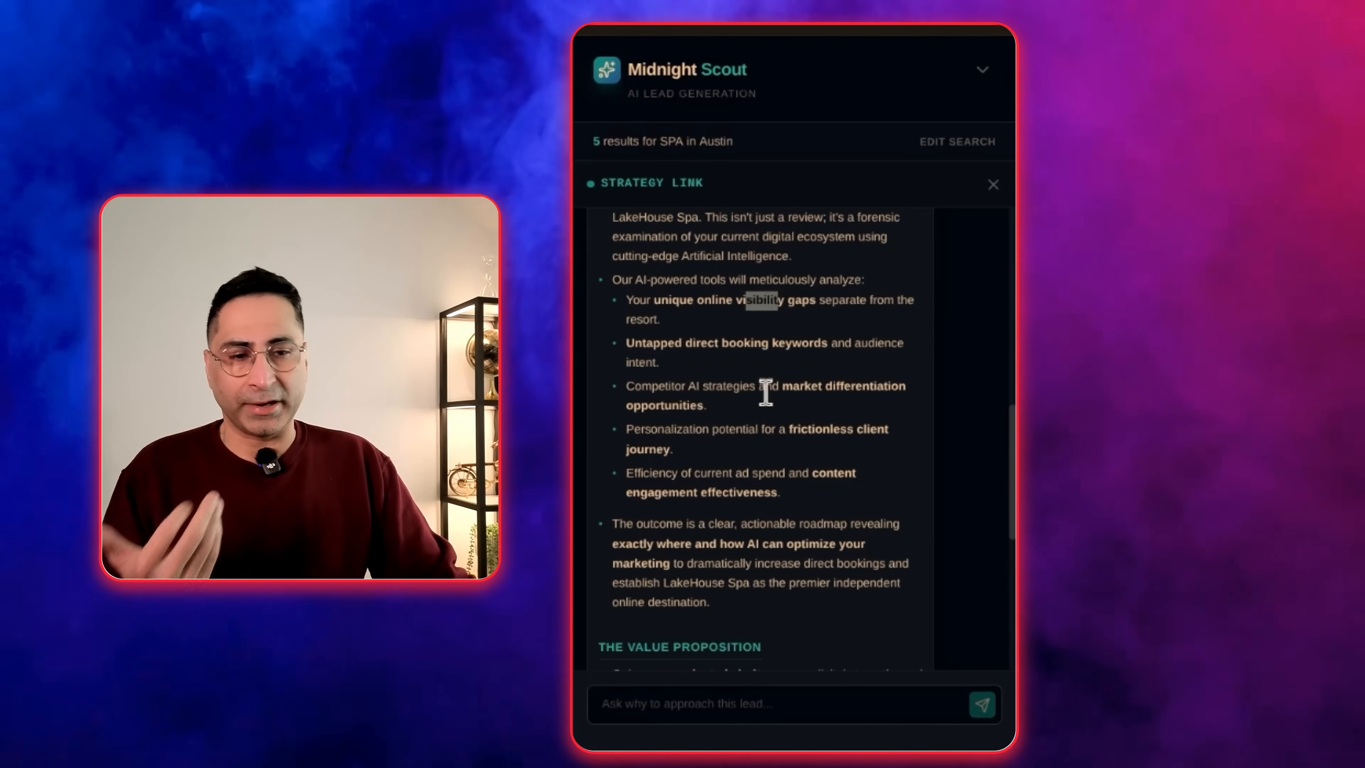
{"action": "scroll", "scroll_direction": "down", "scroll_amount": 3}
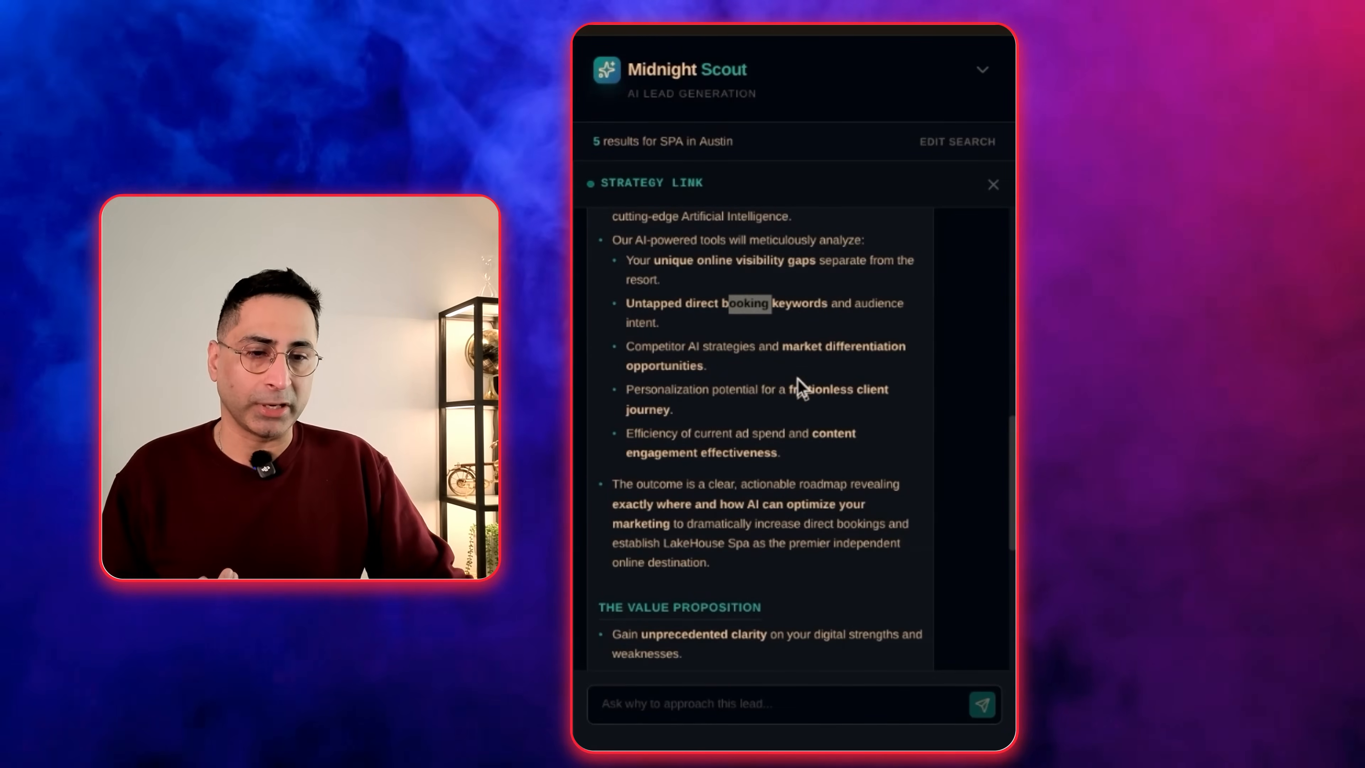
{"action": "scroll", "scroll_direction": "down", "scroll_amount": 3}
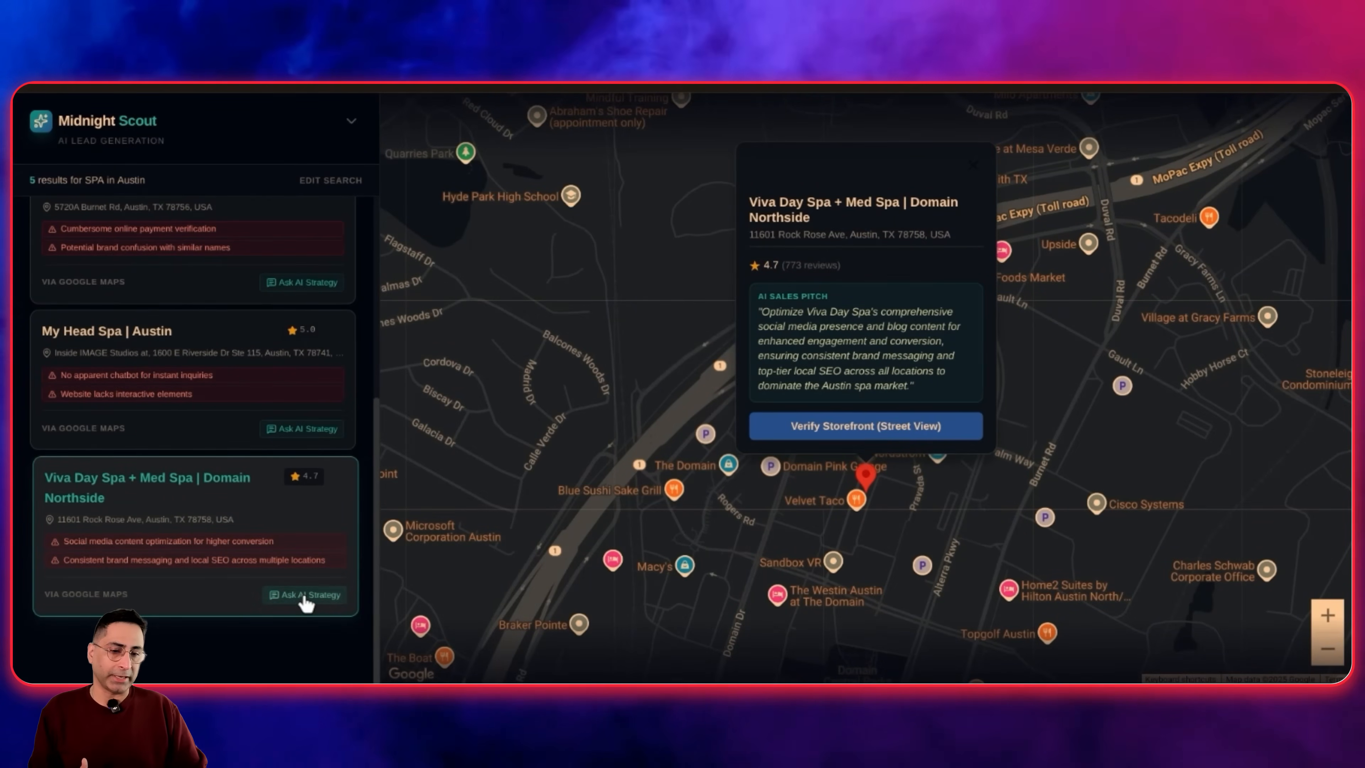
- Start a Scout AI strategy chat for Viva Day Spa and close it again
{"action": "left_click", "coordinate": [303, 594]}
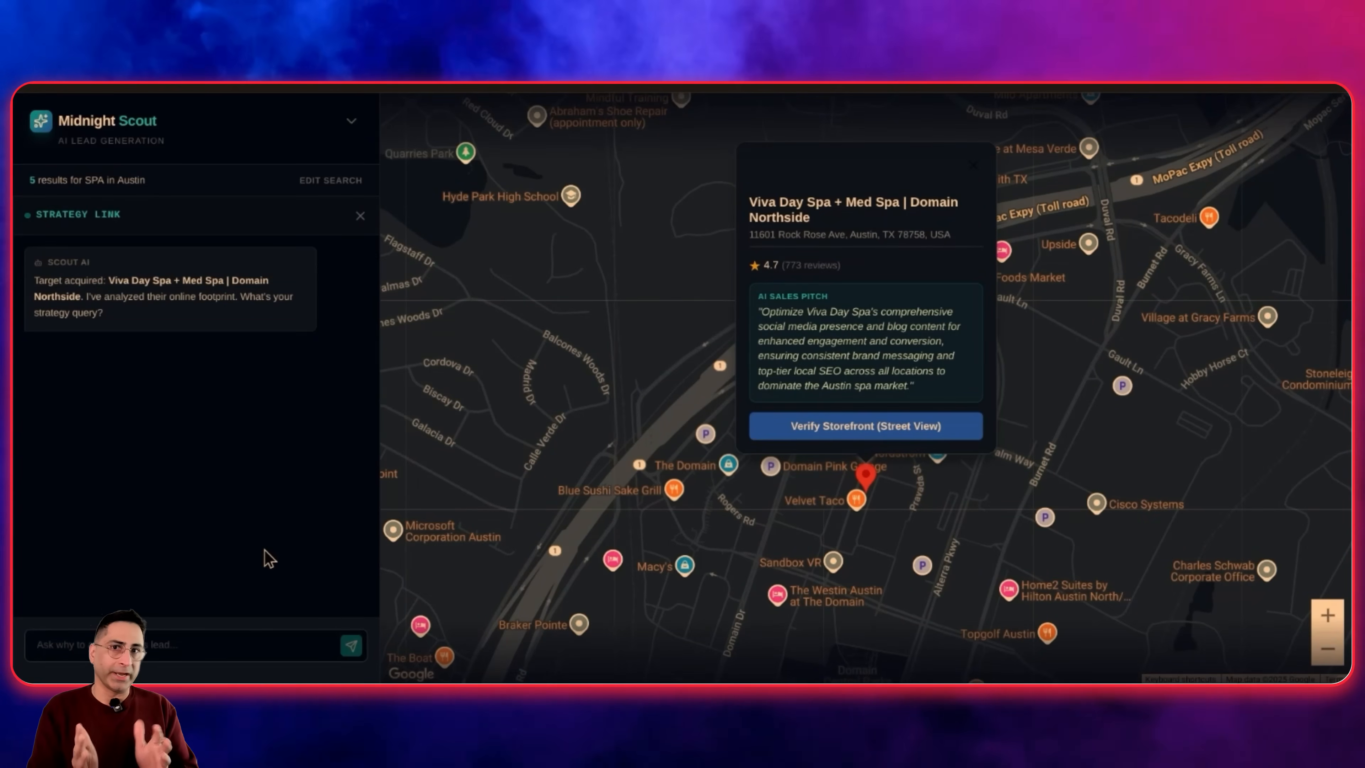
{"action": "mouse_move", "coordinate": [357, 216]}
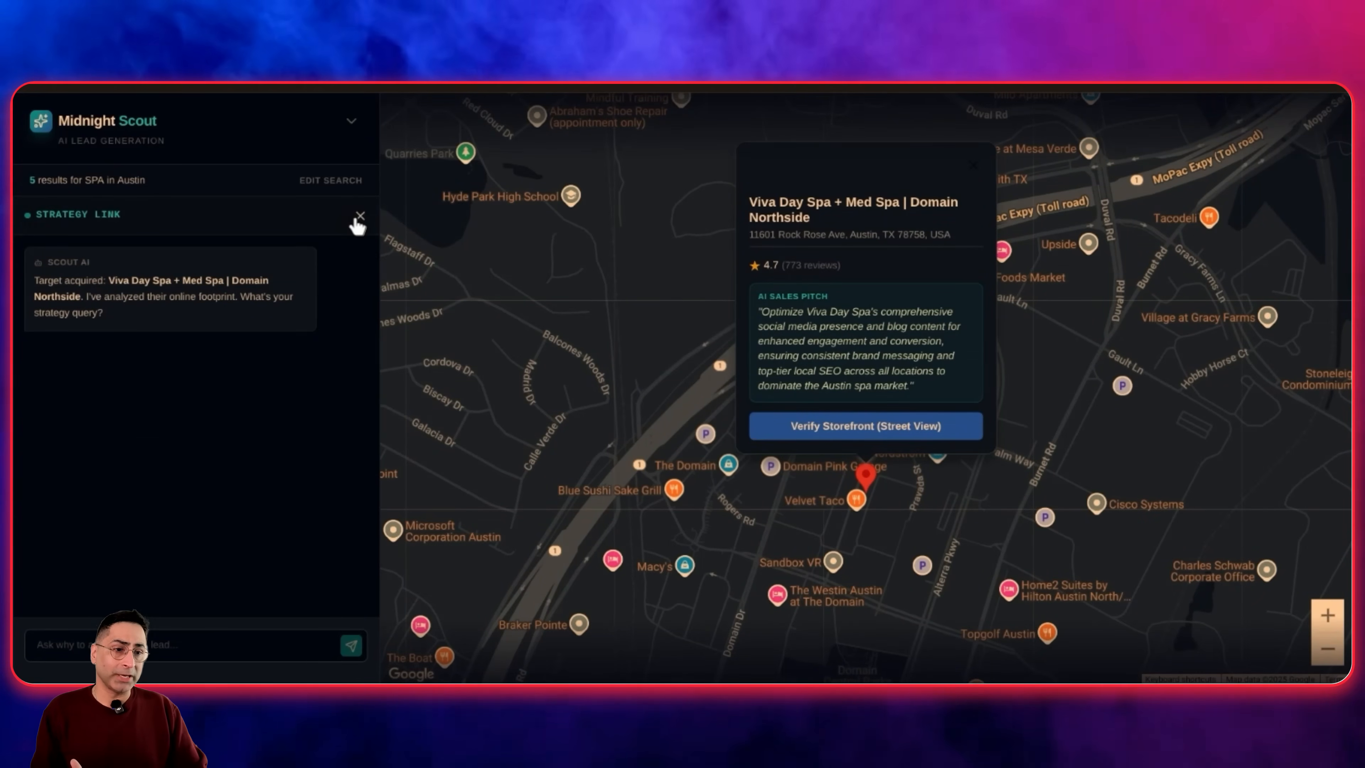
{"action": "left_click", "coordinate": [358, 216]}
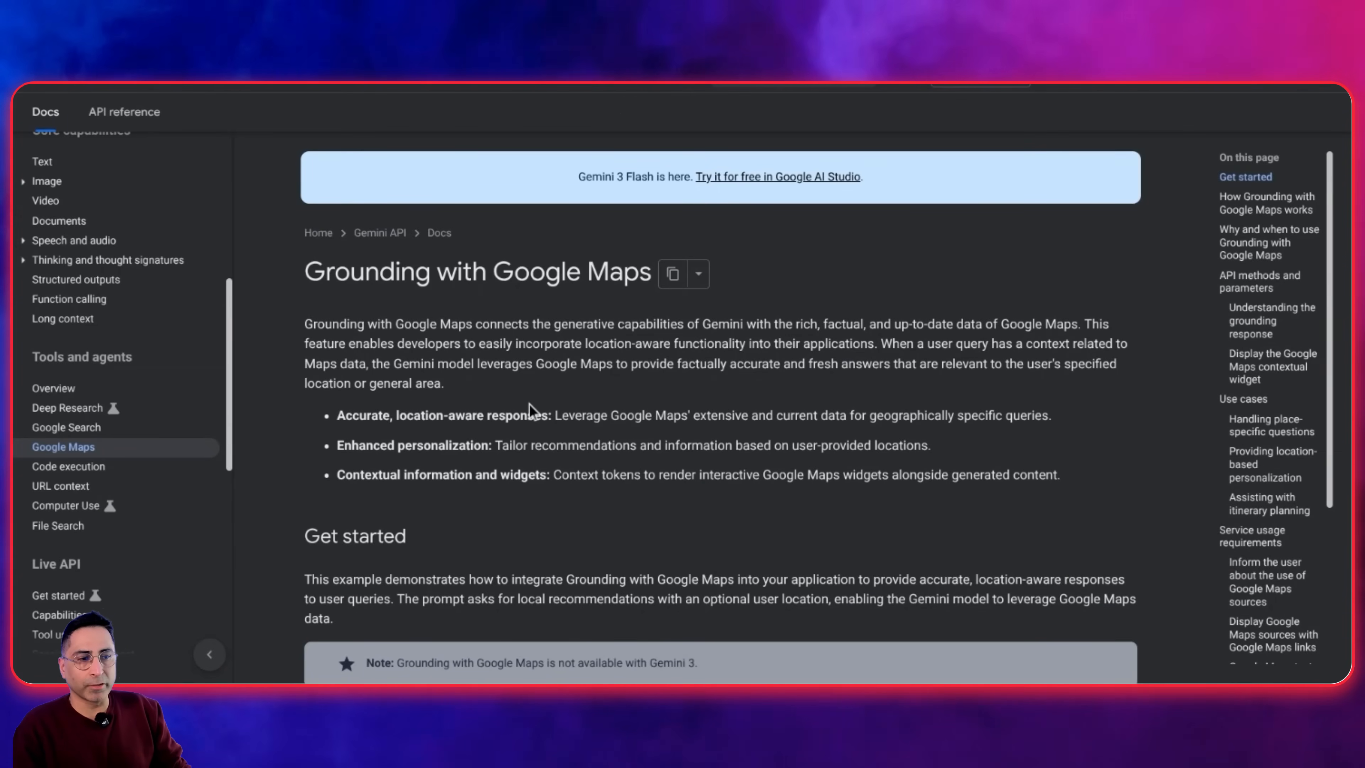
{"action": "scroll", "scroll_direction": "down", "scroll_amount": 3}
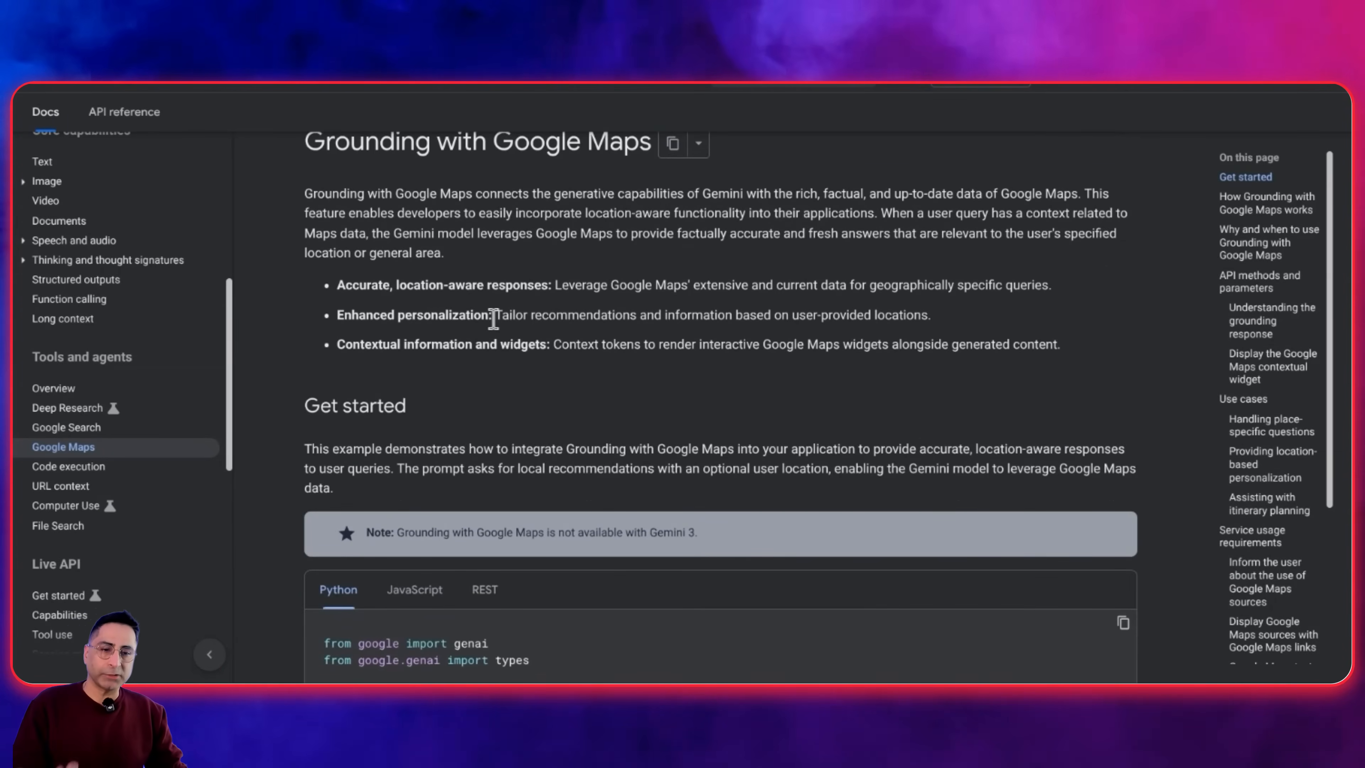
{"action": "scroll", "scroll_direction": "up", "scroll_amount": 3}
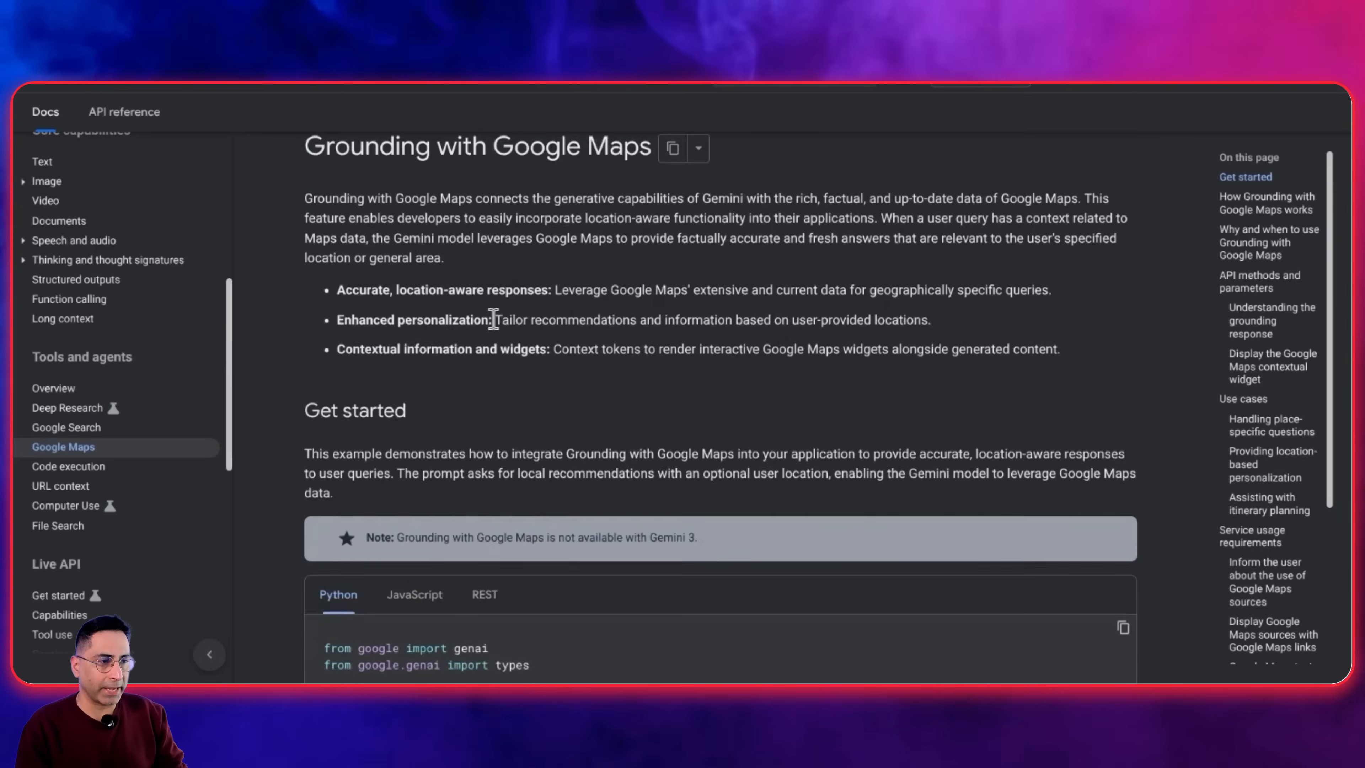
{"action": "scroll", "scroll_direction": "down", "scroll_amount": 3}
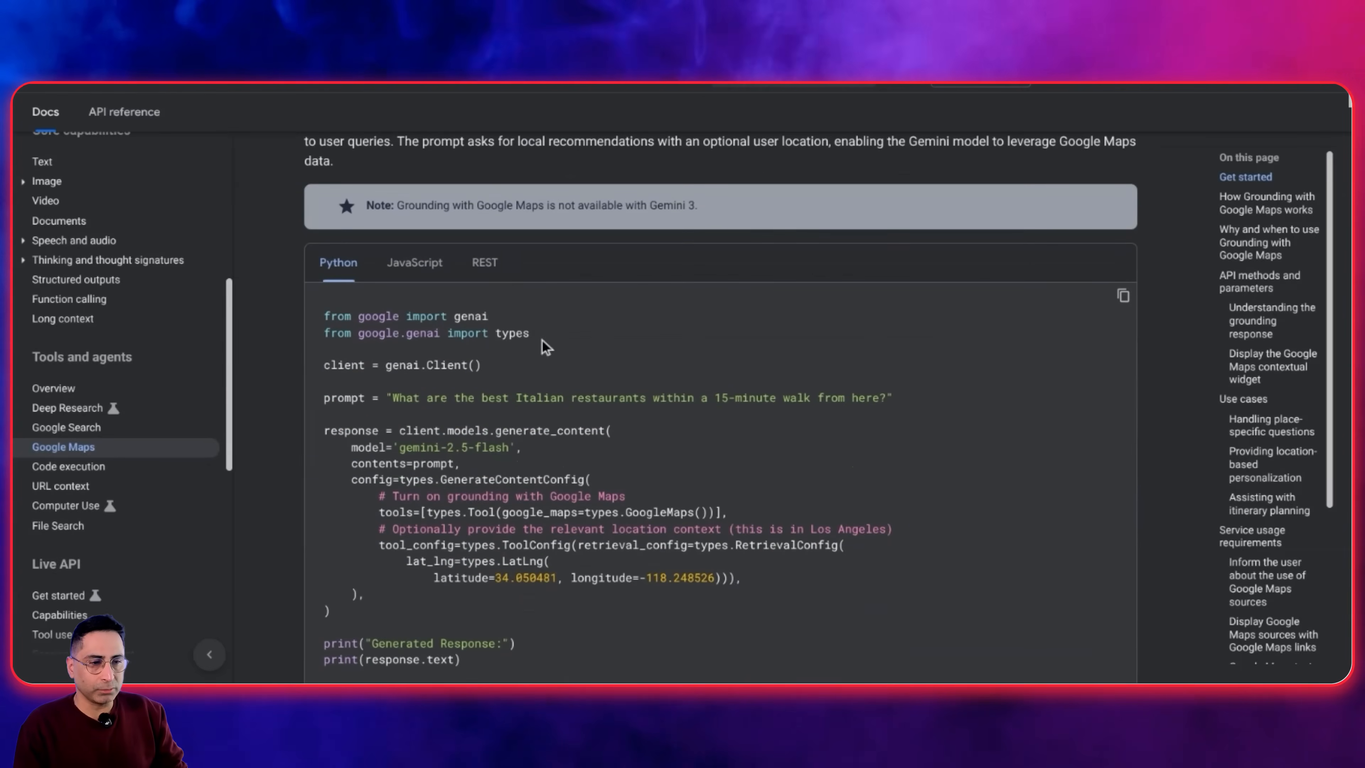
{"action": "scroll", "scroll_direction": "down", "scroll_amount": 3}
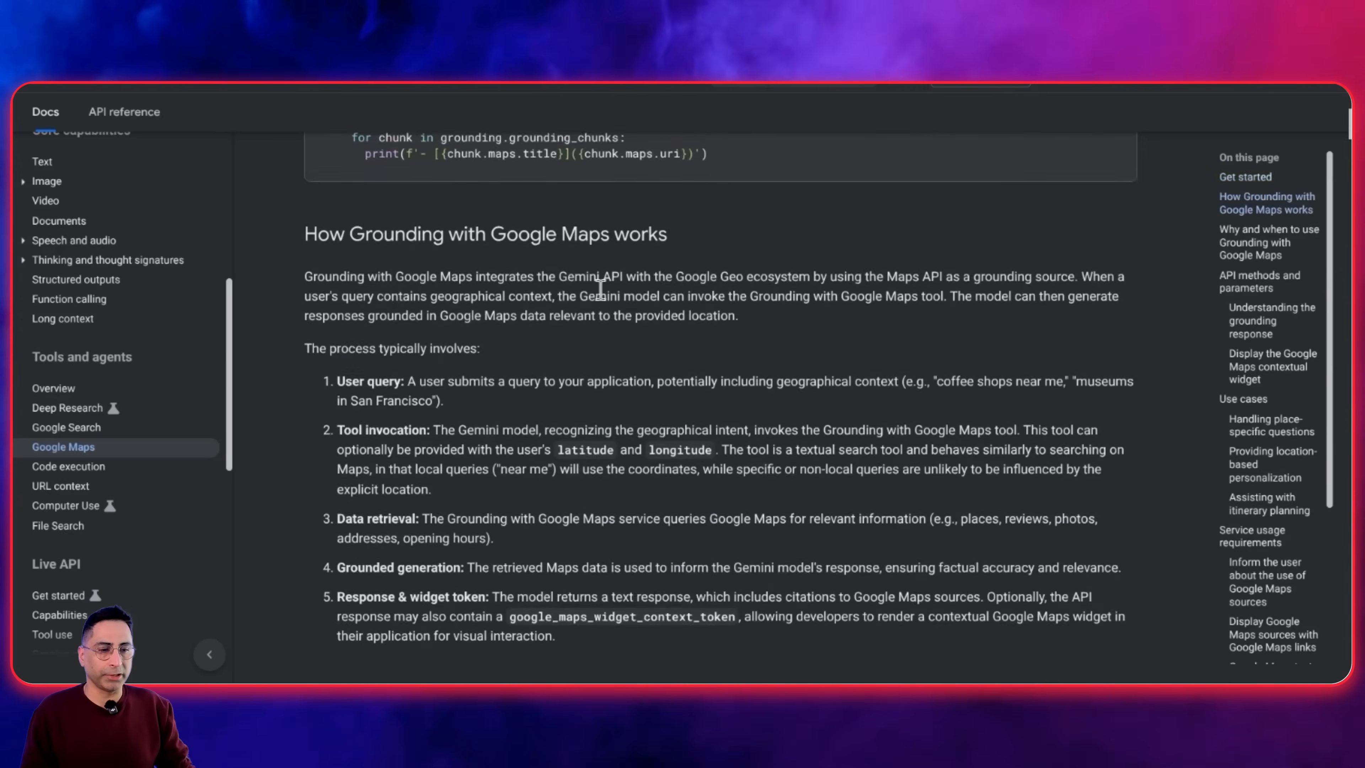
{"action": "scroll", "scroll_direction": "down", "scroll_amount": 3}
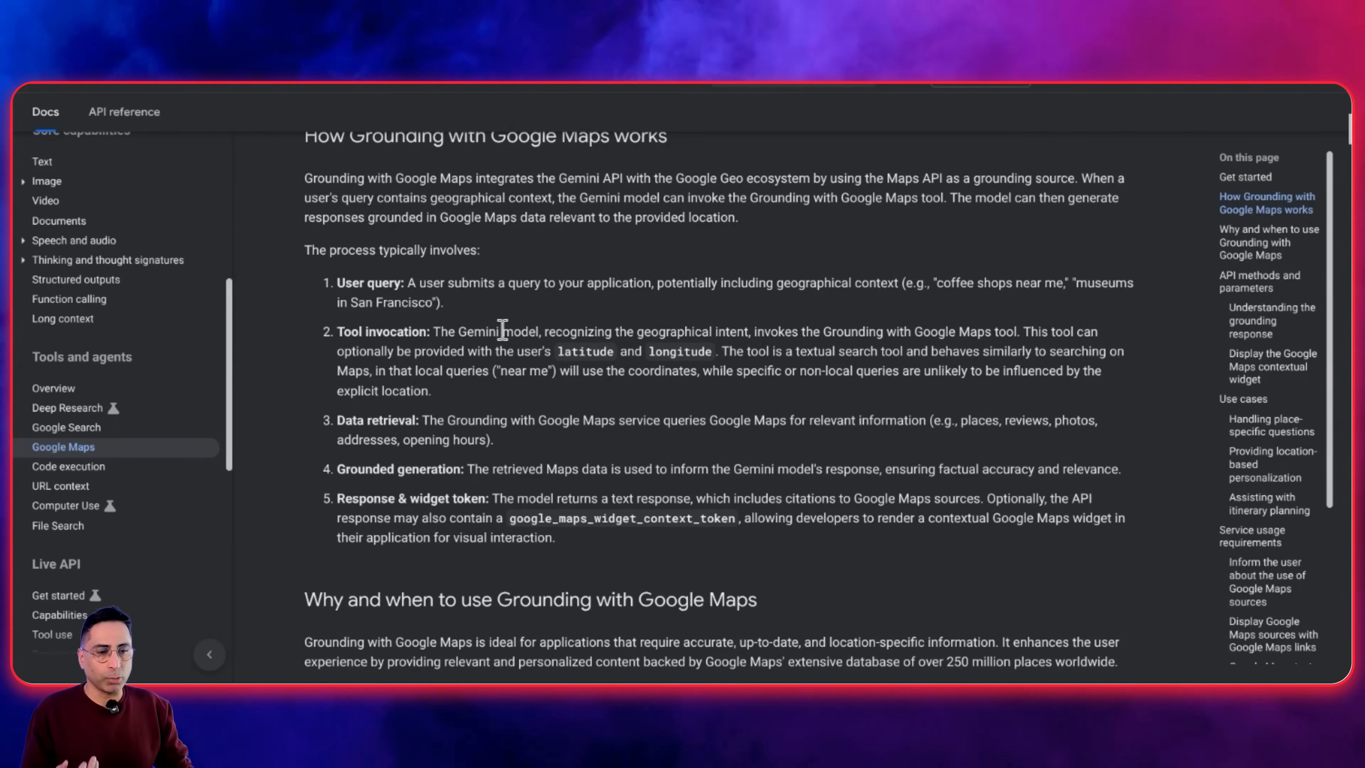
{"action": "mouse_move", "coordinate": [483, 302]}
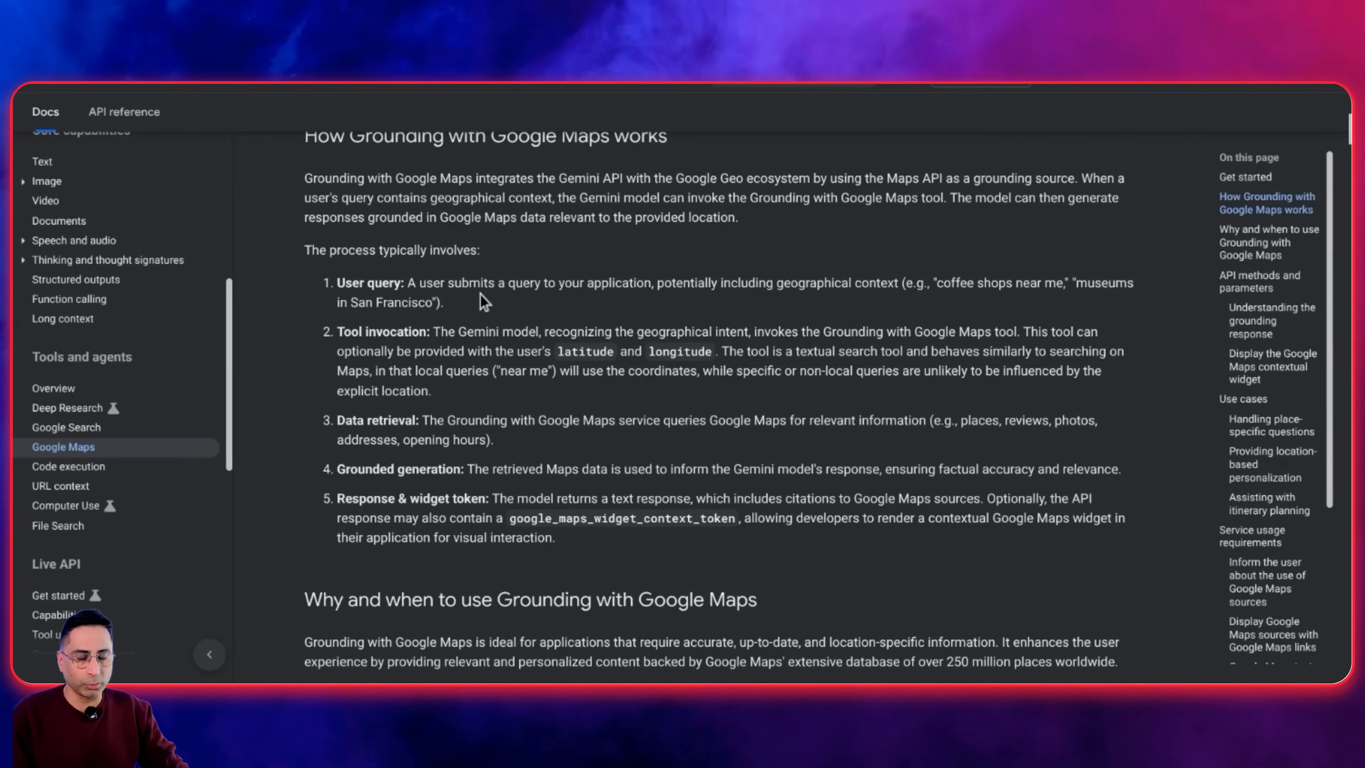
{"action": "scroll", "scroll_direction": "down", "scroll_amount": 3}
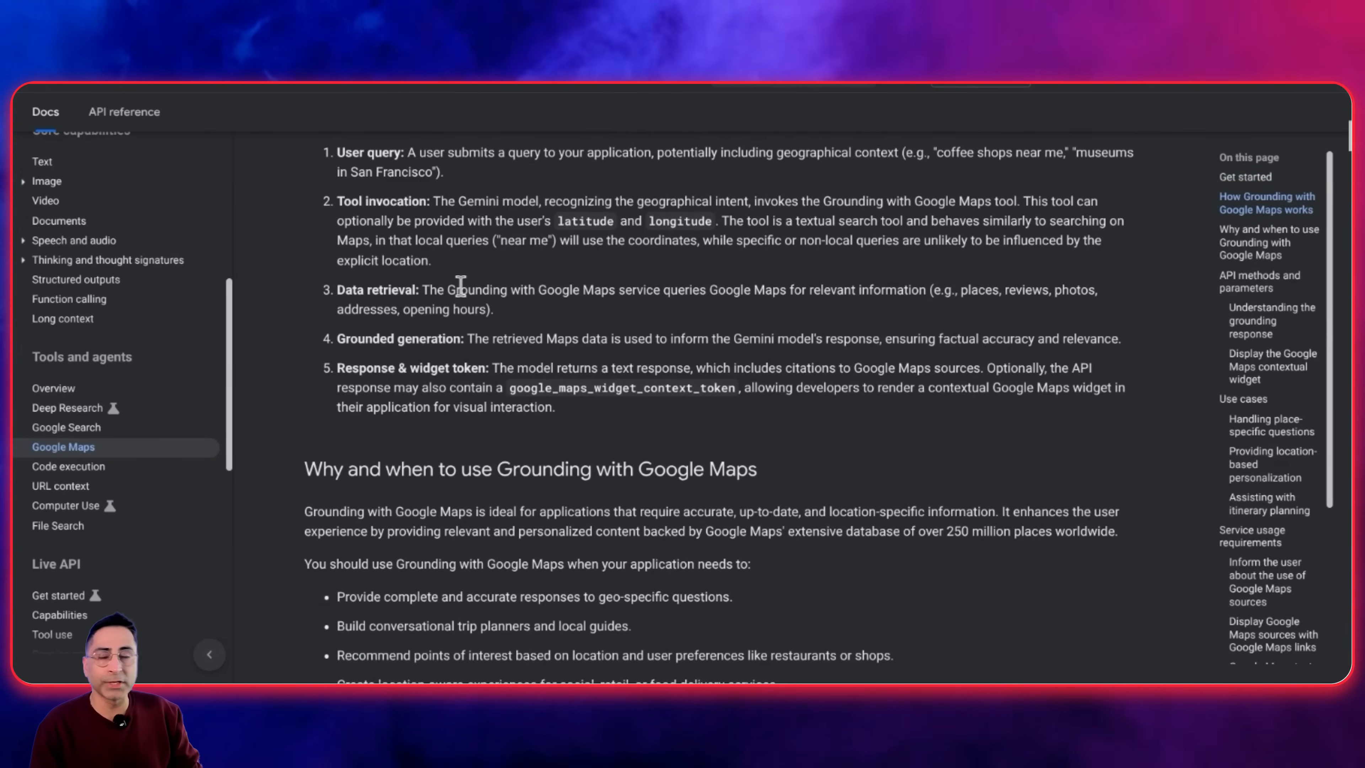
{"action": "scroll", "scroll_direction": "down", "scroll_amount": 3}
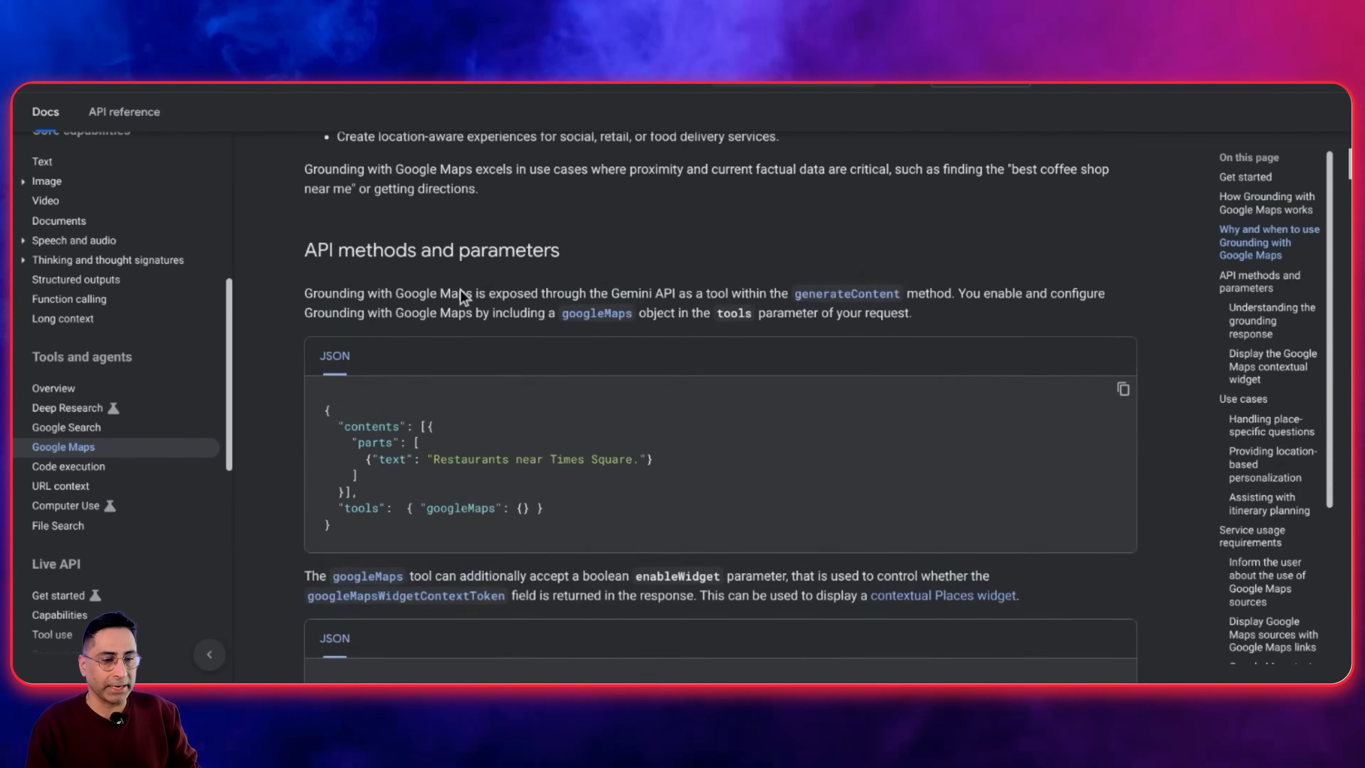
{"action": "scroll", "scroll_direction": "down", "scroll_amount": 3}
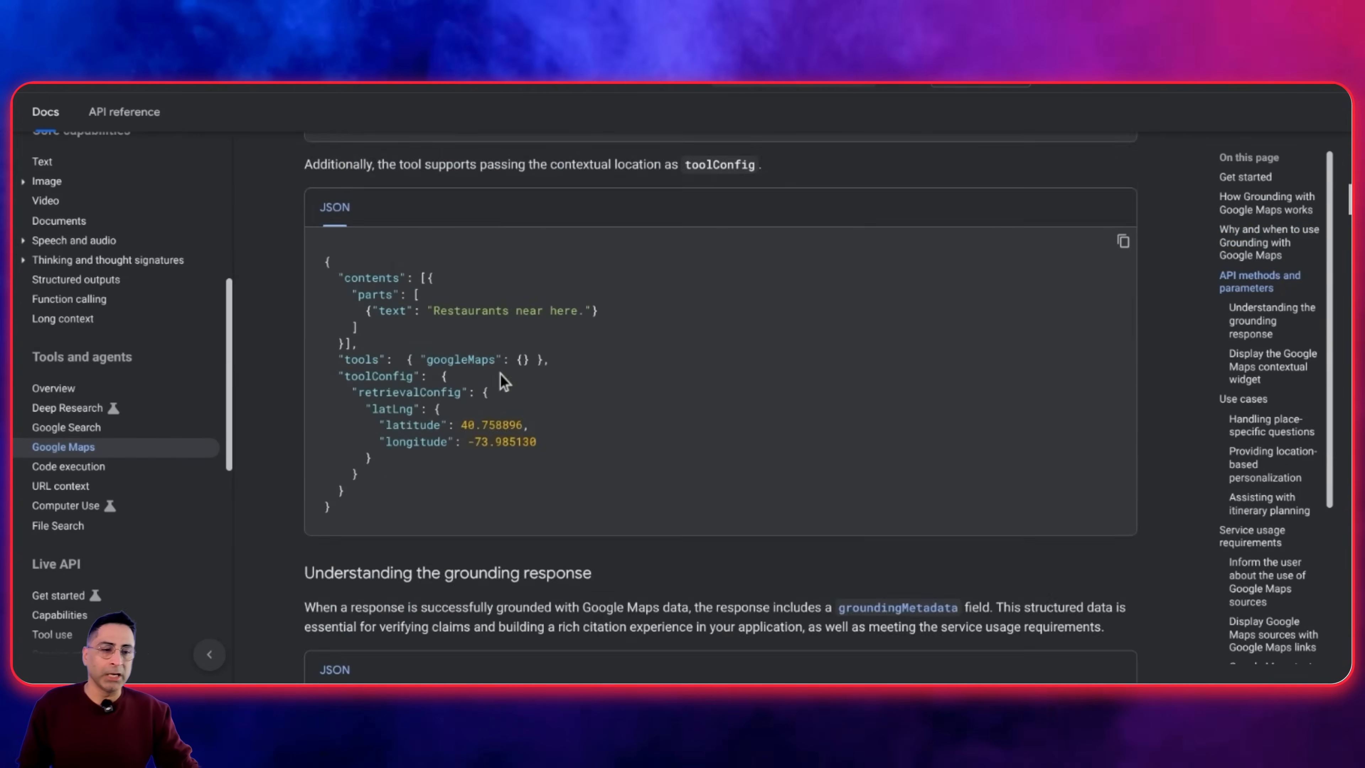
{"action": "scroll", "scroll_direction": "down", "scroll_amount": 3}
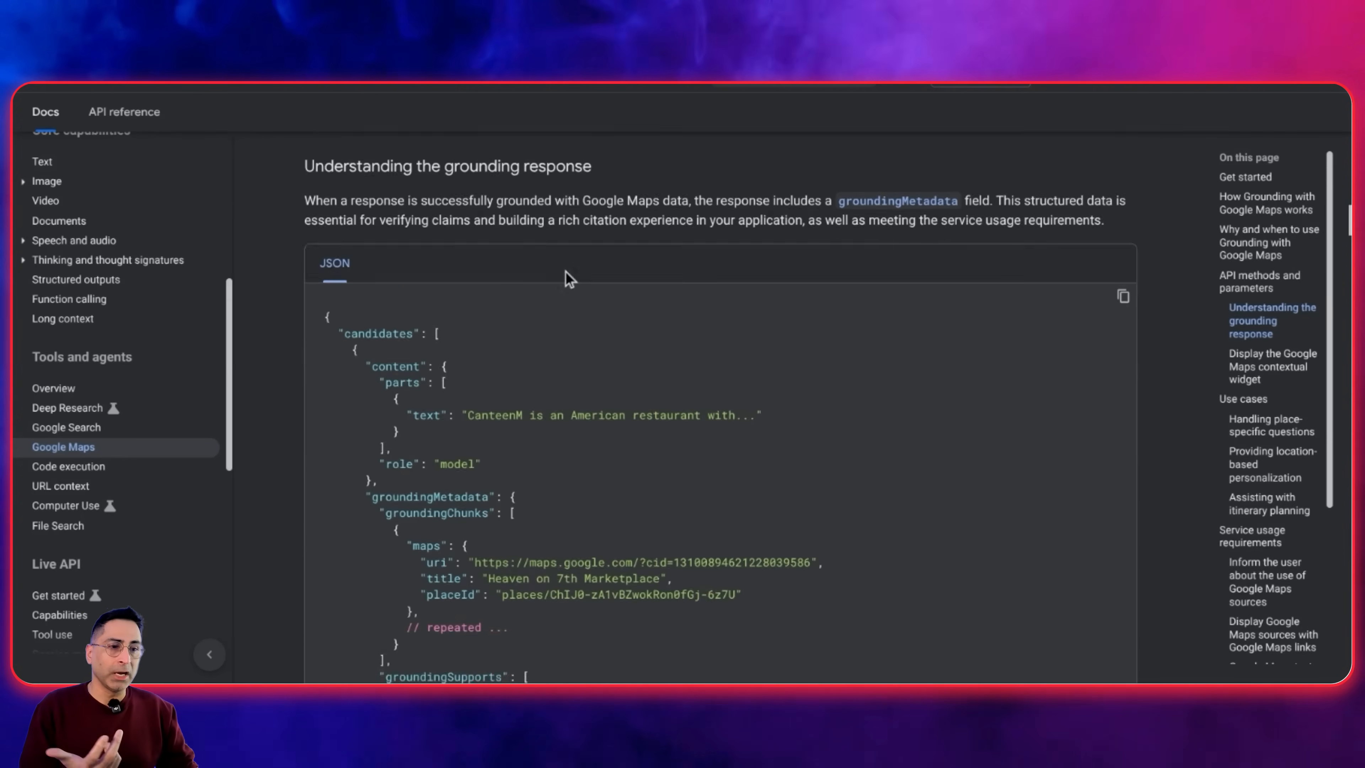
{"action": "scroll", "scroll_direction": "down", "scroll_amount": 3}
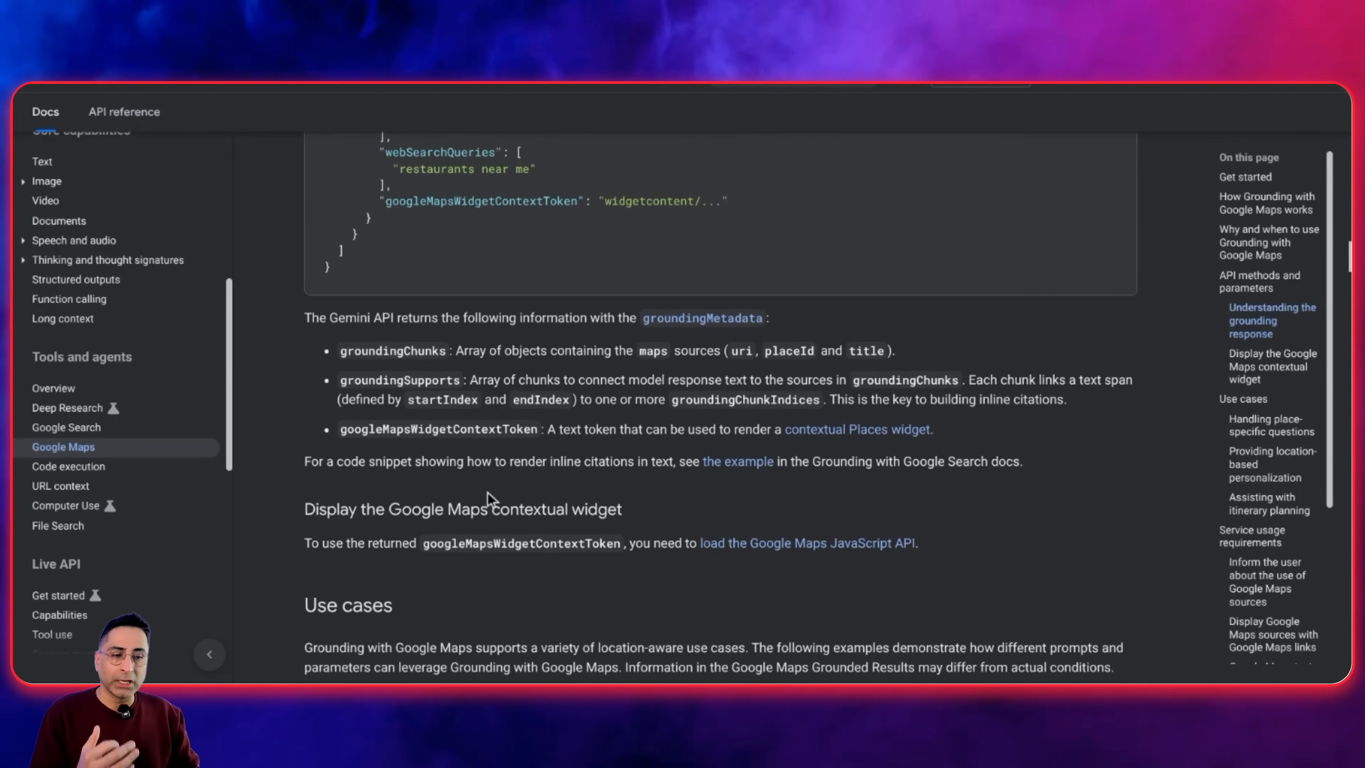
{"action": "scroll", "scroll_direction": "down", "scroll_amount": 3}
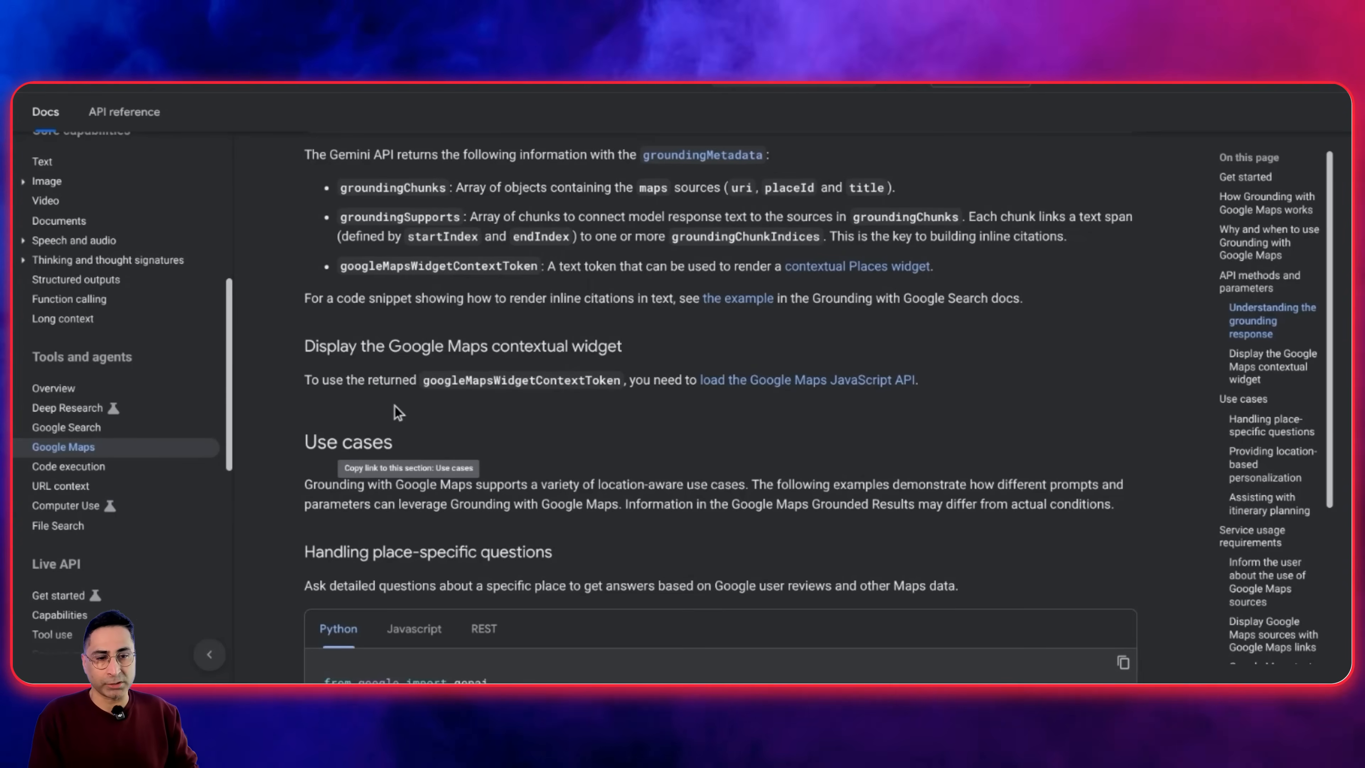
- View the Grounding with Google Search docs page down to its workflow diagram
{"action": "left_click", "coordinate": [66, 426]}
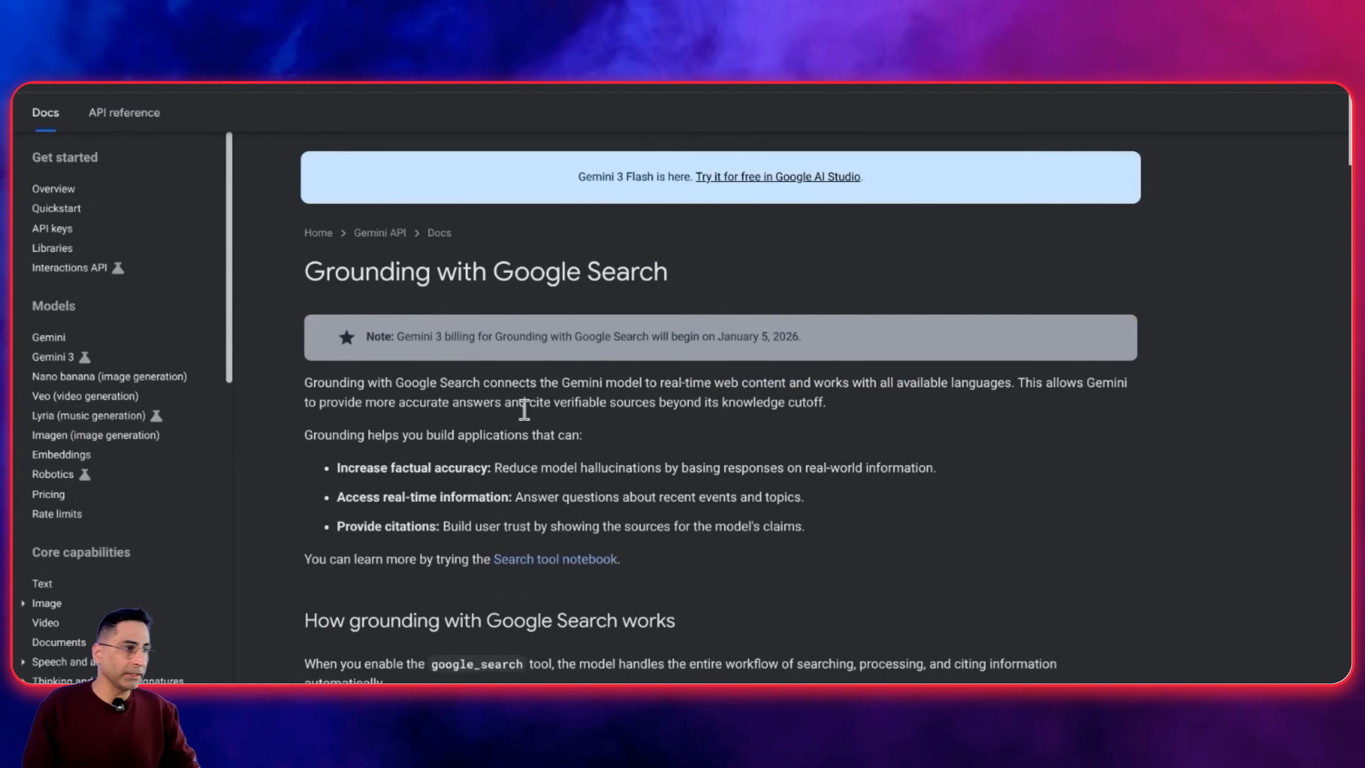
{"action": "scroll", "scroll_direction": "down", "scroll_amount": 3}
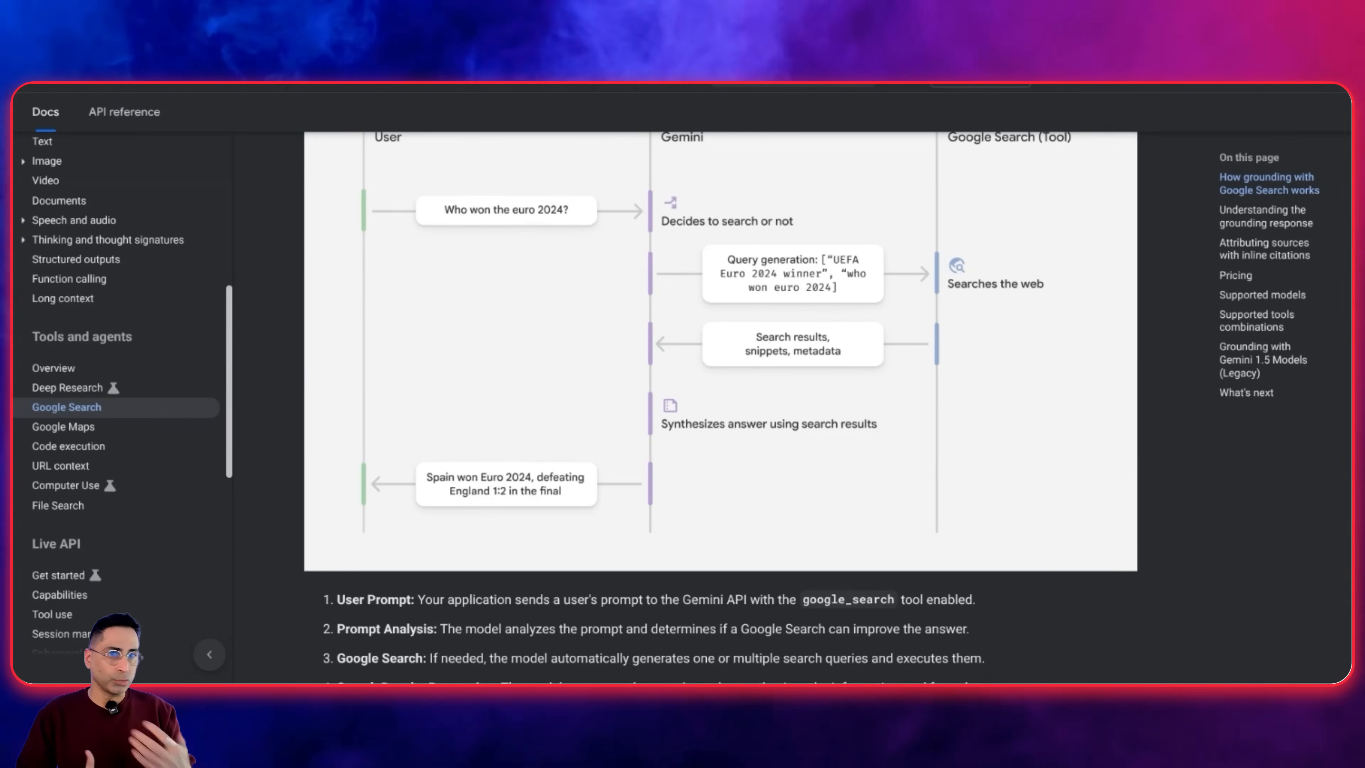
{"action": "mouse_move", "coordinate": [508, 311]}
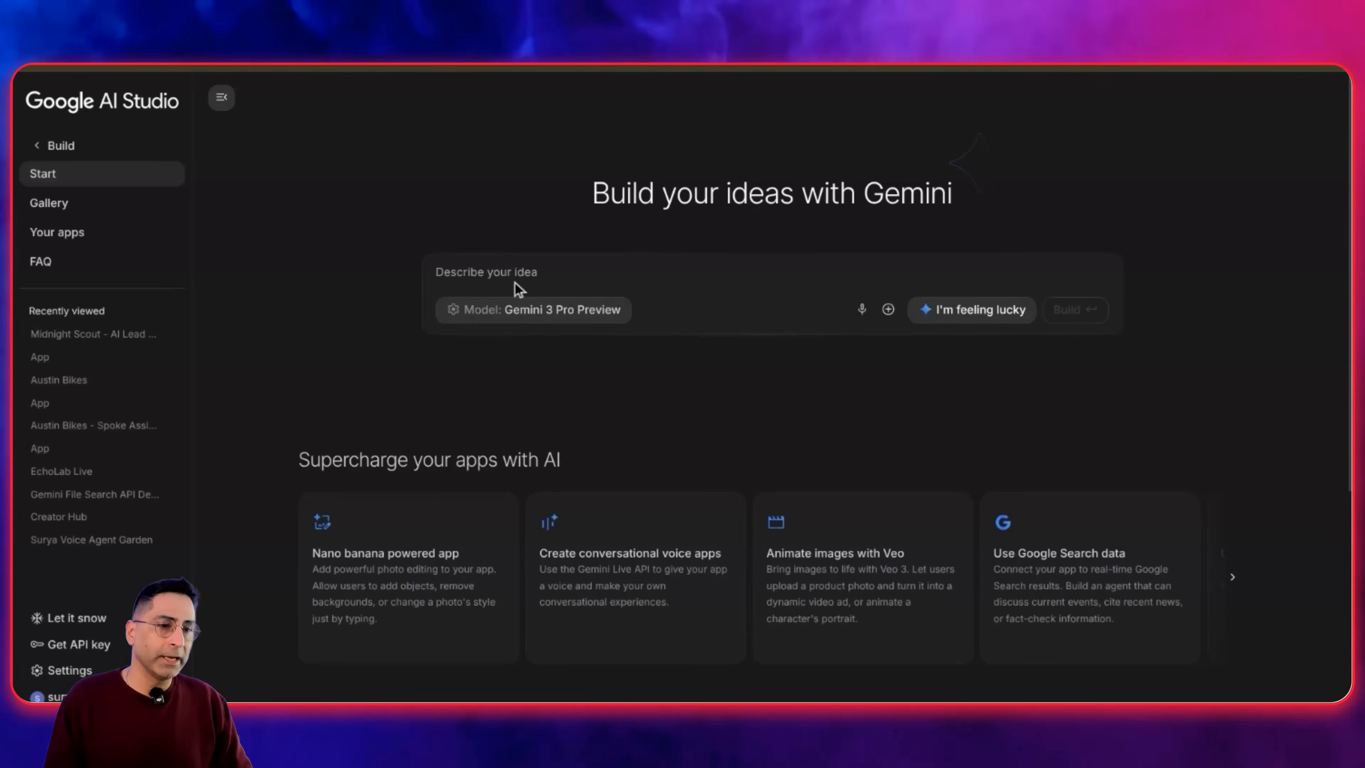
- Enter the Digital Scout app prompt with grounded search, website checks, map pins and Midnight styling
{"action": "left_click", "coordinate": [513, 283]}
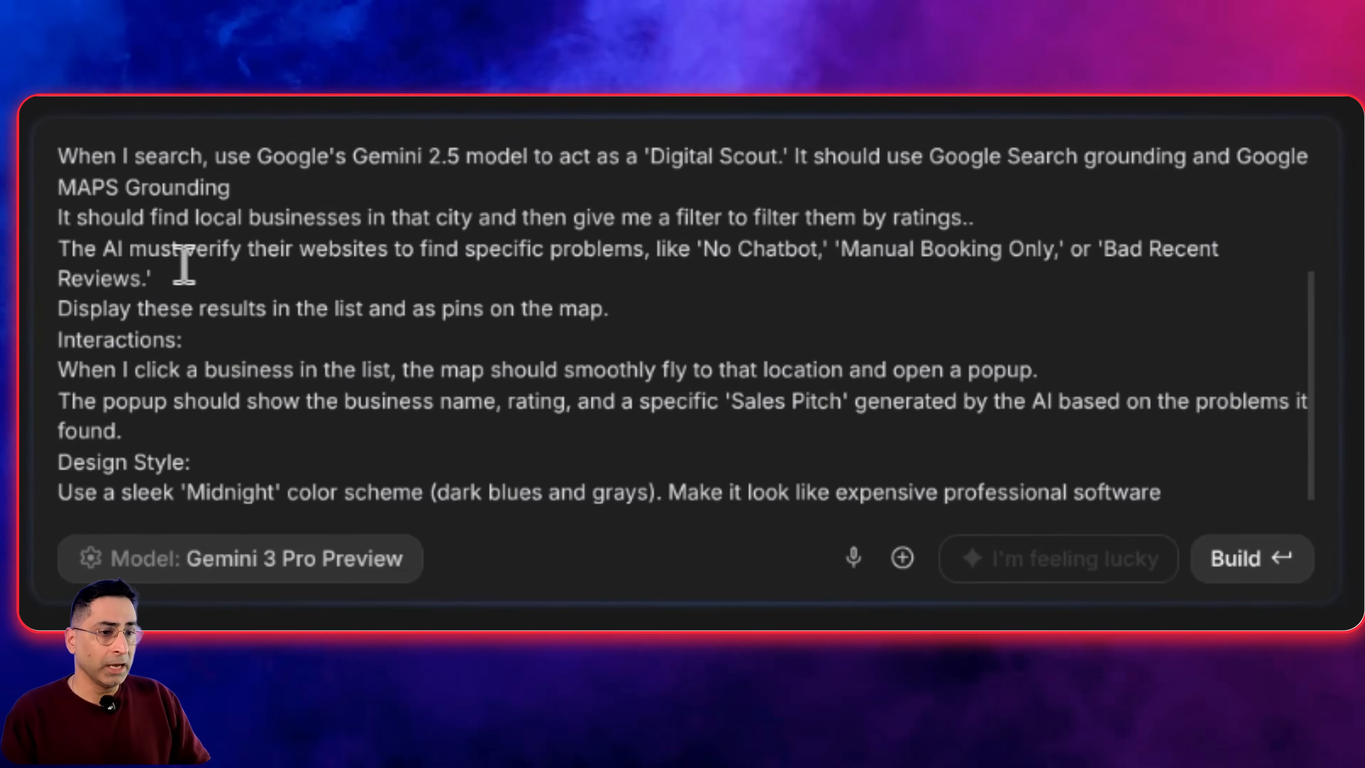
{"action": "scroll", "scroll_direction": "up", "scroll_amount": 3}
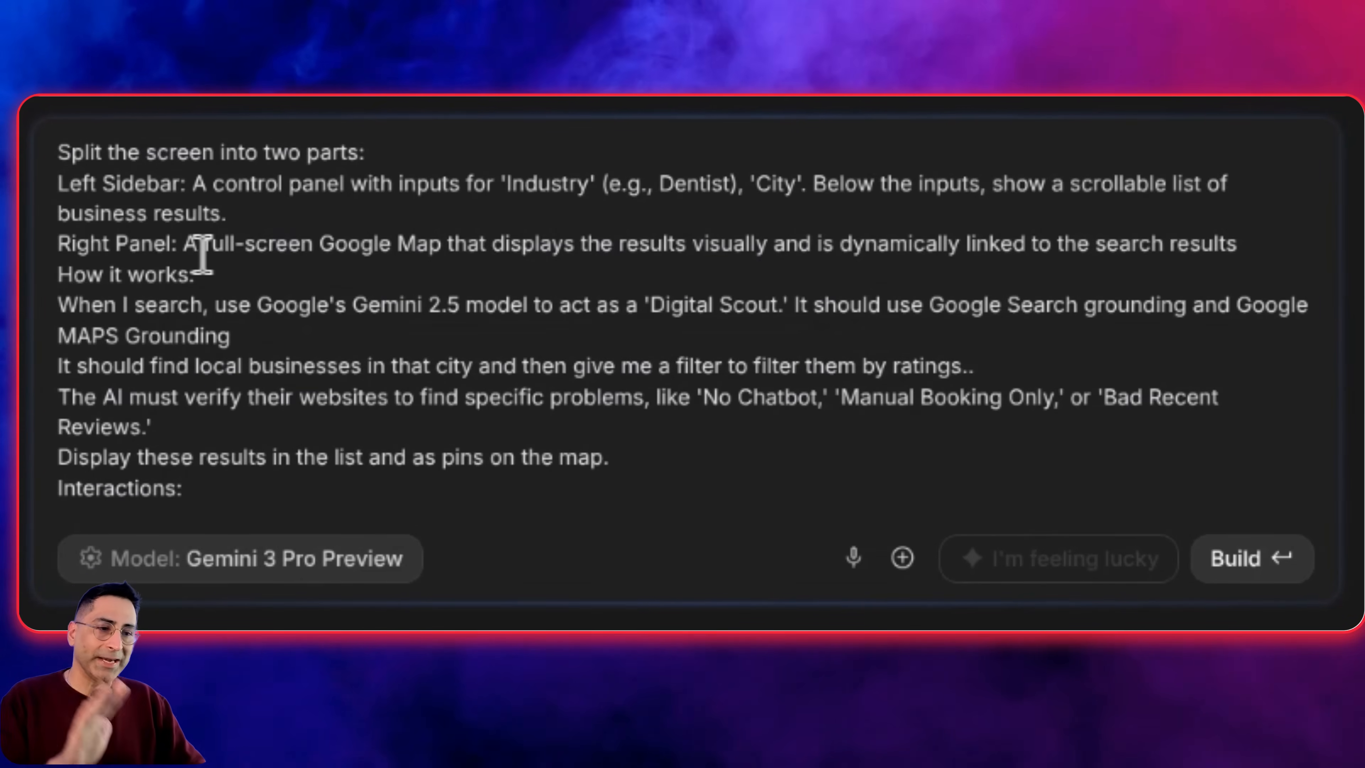
{"action": "mouse_move", "coordinate": [566, 292]}
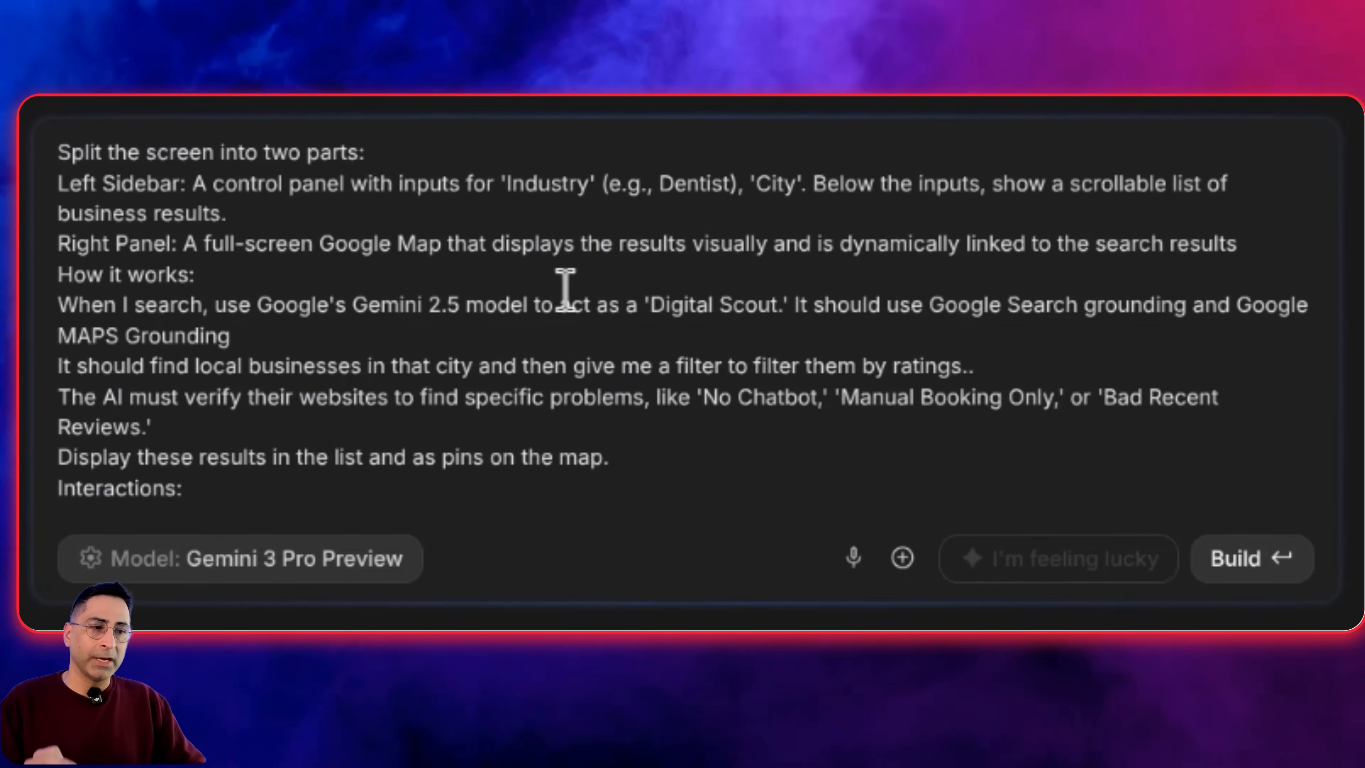
{"action": "mouse_move", "coordinate": [864, 243]}
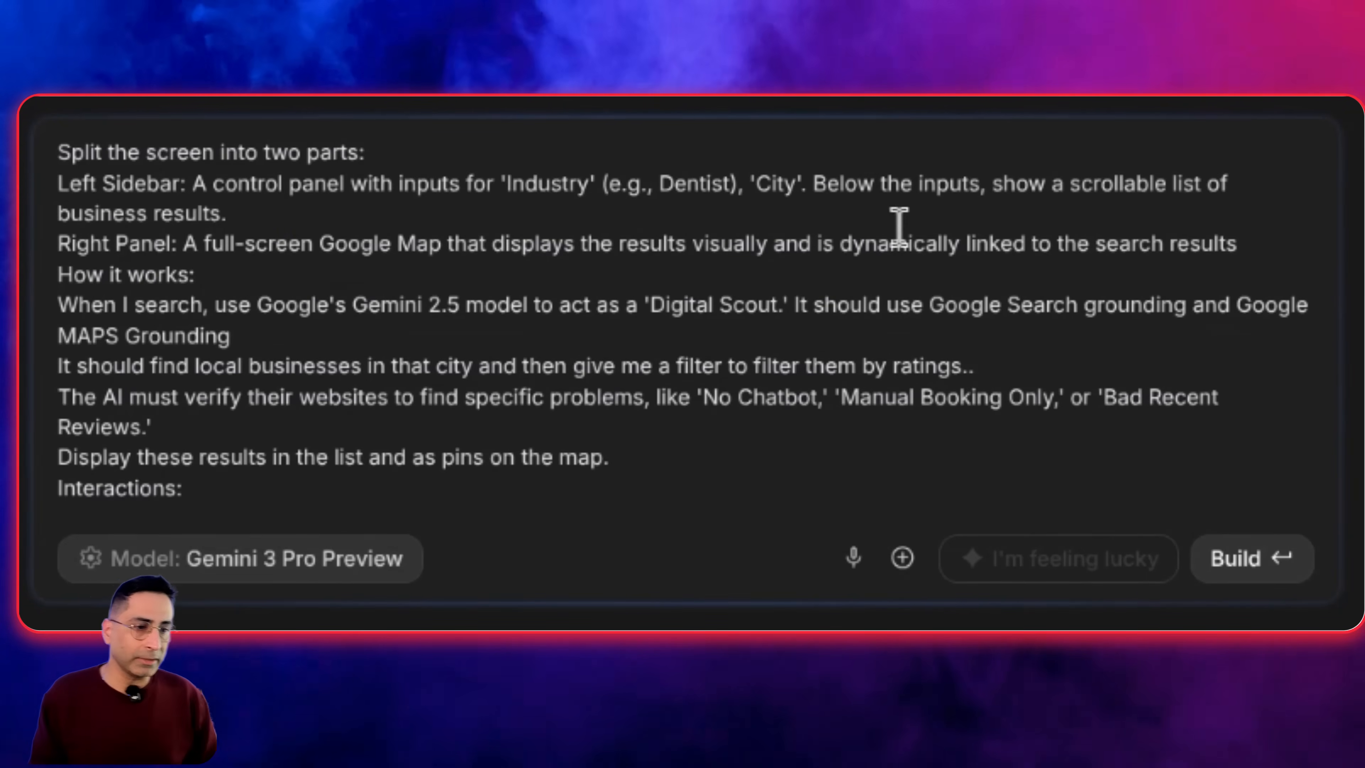
{"action": "scroll", "scroll_direction": "down", "scroll_amount": 3}
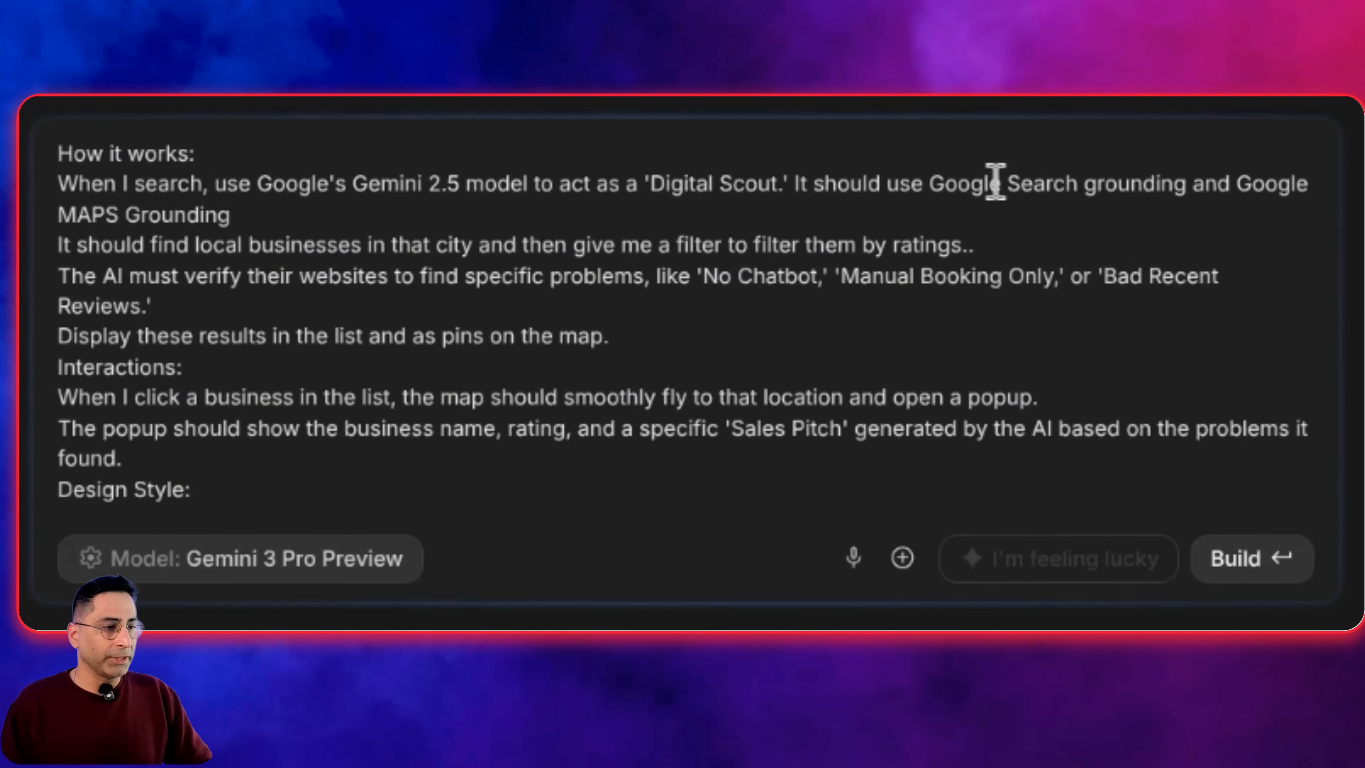
{"action": "mouse_move", "coordinate": [287, 287]}
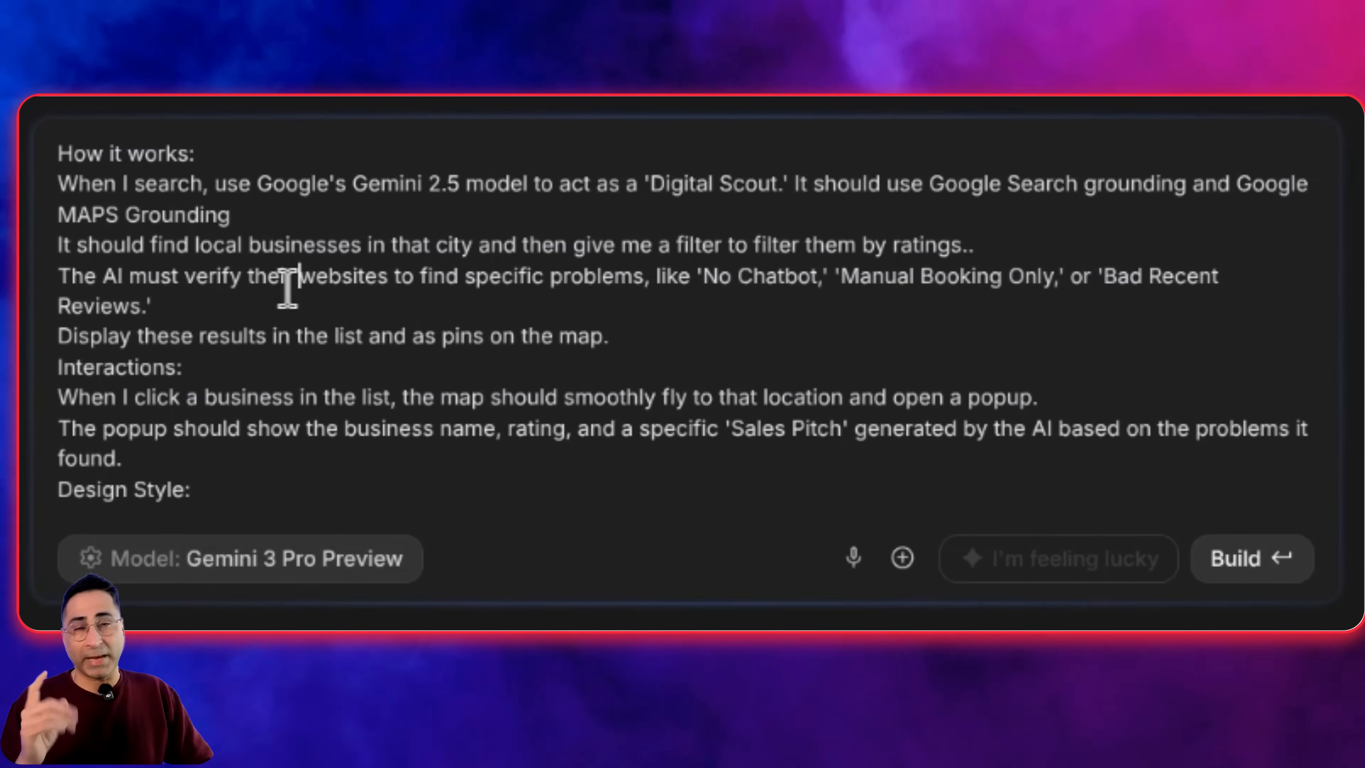
{"action": "scroll", "scroll_direction": "down", "scroll_amount": 3}
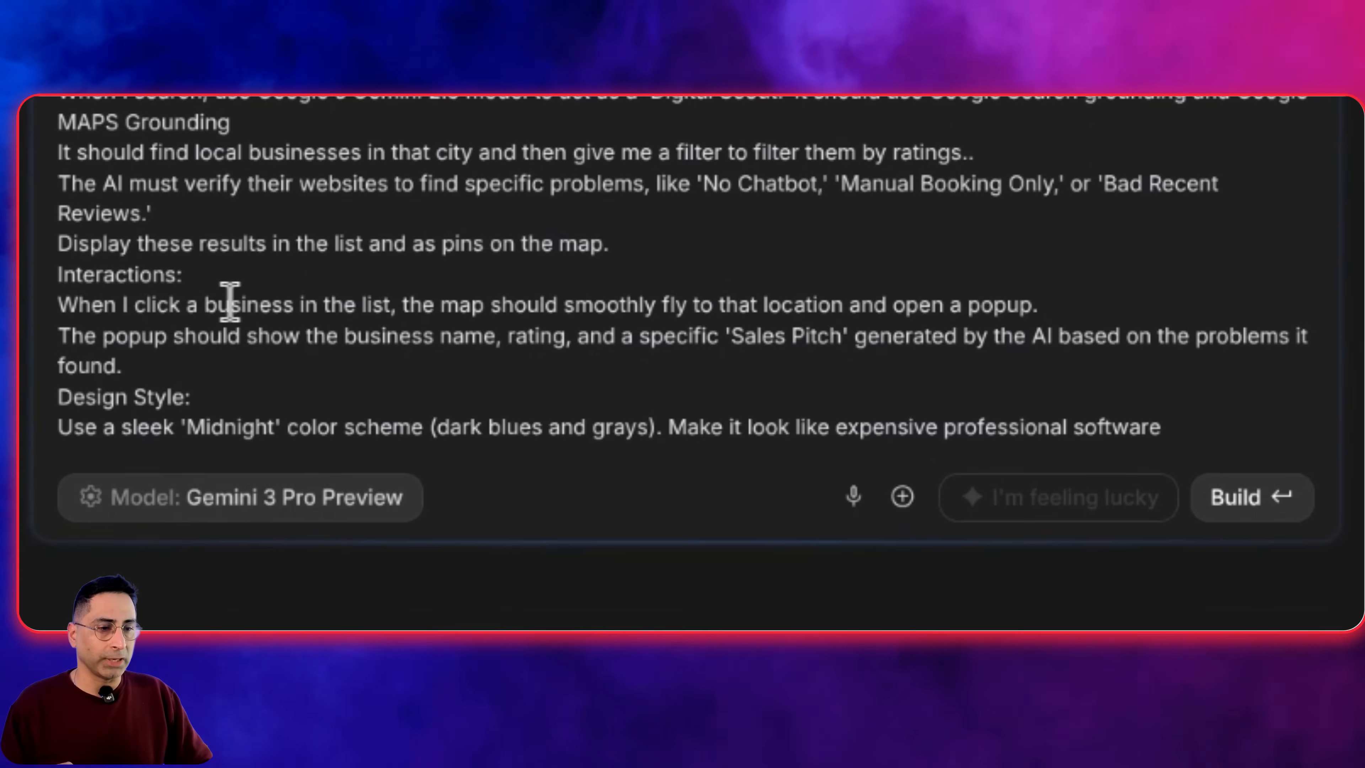
{"action": "left_click_drag", "start_coordinate": [57, 183], "coordinate": [153, 213]}
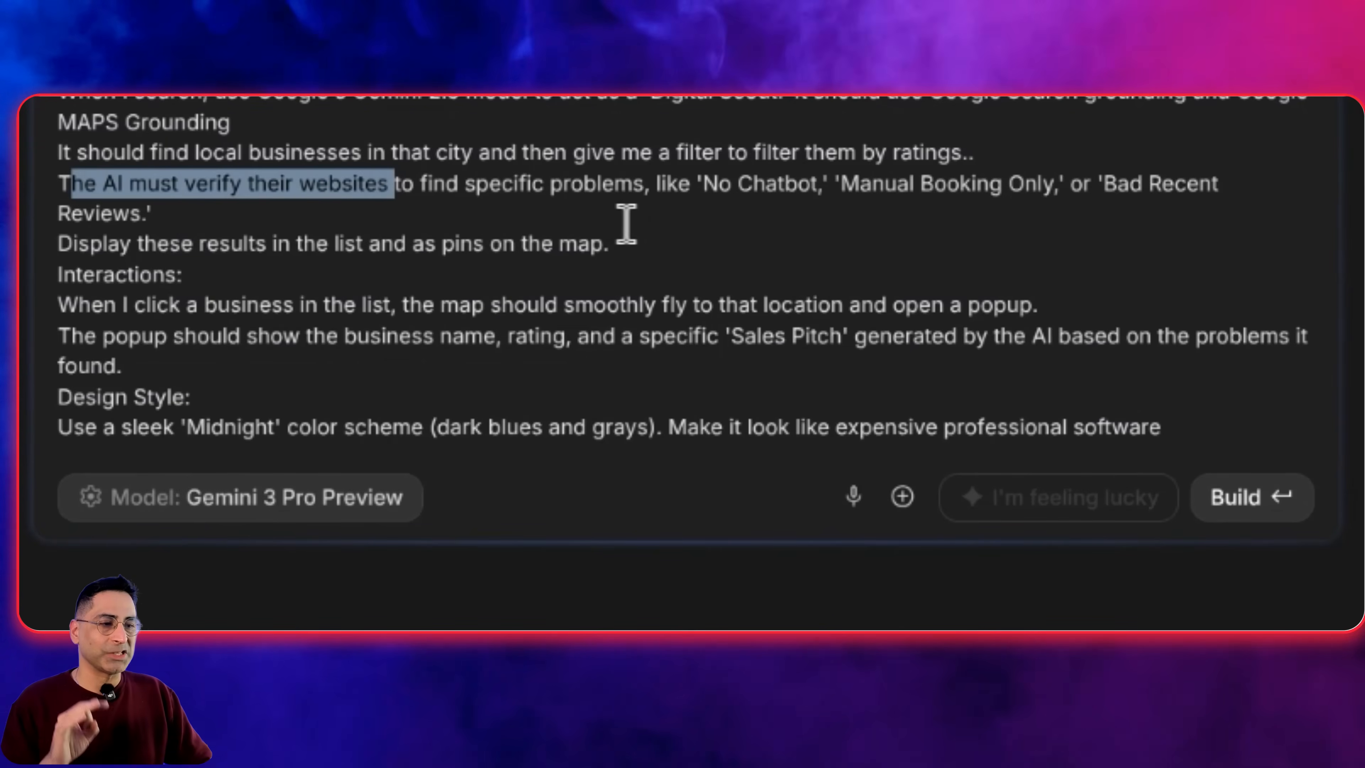
{"action": "mouse_move", "coordinate": [951, 207]}
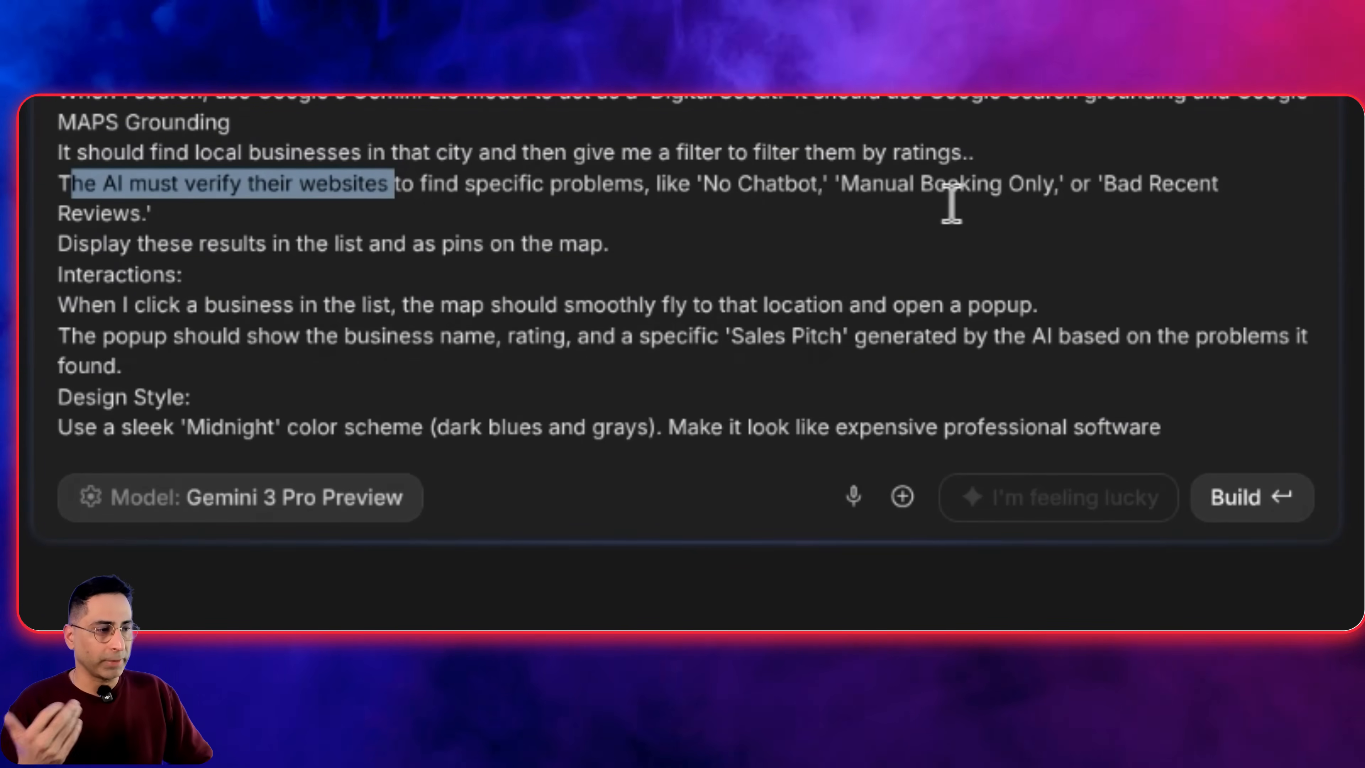
{"action": "mouse_move", "coordinate": [257, 298]}
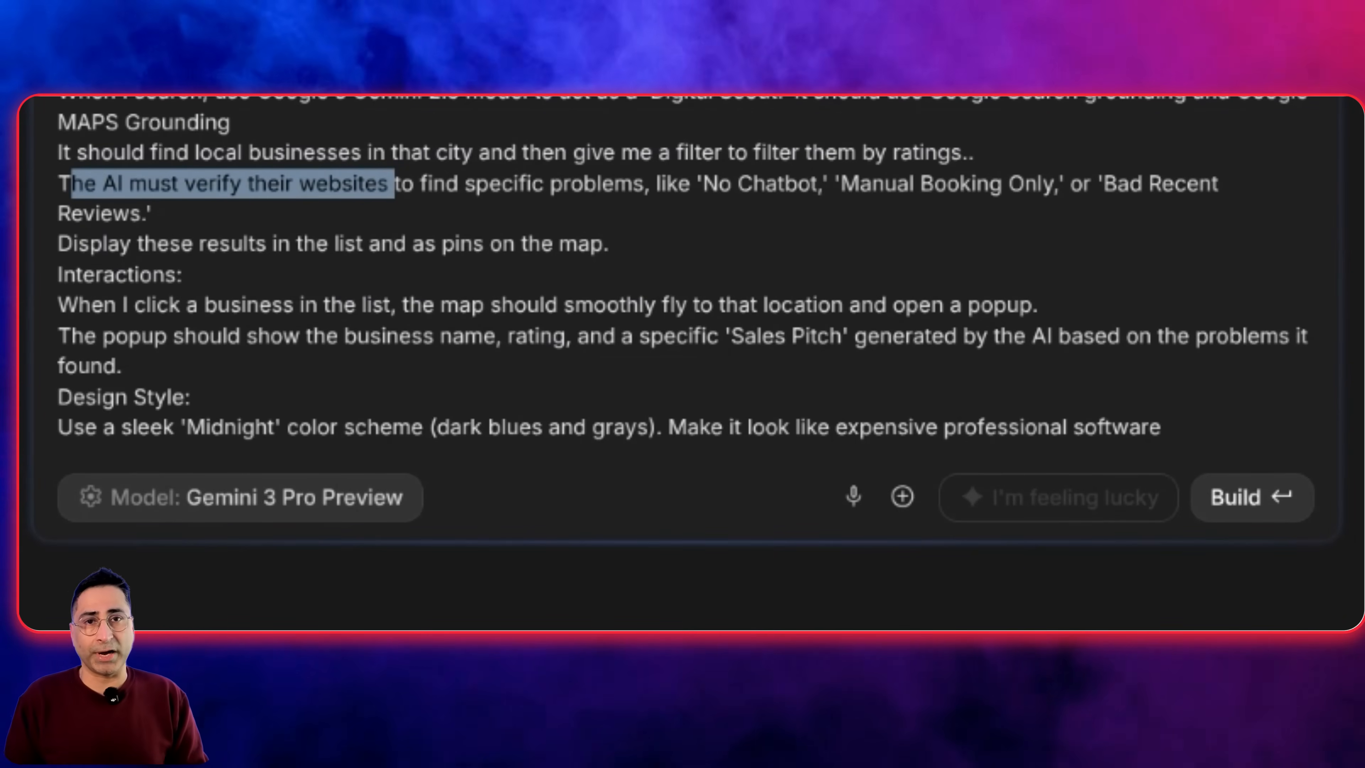
{"action": "scroll", "scroll_direction": "down", "scroll_amount": 3}
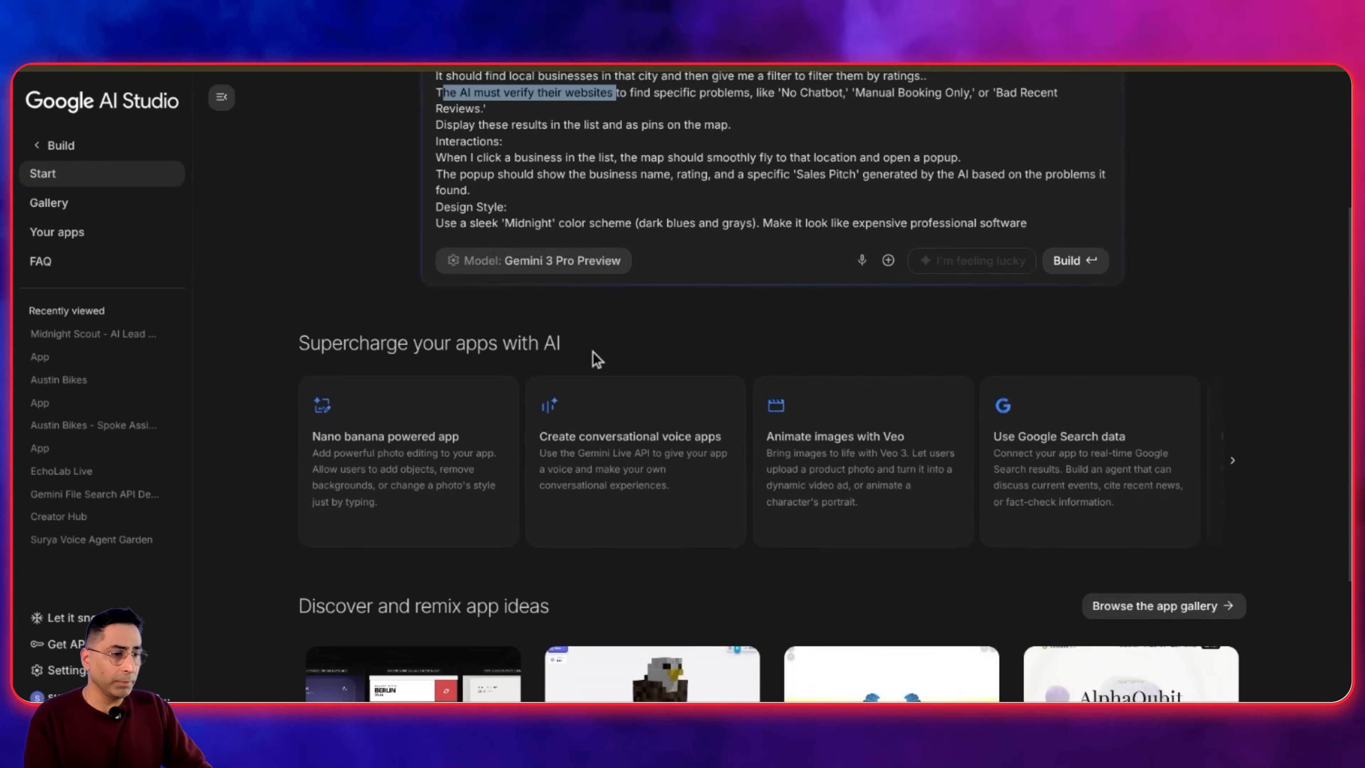
{"action": "mouse_move", "coordinate": [1231, 460]}
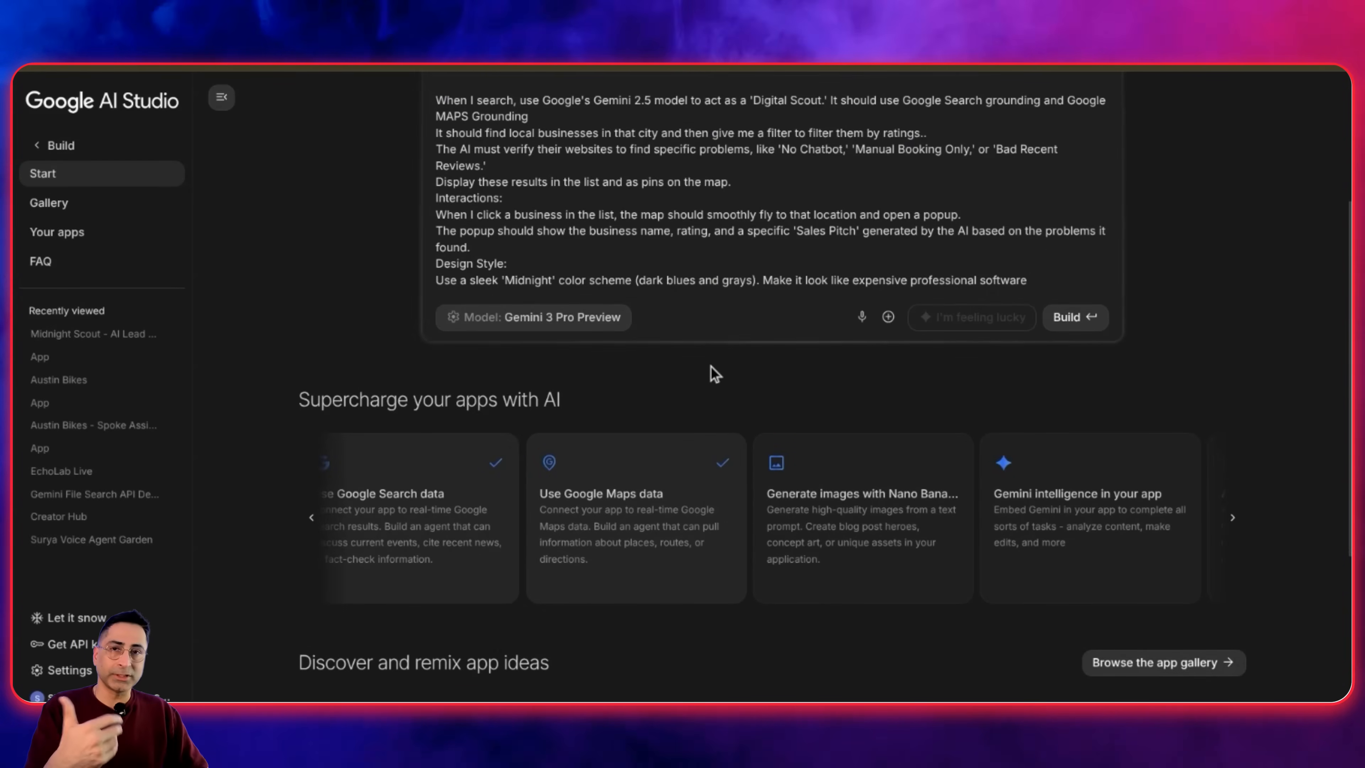
- Add Gemini intelligence and an AI-powered chatbot capability to the request and start the build
{"action": "left_click", "coordinate": [1089, 539]}
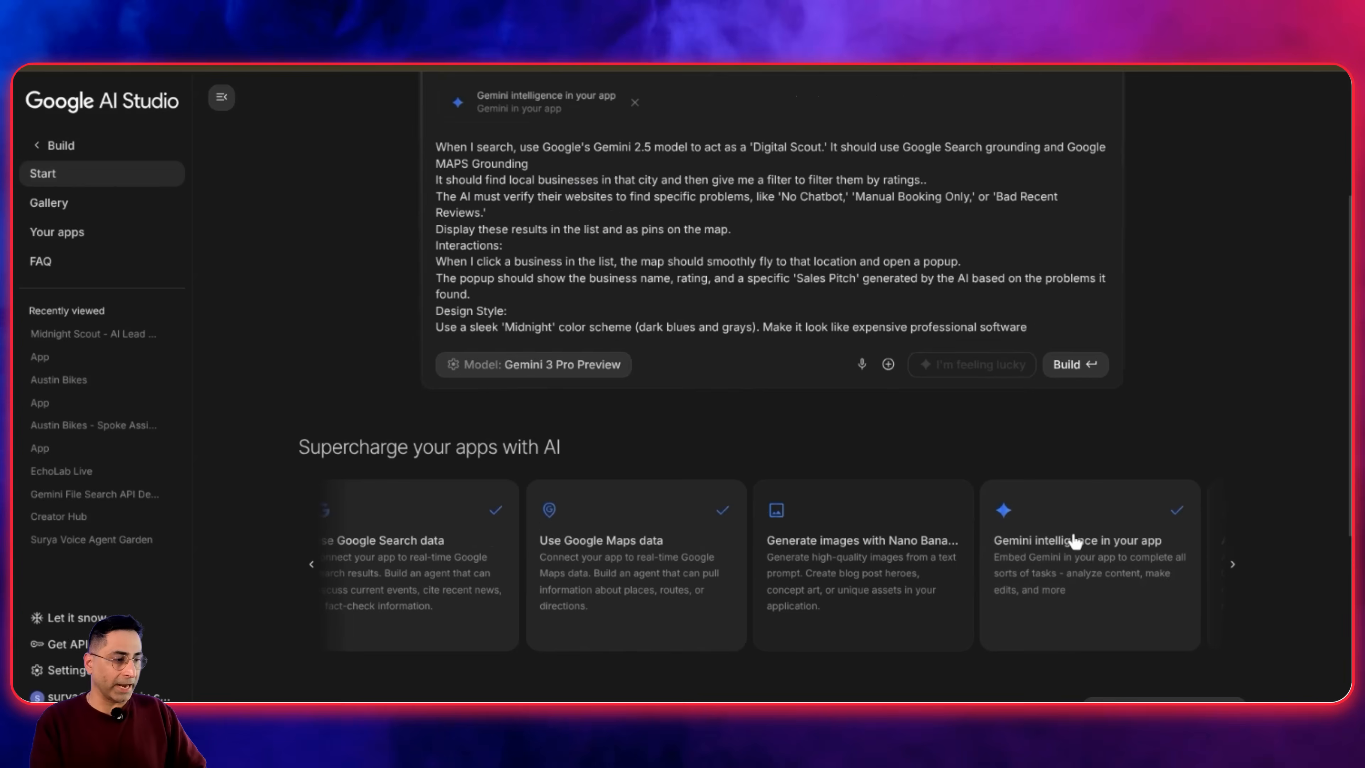
{"action": "left_click", "coordinate": [1232, 564]}
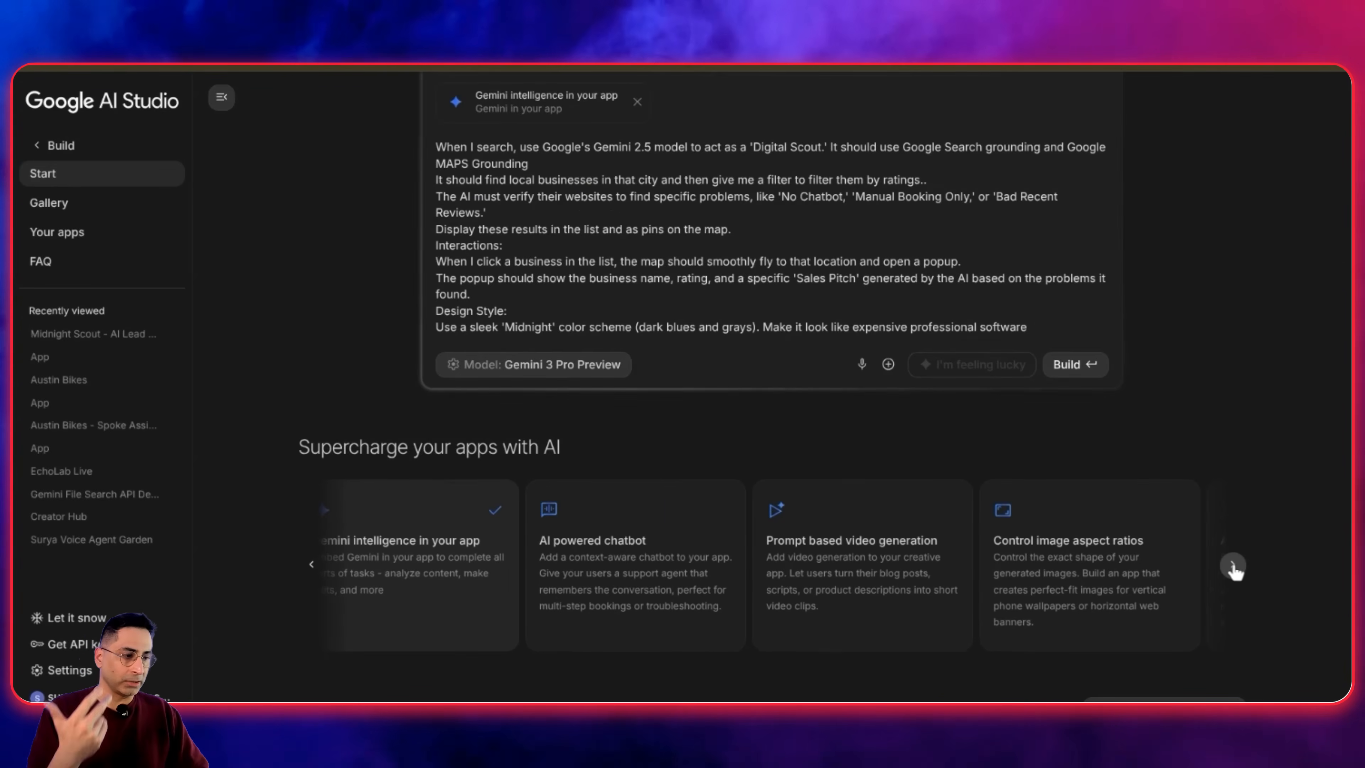
{"action": "mouse_move", "coordinate": [633, 596]}
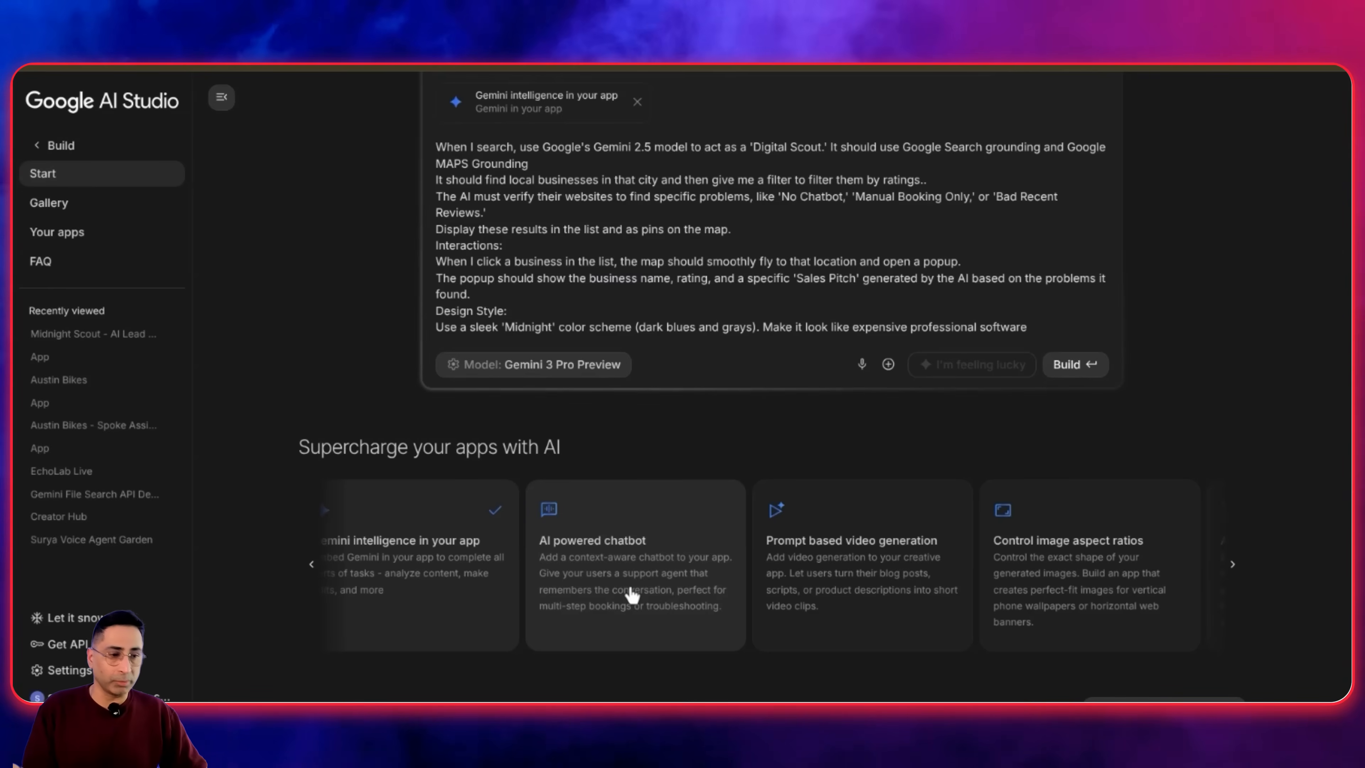
{"action": "left_click", "coordinate": [634, 564]}
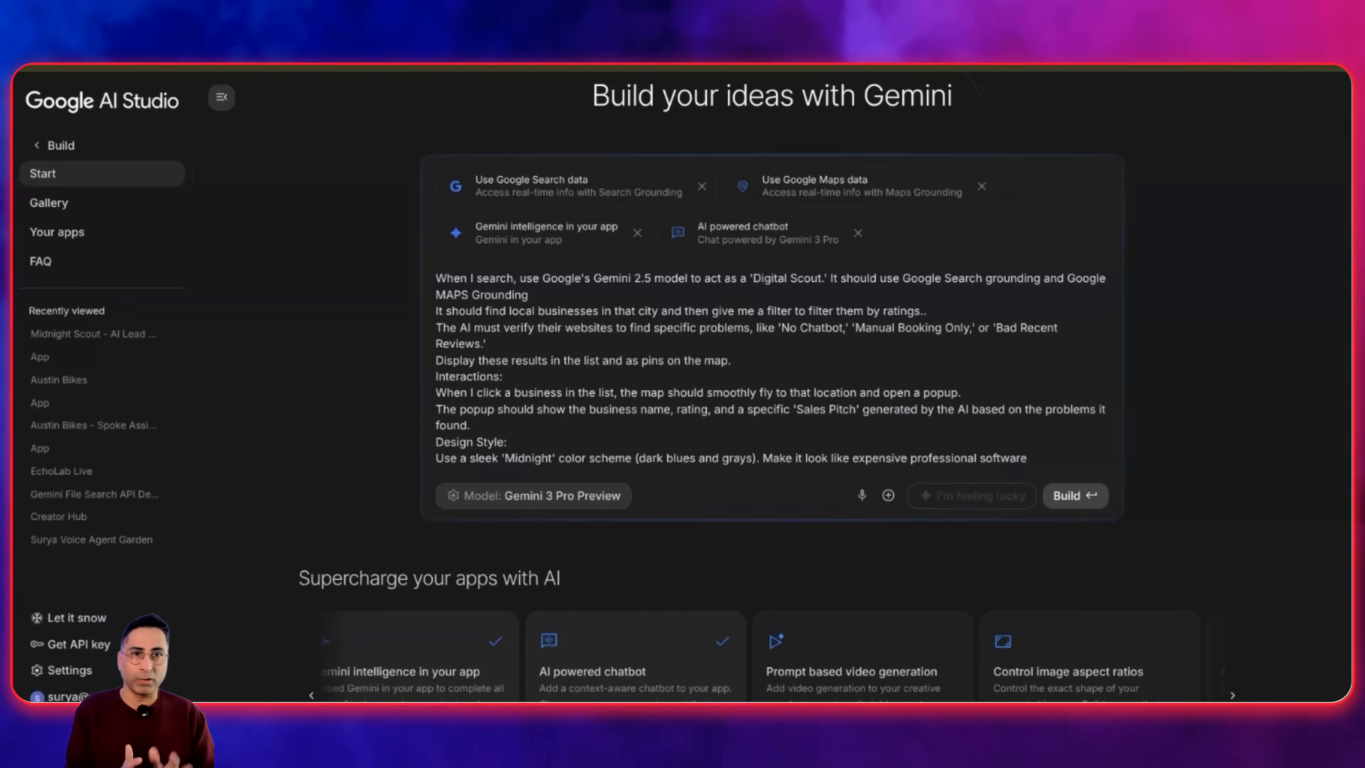
{"action": "left_click", "coordinate": [1074, 496]}
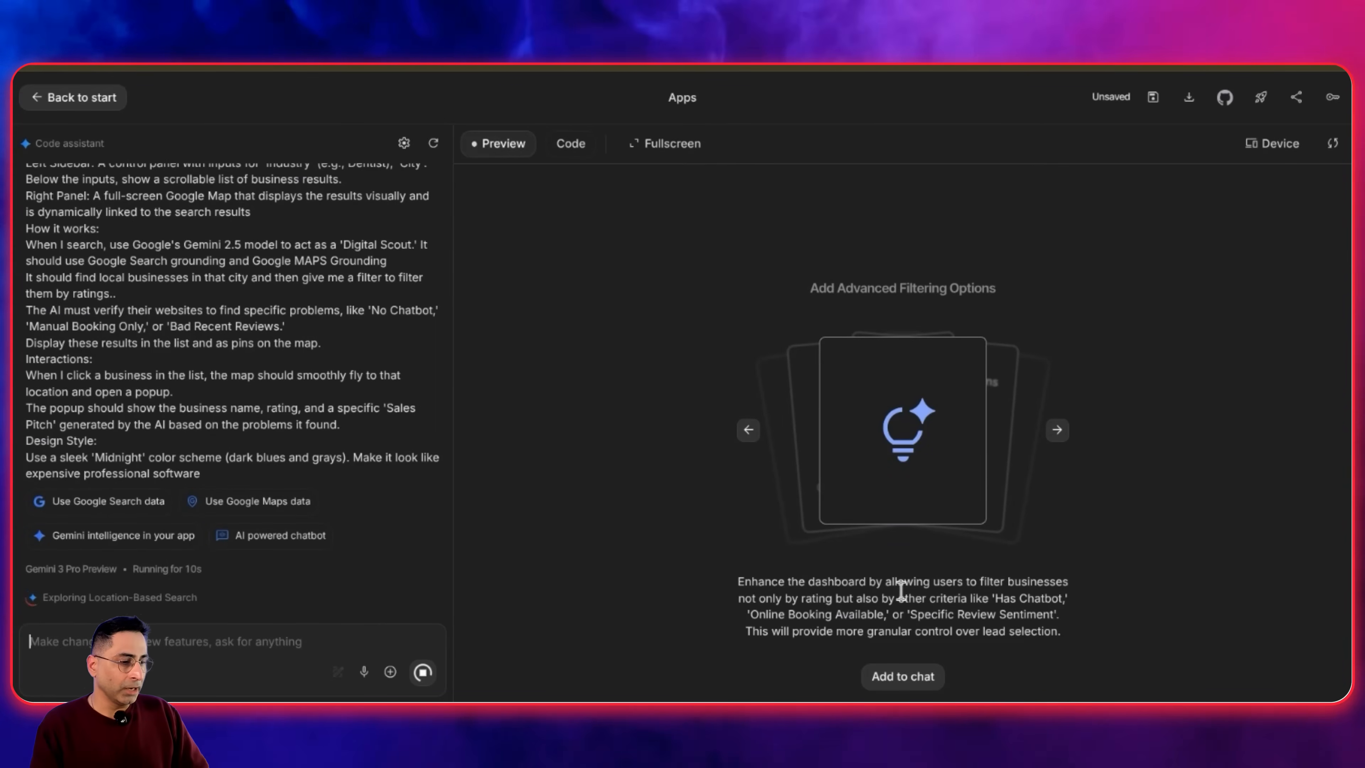
{"action": "mouse_move", "coordinate": [812, 566]}
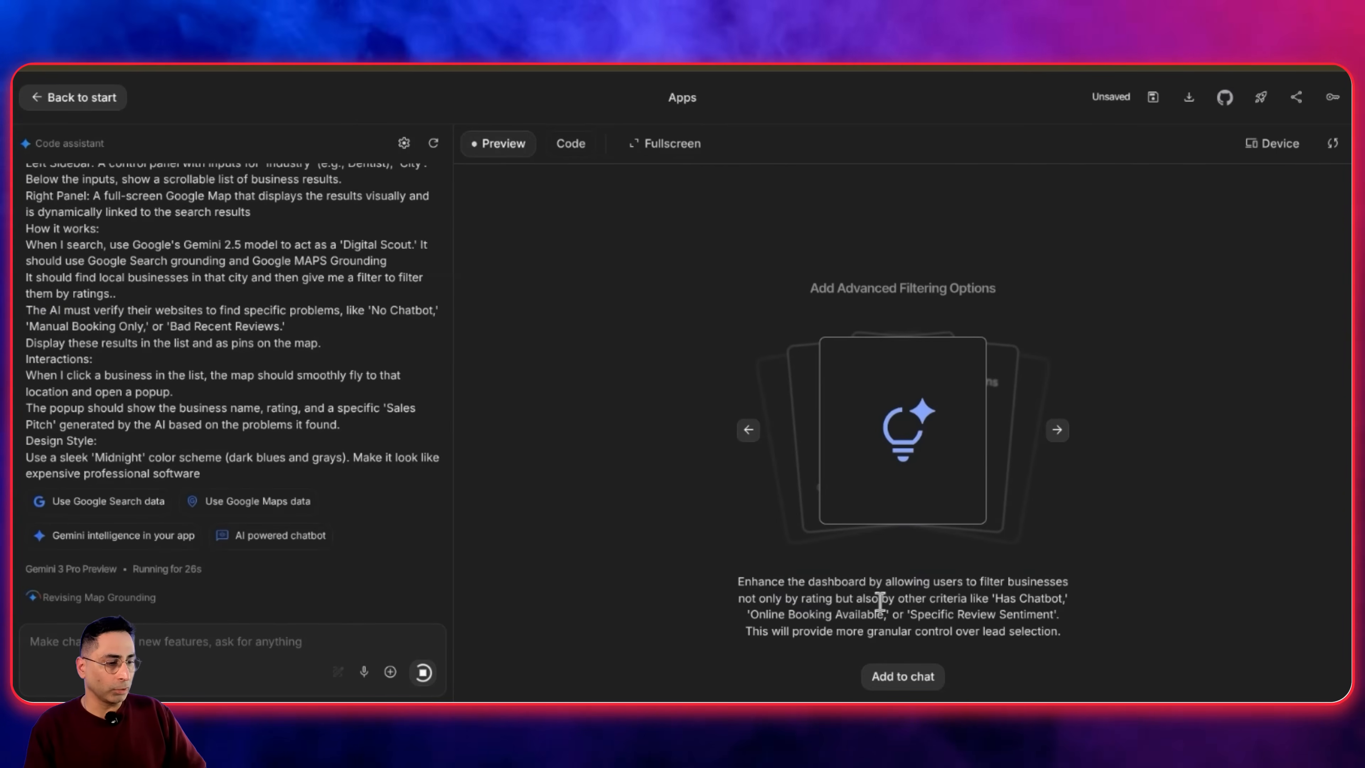
- Queue the Advanced Filtering and Competitor Analysis suggestions in the assistant chat
{"action": "left_click", "coordinate": [903, 677]}
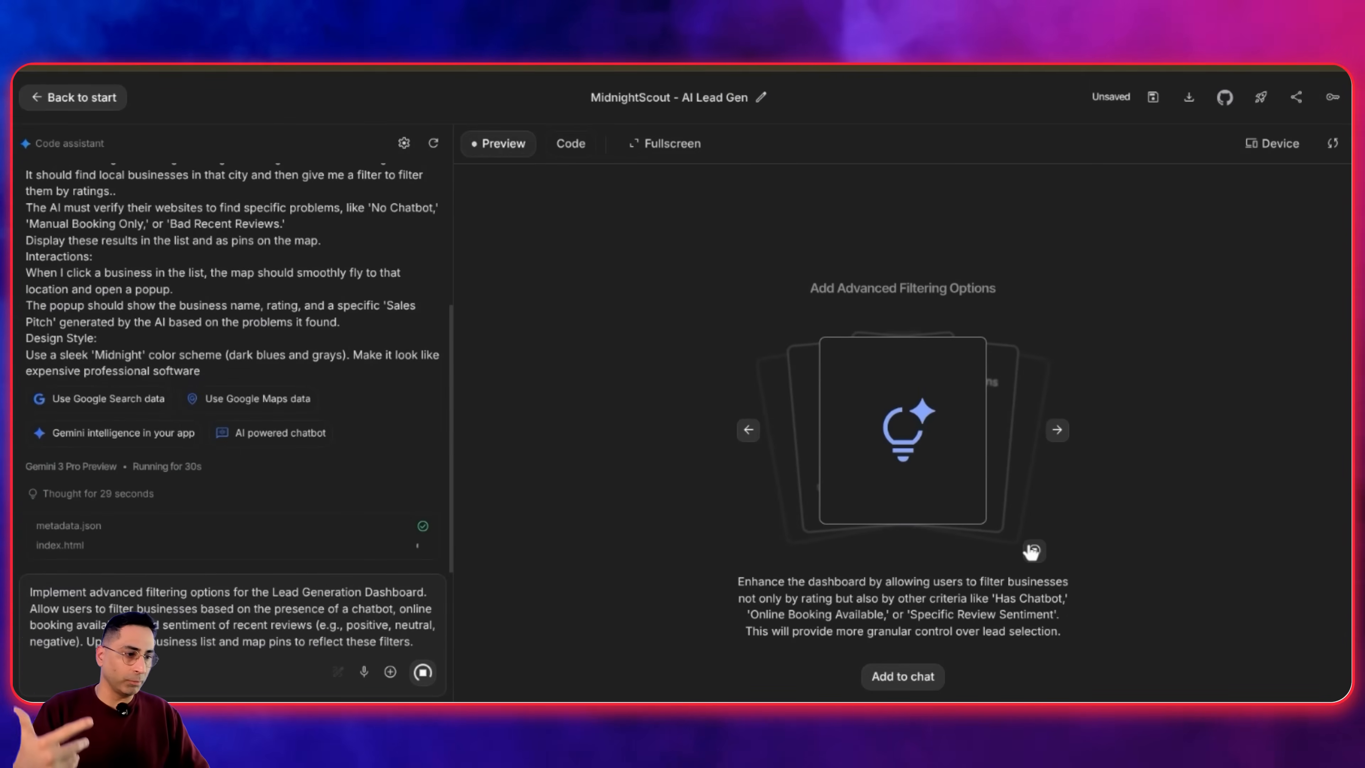
{"action": "left_click", "coordinate": [1057, 430]}
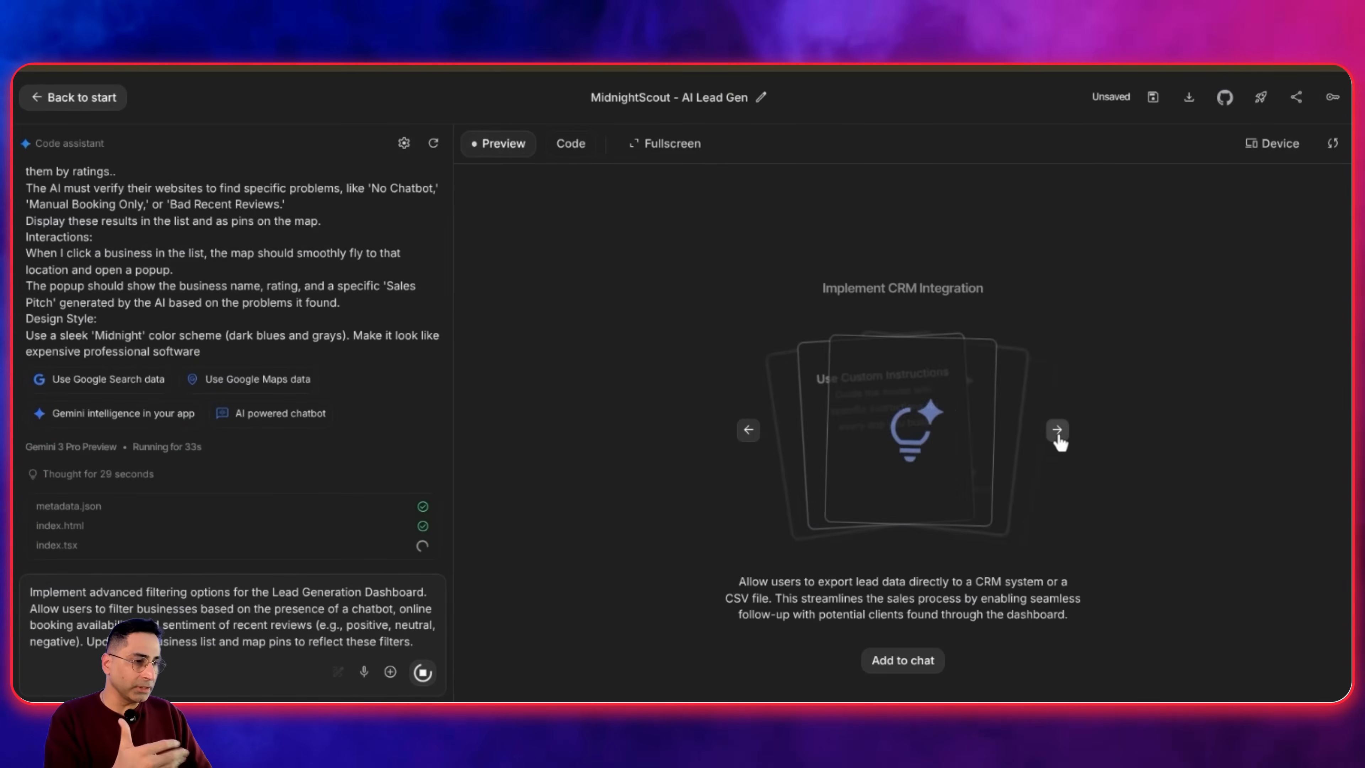
{"action": "left_click", "coordinate": [1056, 430]}
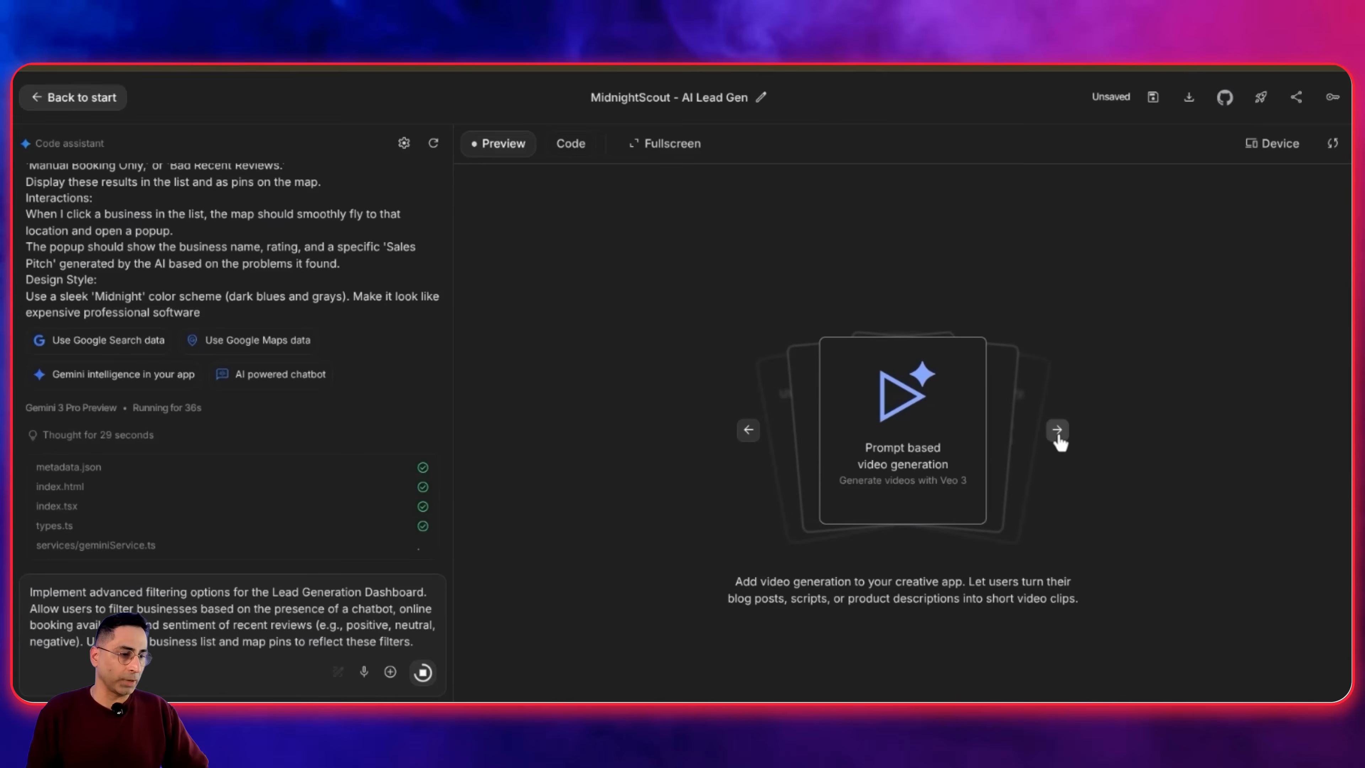
{"action": "left_click", "coordinate": [1058, 430]}
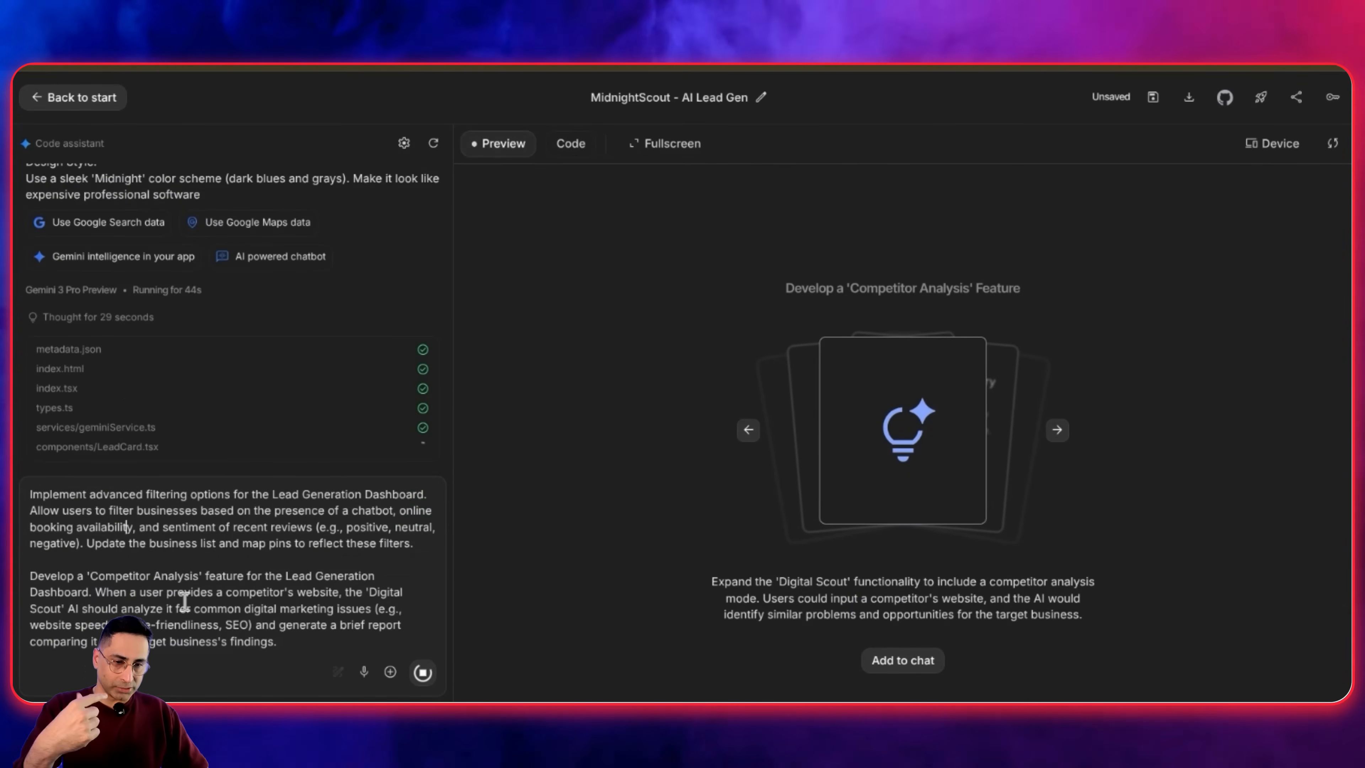
{"action": "left_click", "coordinate": [1056, 430]}
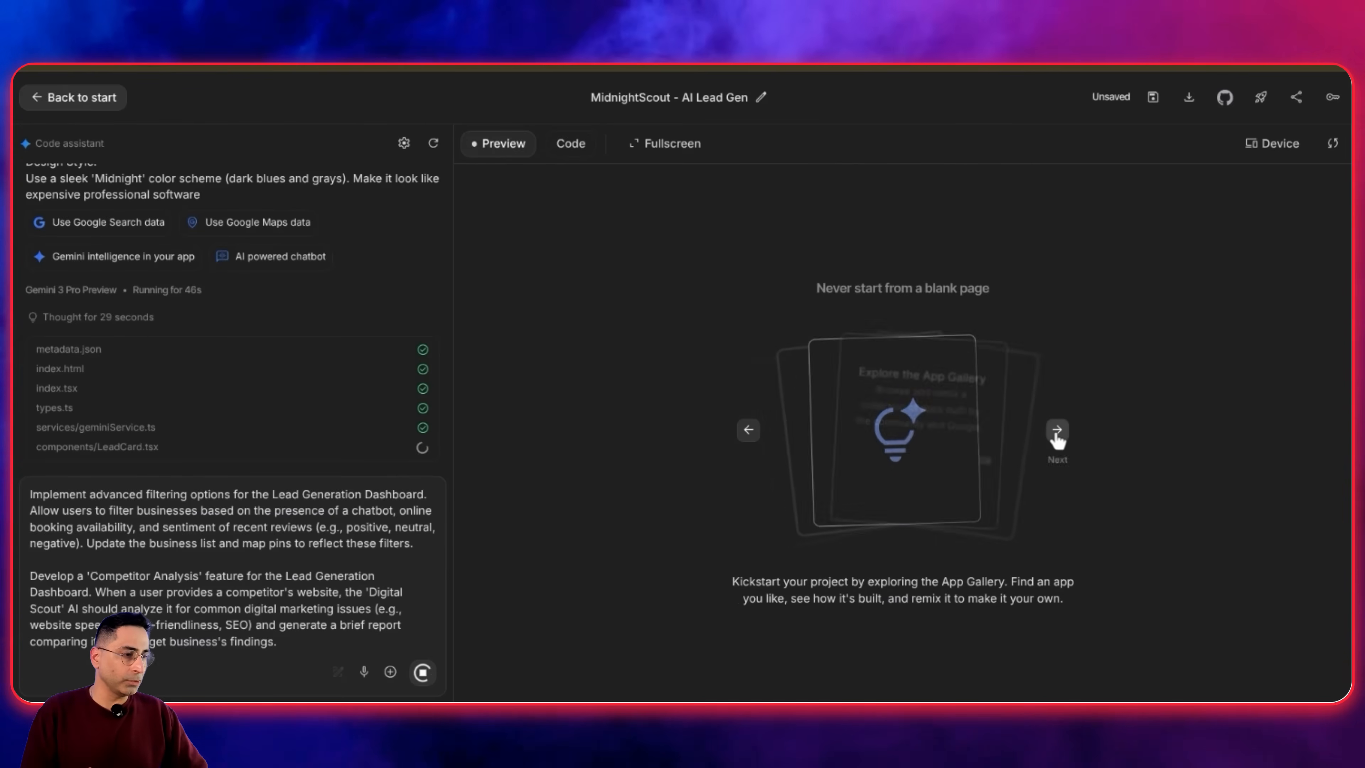
{"action": "left_click", "coordinate": [1056, 429]}
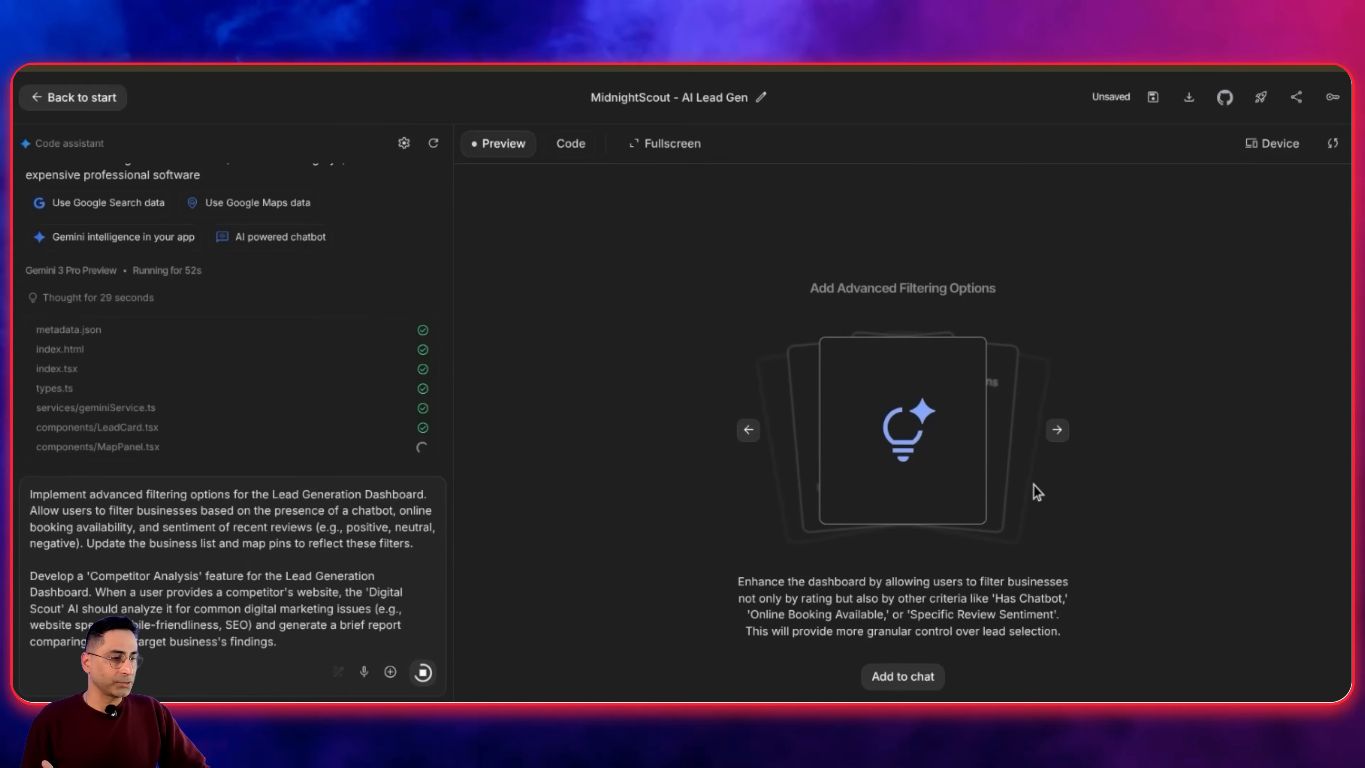
{"action": "mouse_move", "coordinate": [535, 322]}
{"action": "type", "text": " cant see anything as the app. Also, please i"}
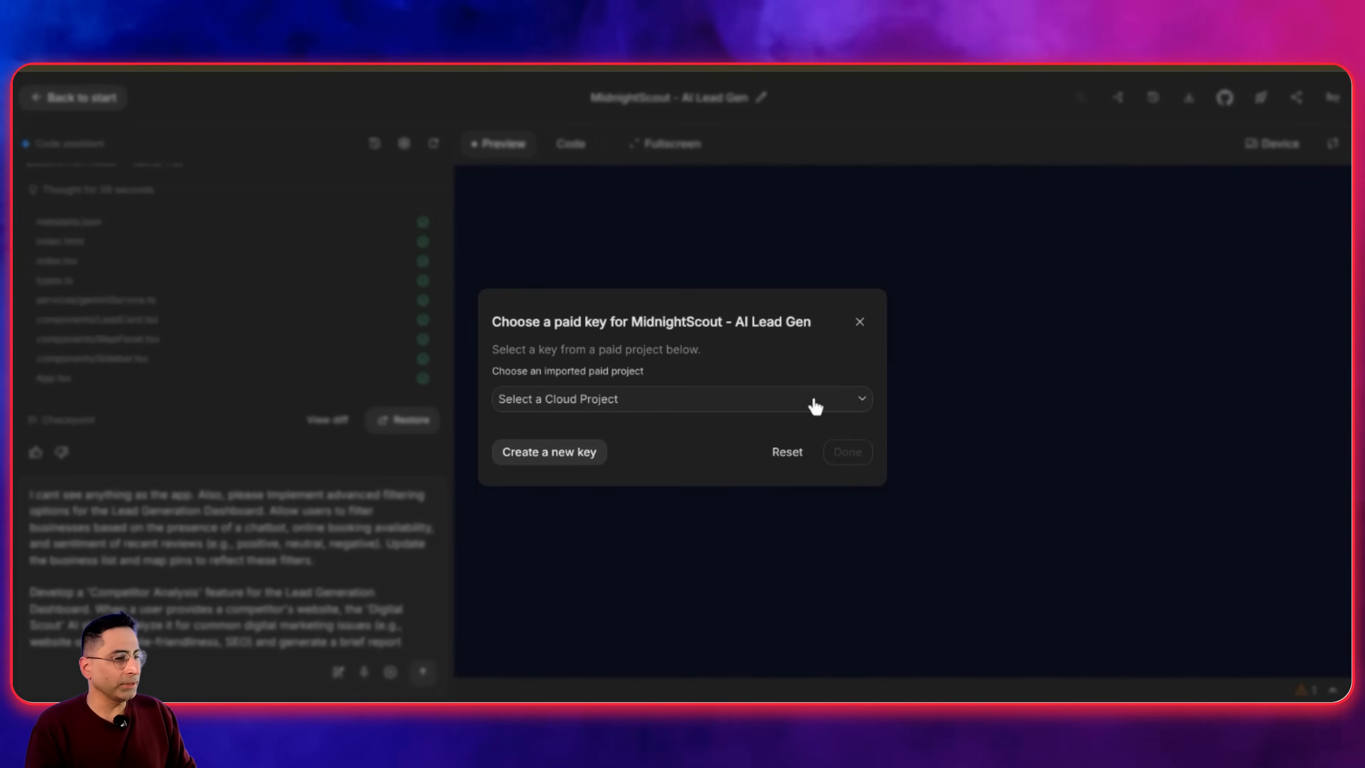
- Dismiss the paid API key prompt and send the filtering and competitor-analysis request for rebuild
{"action": "left_click", "coordinate": [860, 321]}
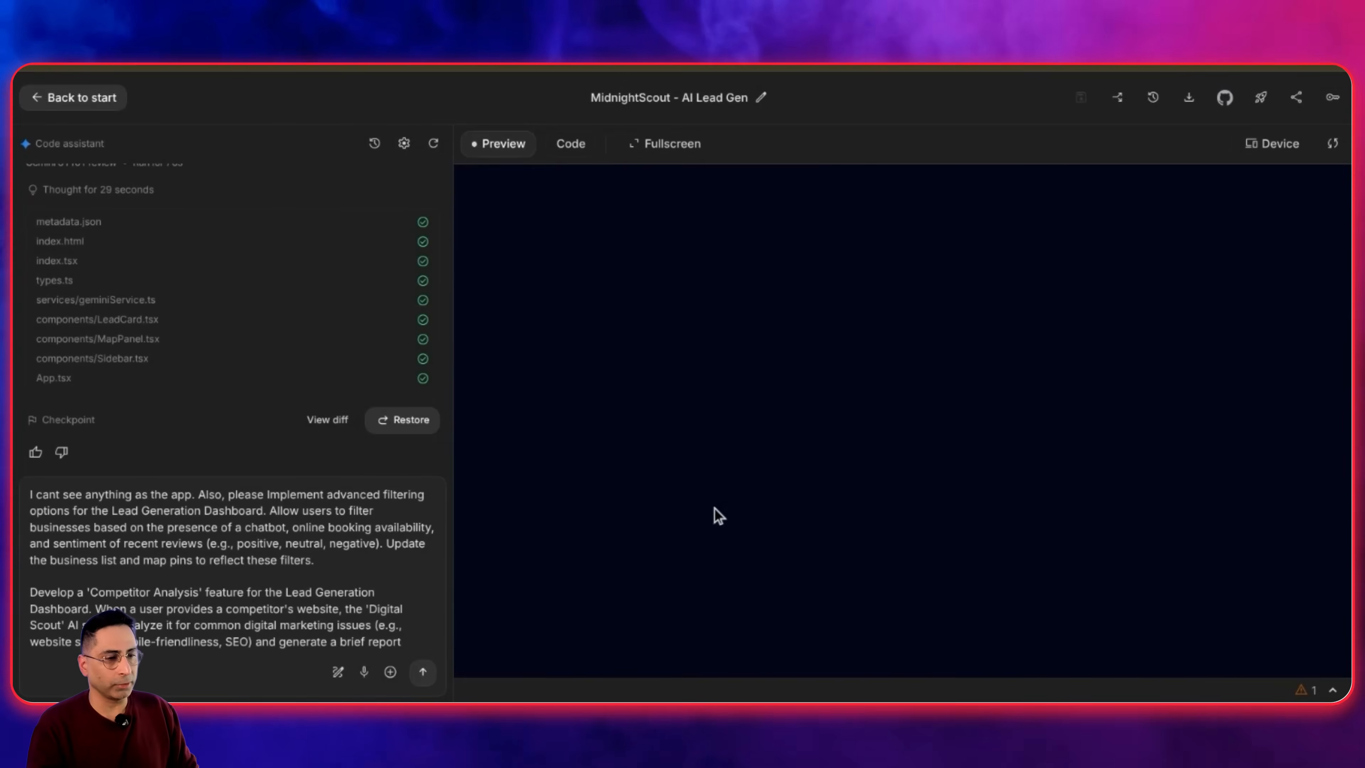
{"action": "mouse_move", "coordinate": [422, 671]}
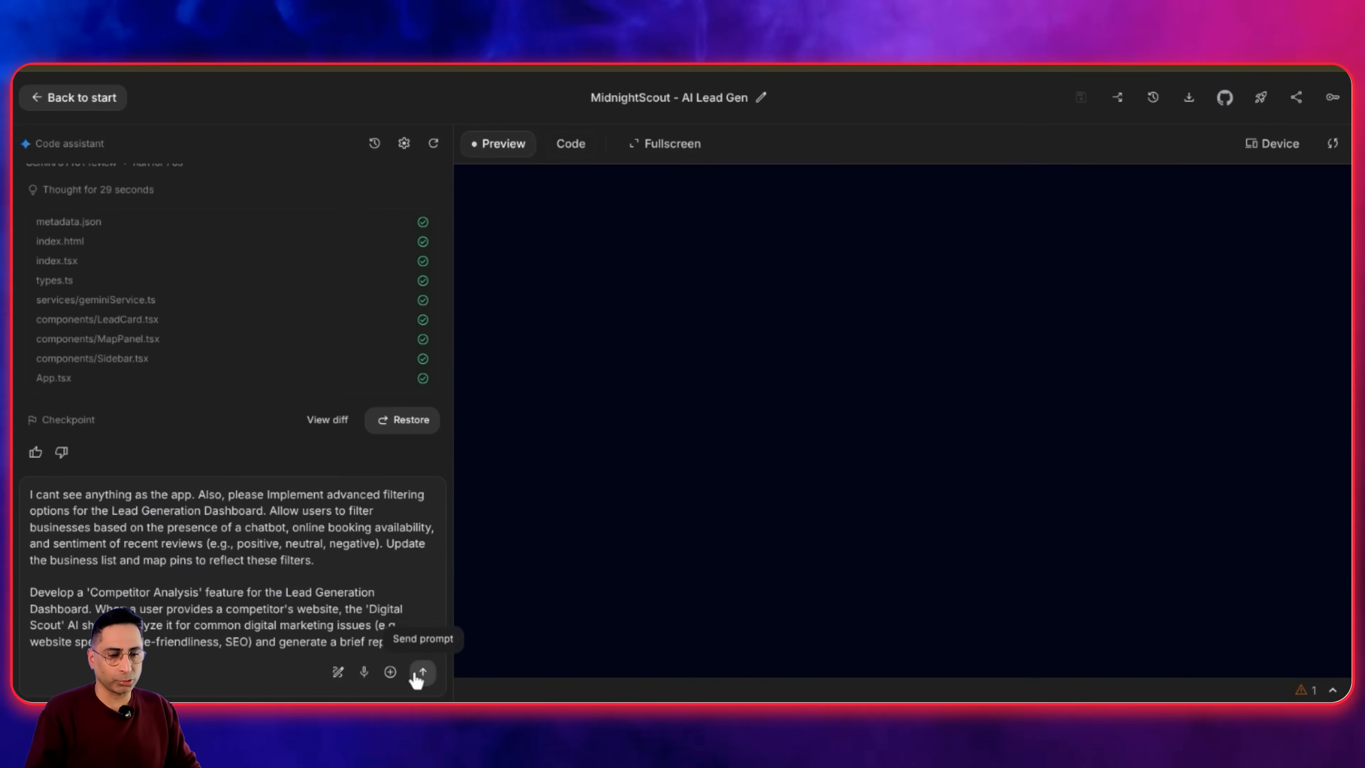
{"action": "left_click", "coordinate": [422, 671]}
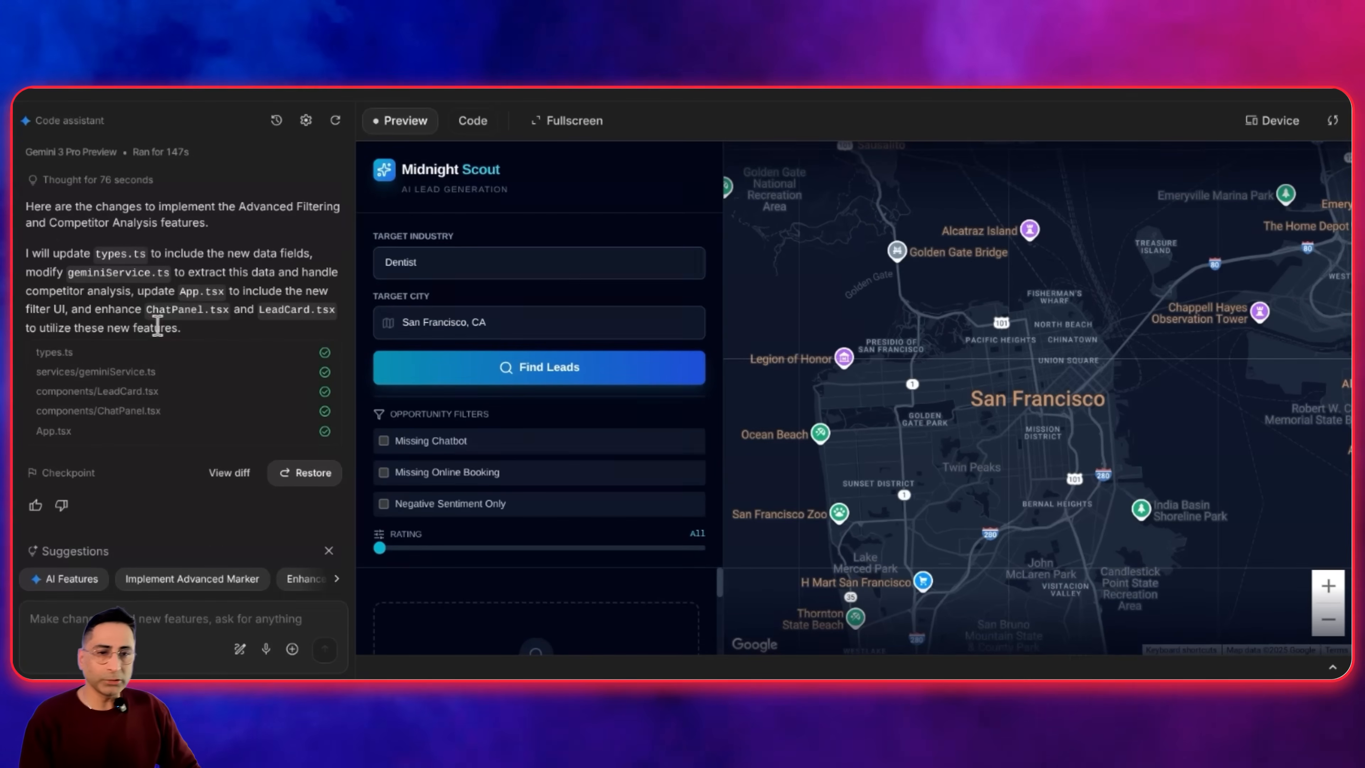
- Run the dentist search for San Francisco and show the five results full screen
{"action": "scroll", "scroll_direction": "up", "scroll_amount": 3}
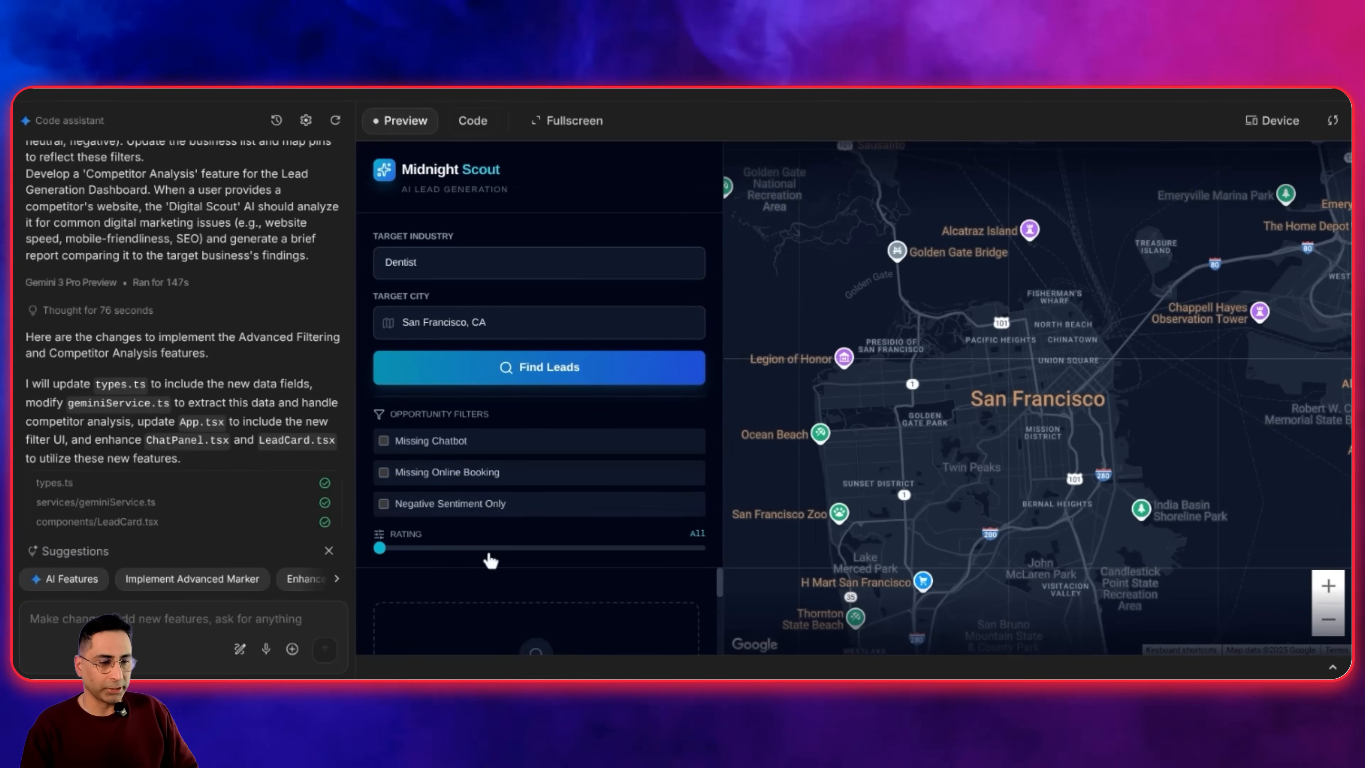
{"action": "mouse_move", "coordinate": [540, 367]}
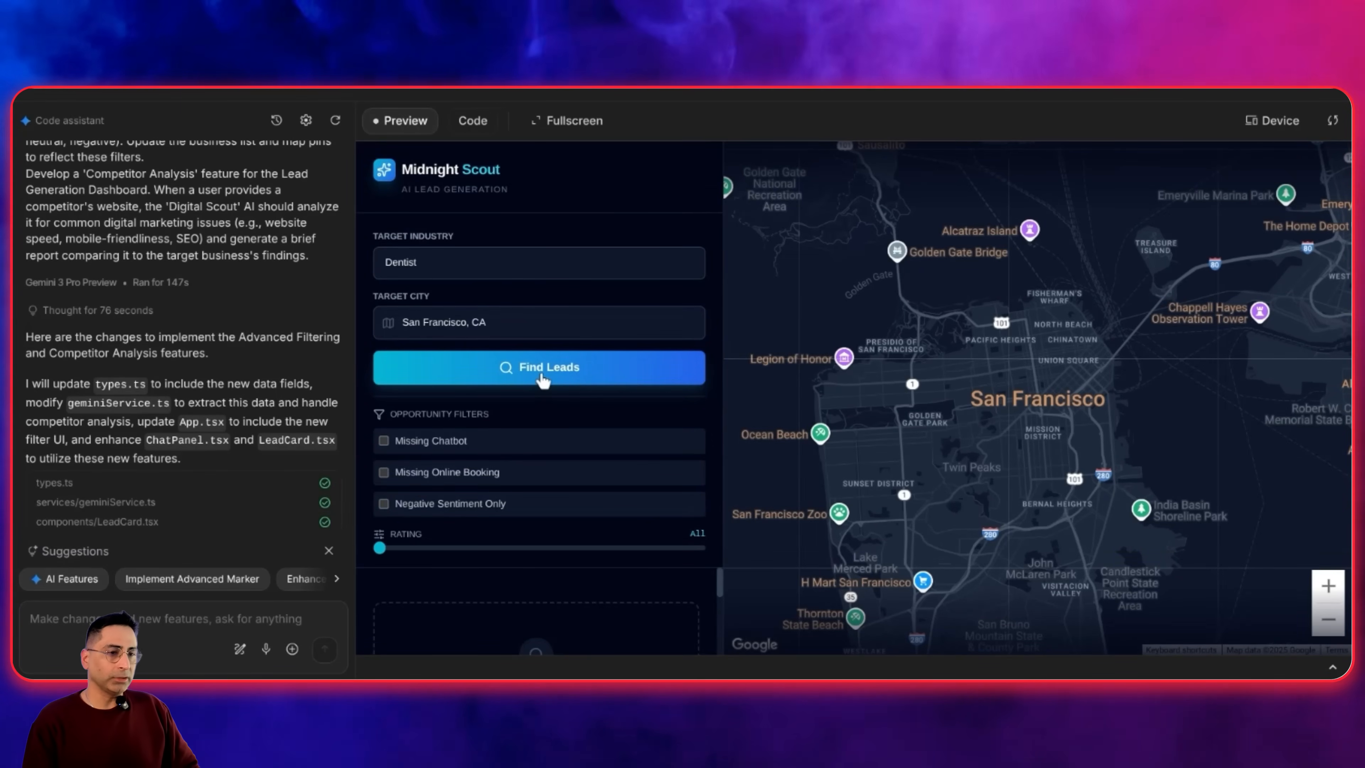
{"action": "left_click", "coordinate": [538, 367]}
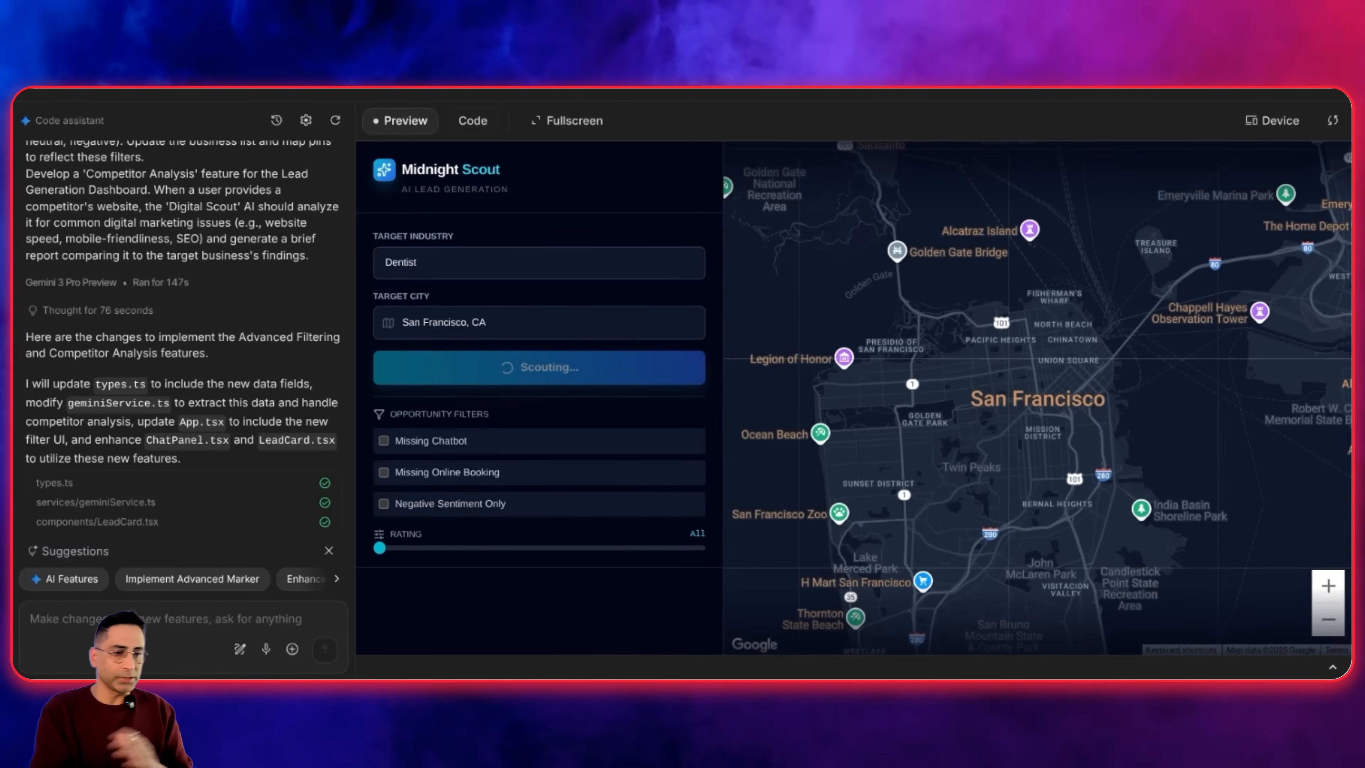
{"action": "left_click", "coordinate": [566, 120]}
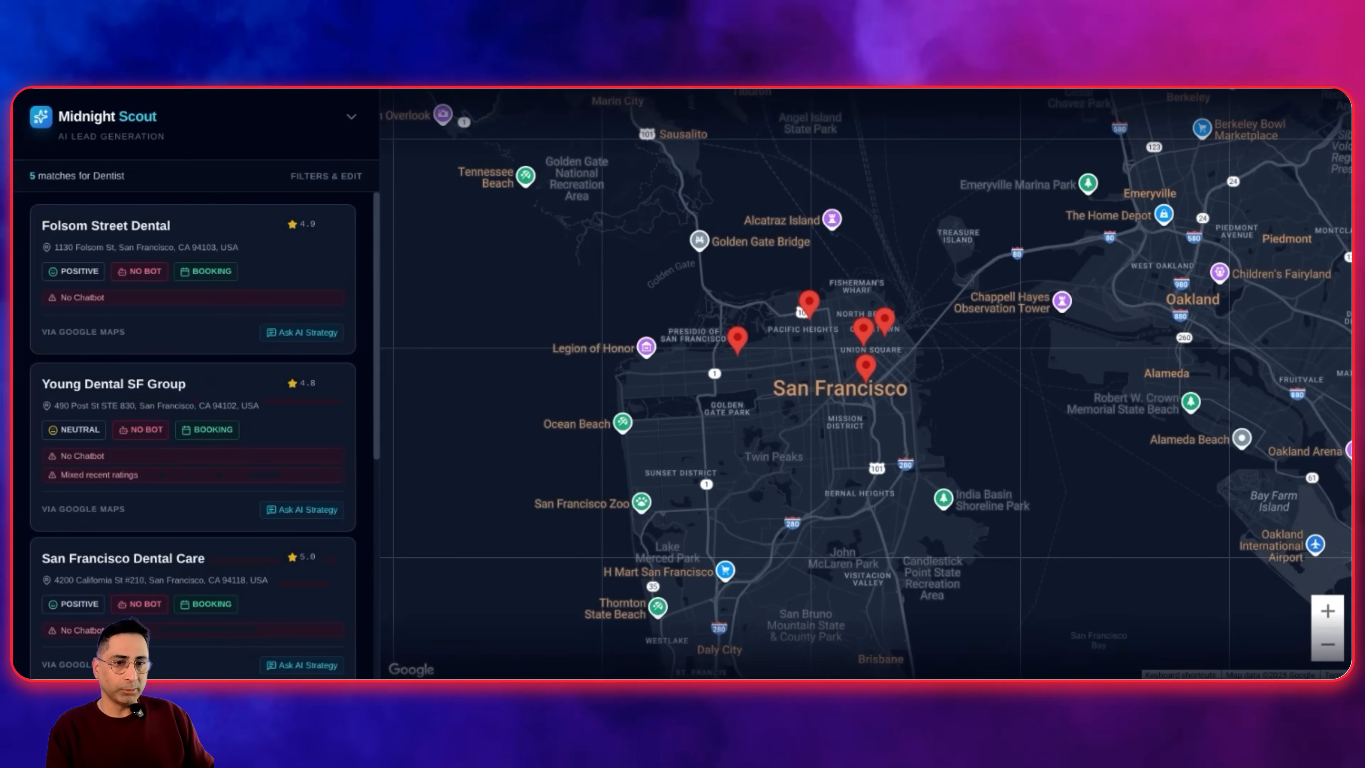
{"action": "mouse_move", "coordinate": [161, 308]}
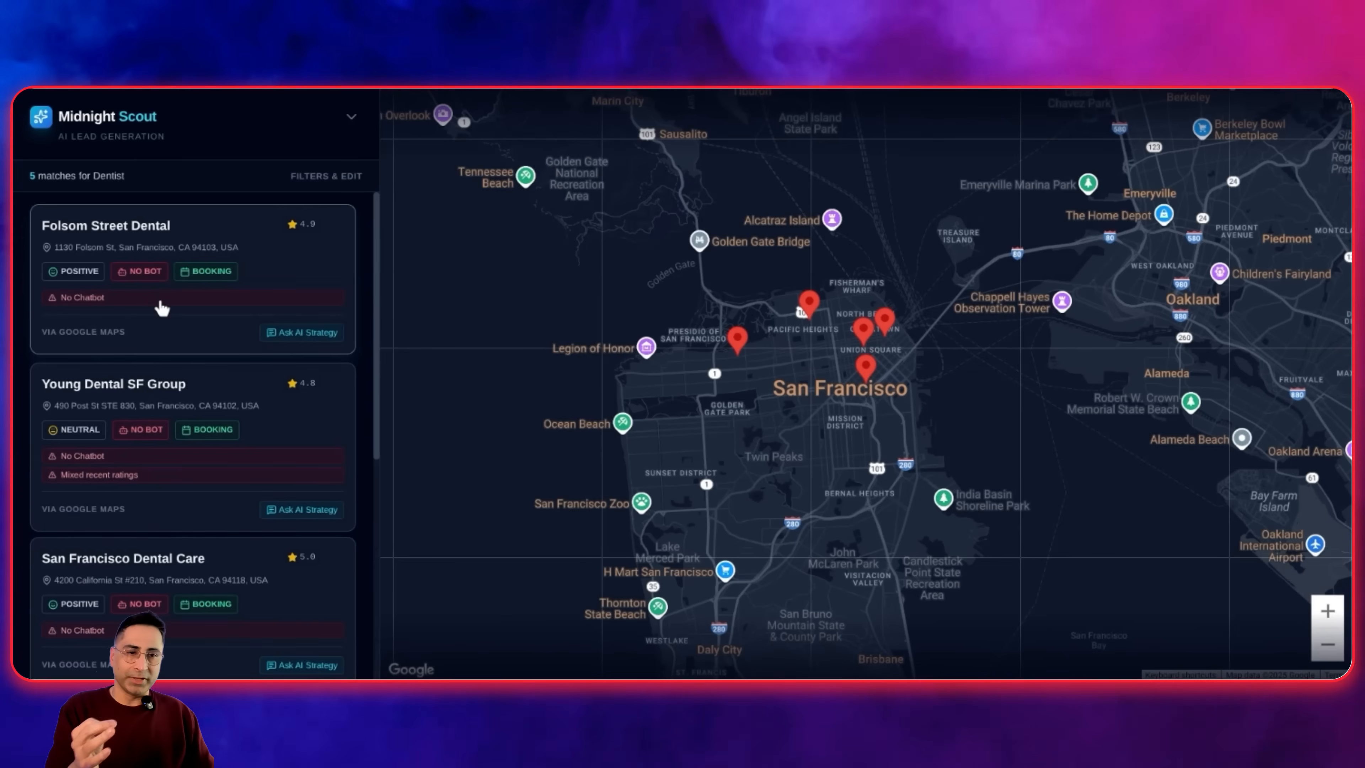
- Toggle the Missing Chatbot filter on and off on the dentist leads
{"action": "scroll", "scroll_direction": "down", "scroll_amount": 3}
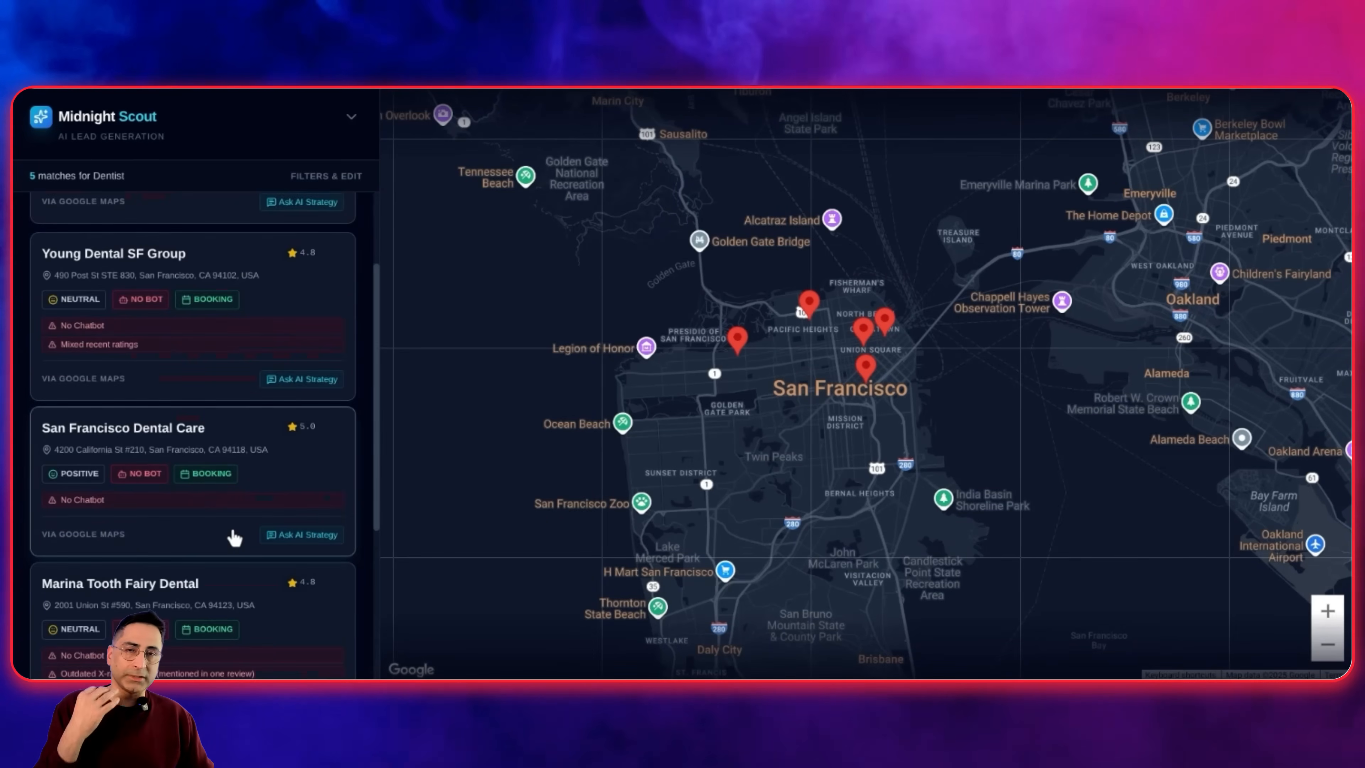
{"action": "scroll", "scroll_direction": "up", "scroll_amount": 3}
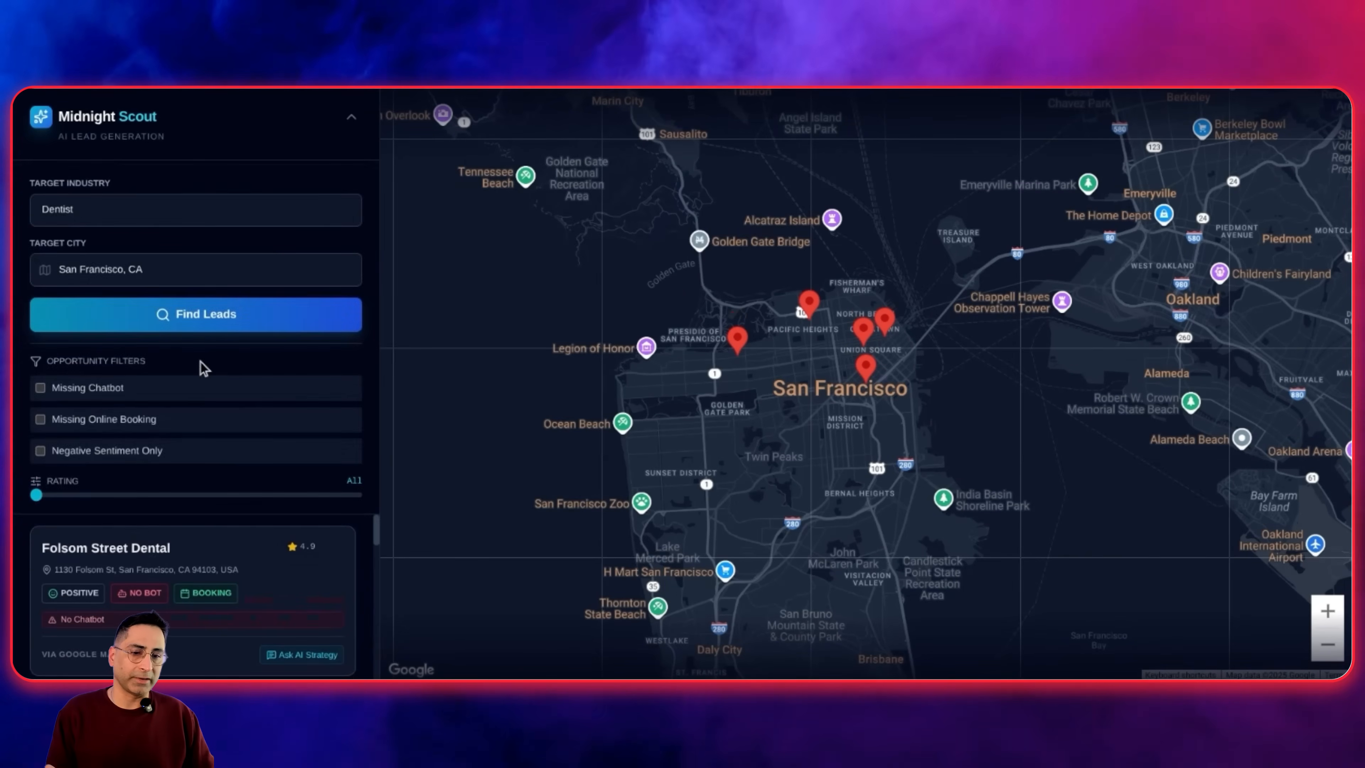
{"action": "left_click", "coordinate": [40, 388]}
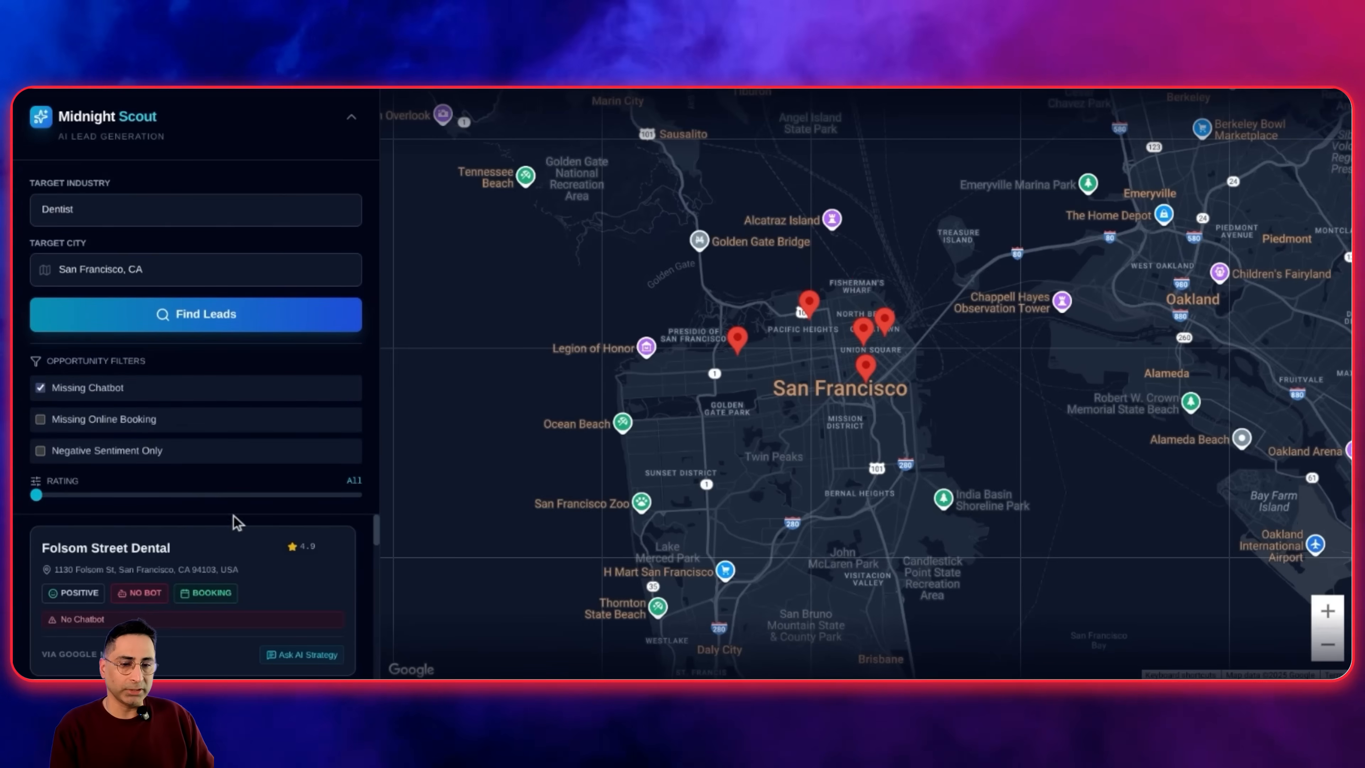
{"action": "left_click", "coordinate": [40, 388]}
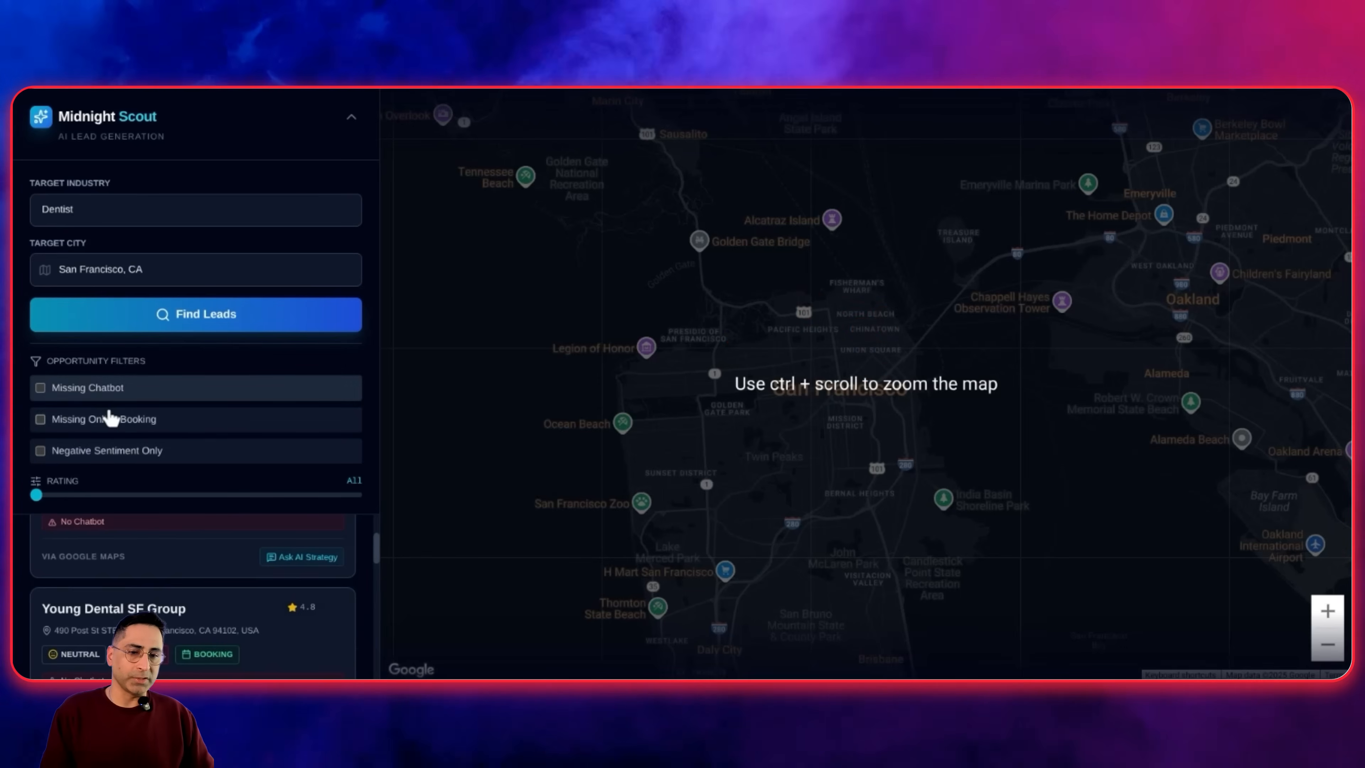
- Toggle Missing Online Booking, then Negative Sentiment Only, on and off, restoring the full list
{"action": "left_click", "coordinate": [40, 419]}
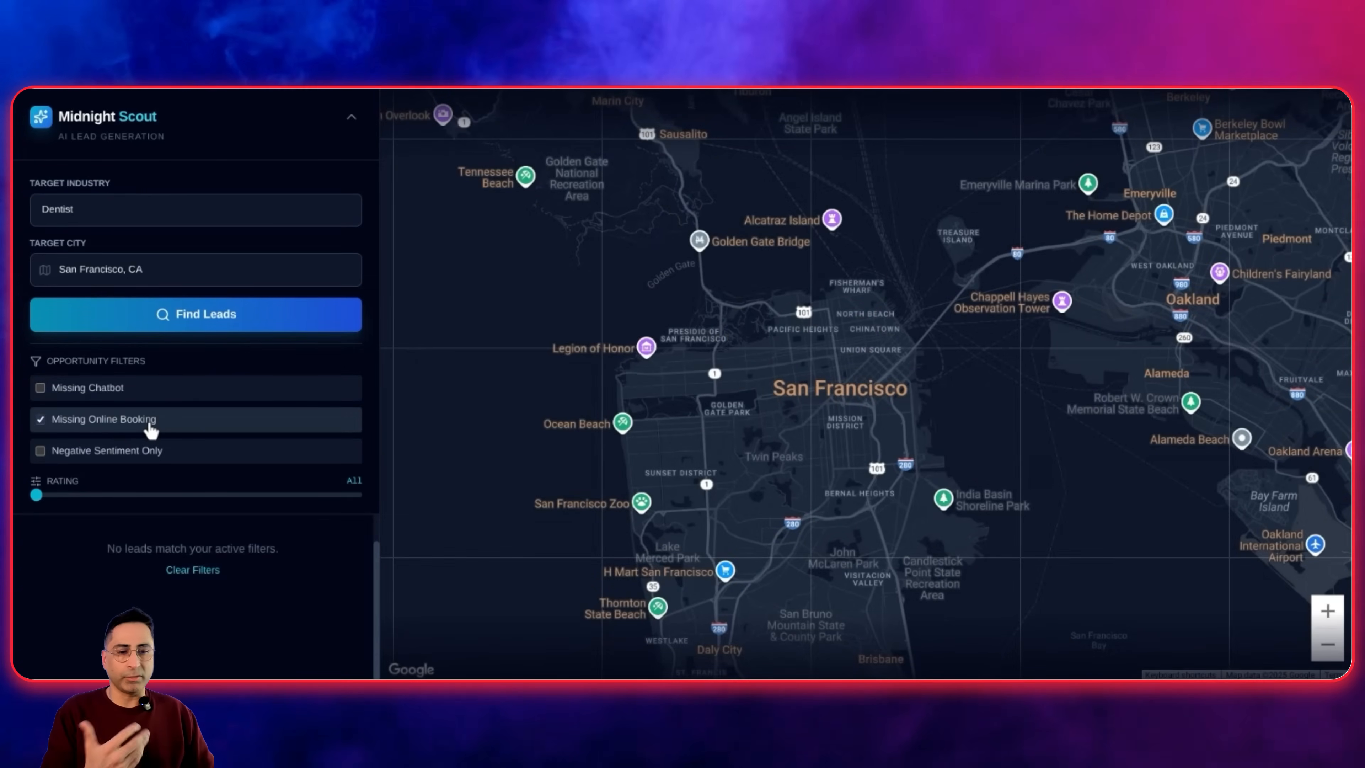
{"action": "left_click", "coordinate": [40, 419]}
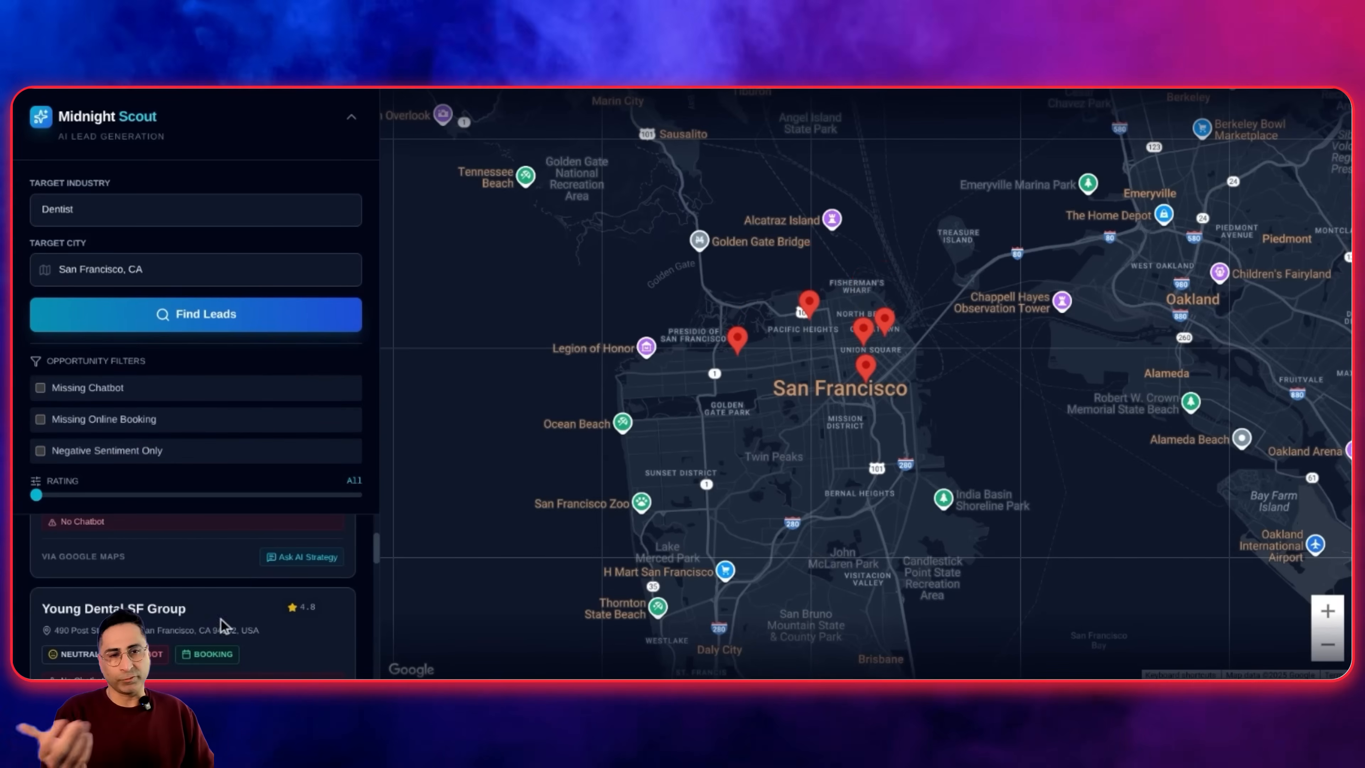
{"action": "left_click", "coordinate": [40, 450]}
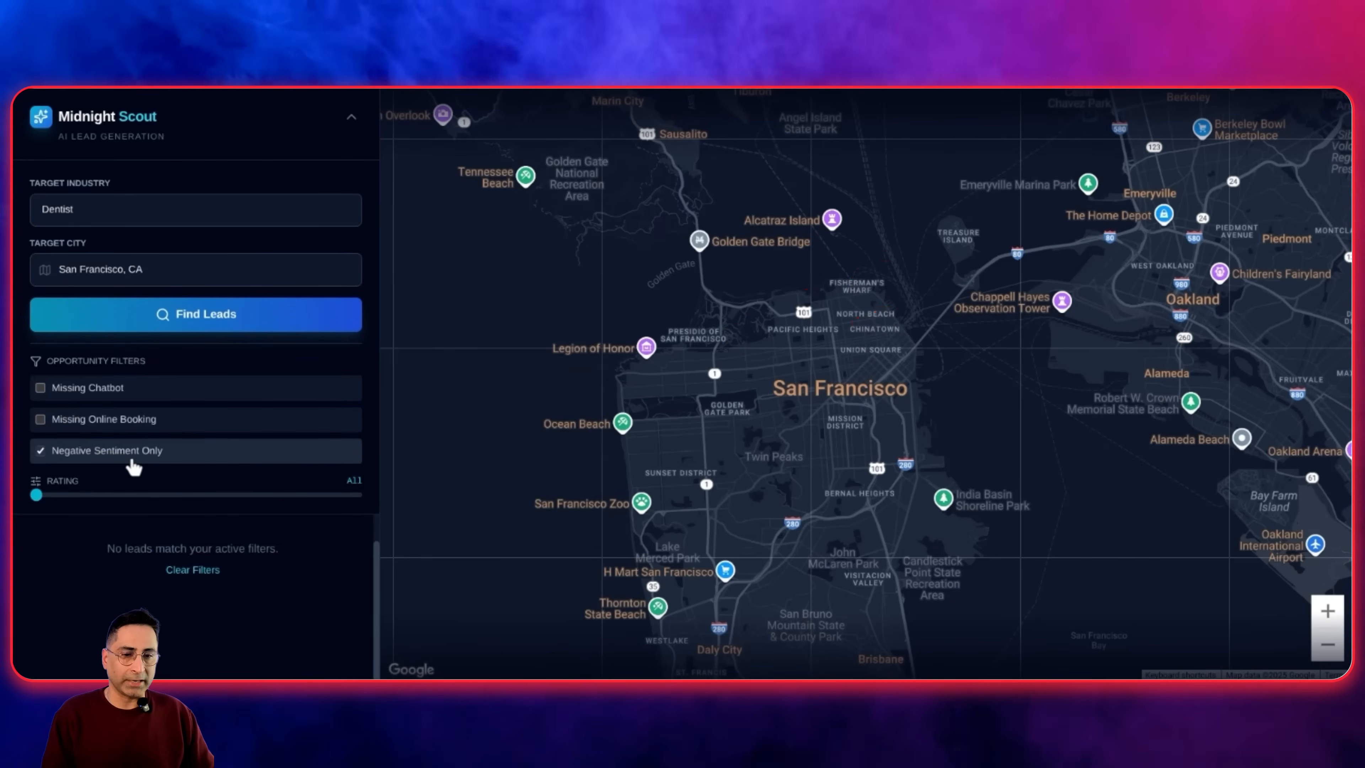
{"action": "left_click", "coordinate": [40, 450]}
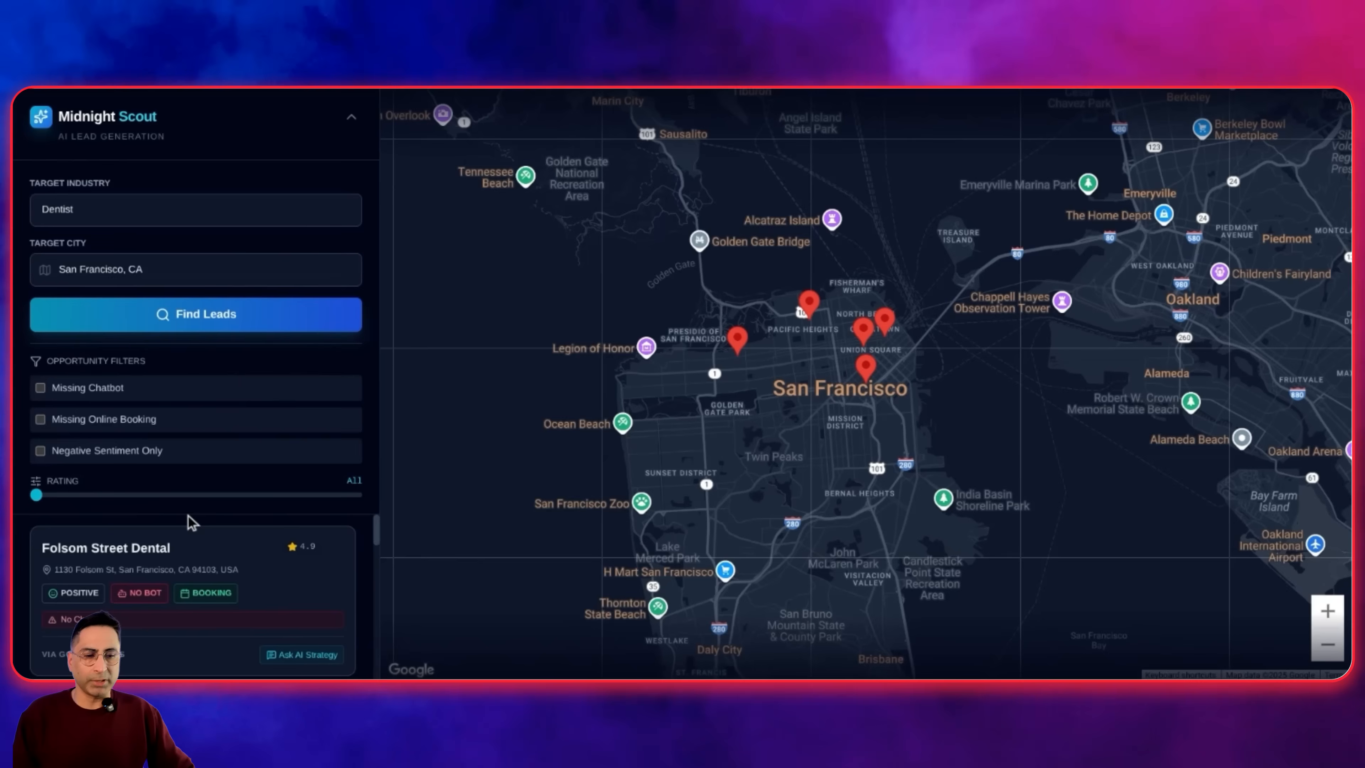